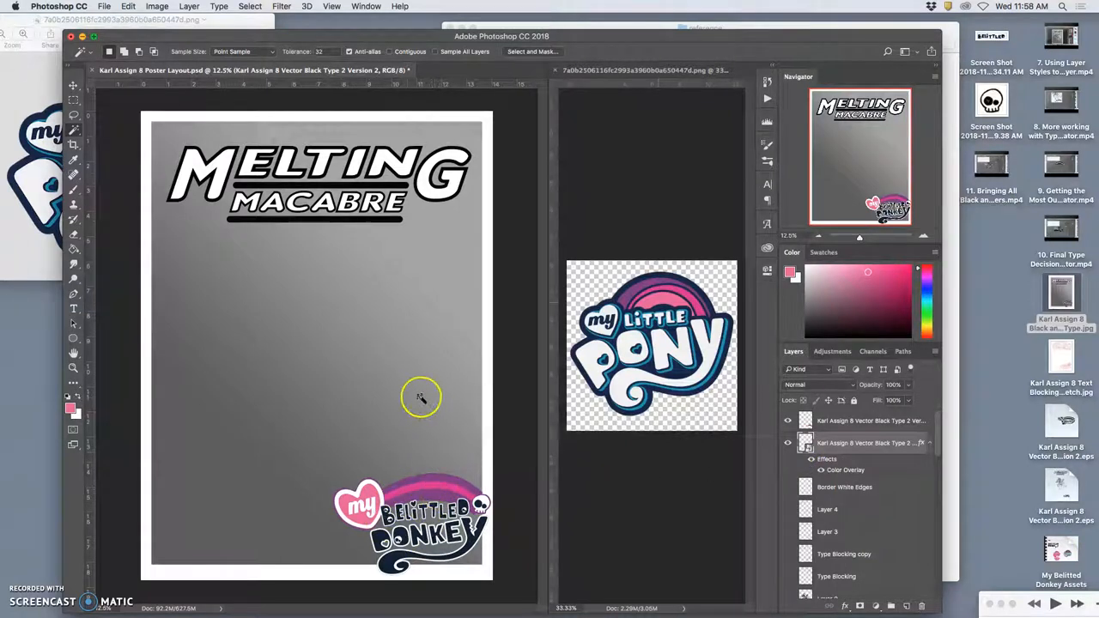
# Step: Zoom to the bottom logo, toggle the coloured logo layer, and enable Drop Shadow on the dark copy
pyautogui.click(786, 421)
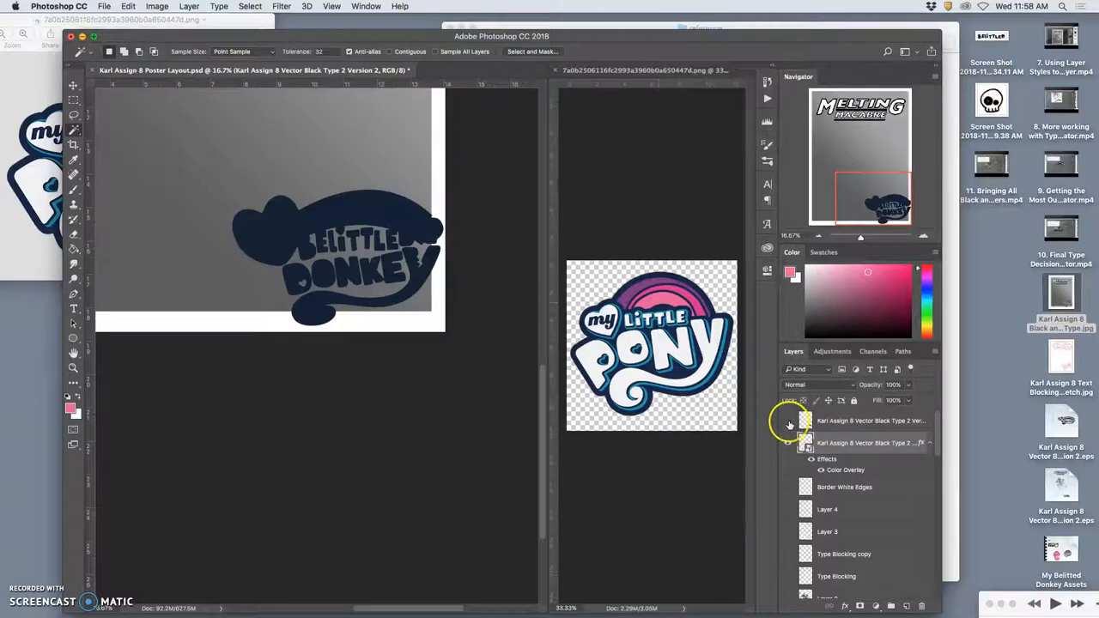
pyautogui.click(786, 421)
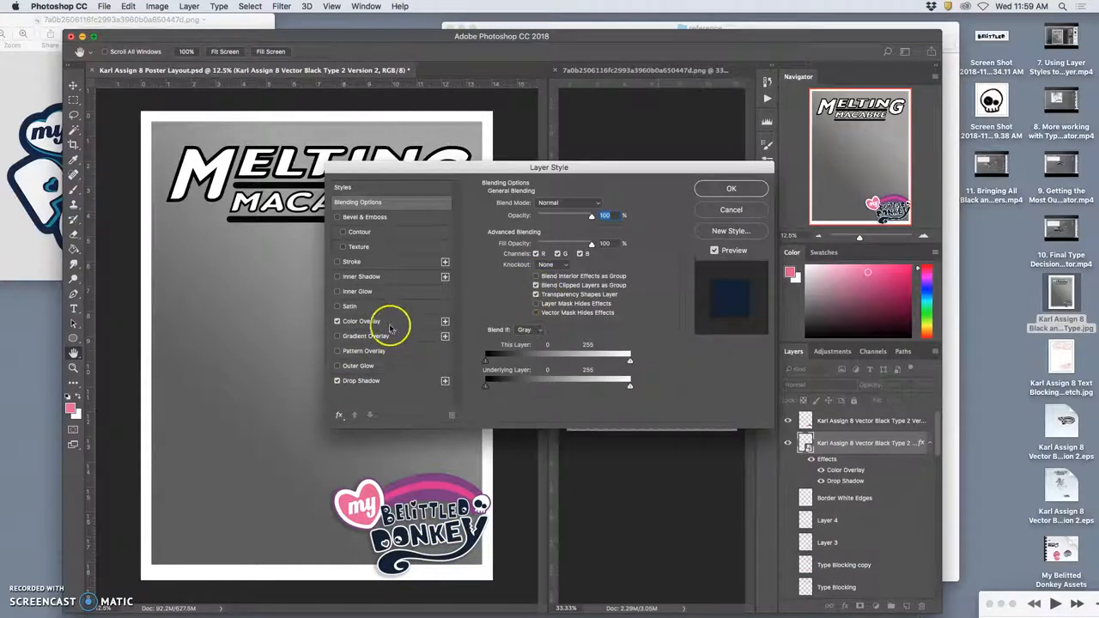
pyautogui.click(360, 382)
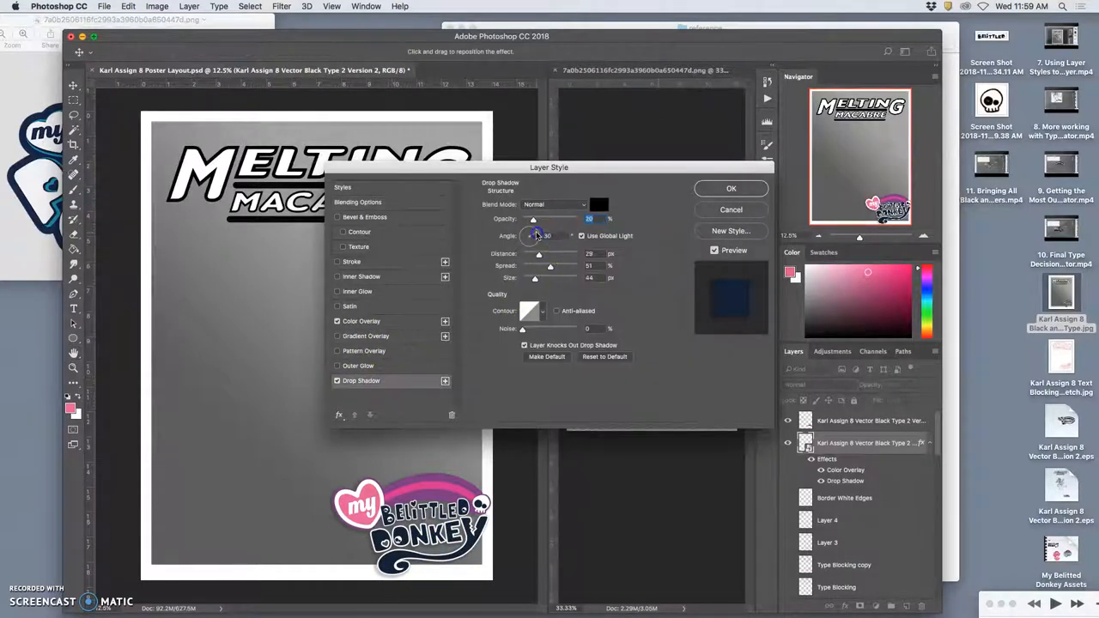
# Step: Adjust the drop shadow's lighting angle and apply it to the logo copy
pyautogui.moveTo(541, 232); pyautogui.dragTo(530, 227)
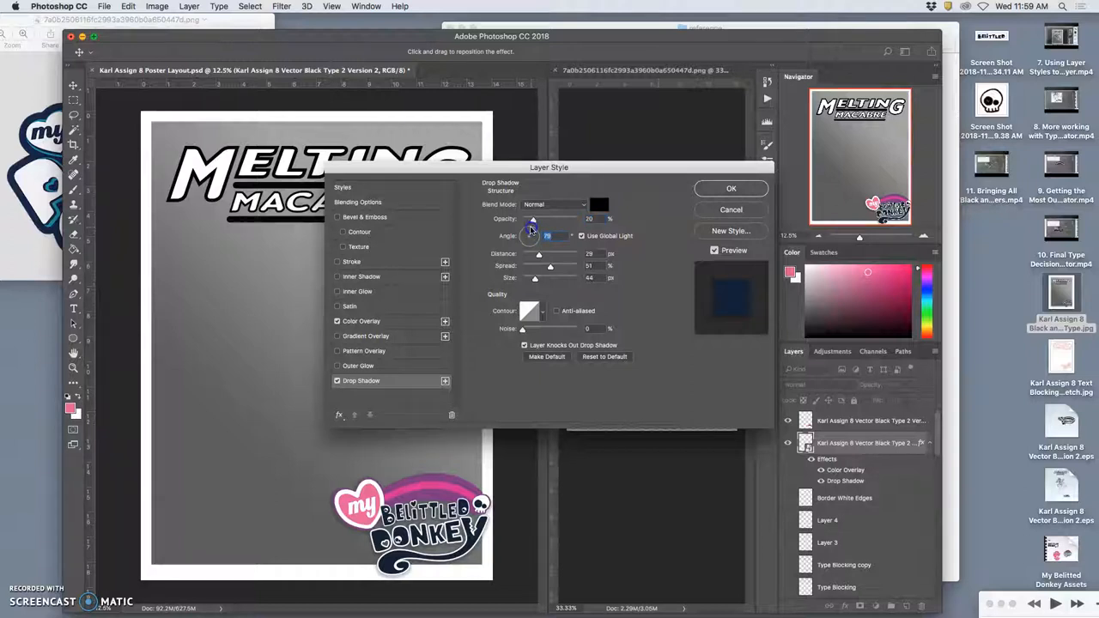
pyautogui.moveTo(531, 230); pyautogui.dragTo(536, 225)
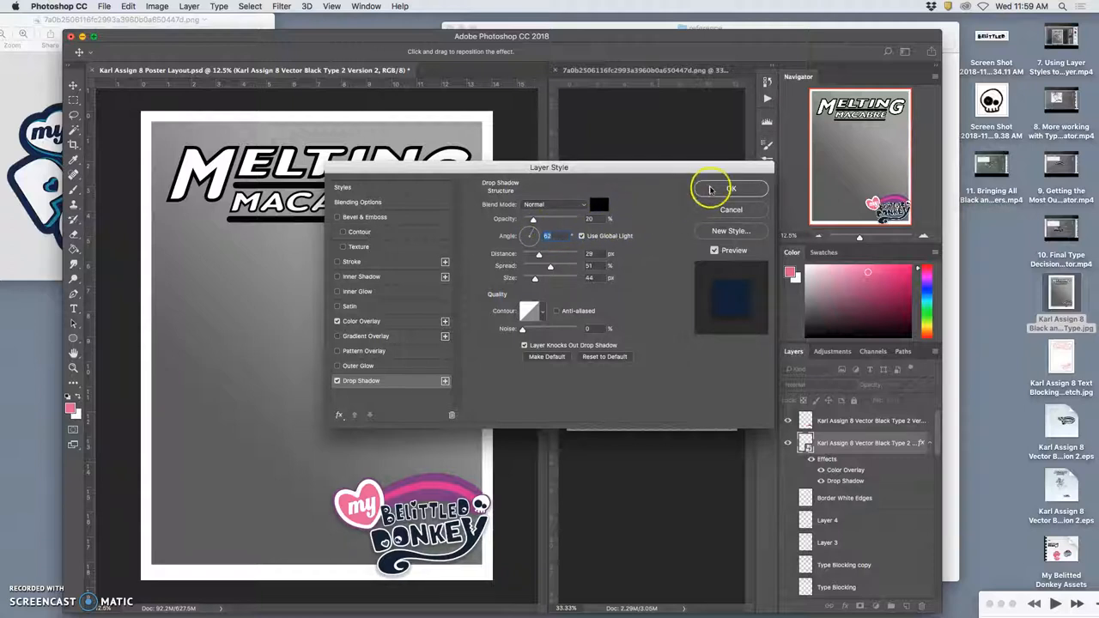
pyautogui.click(732, 188)
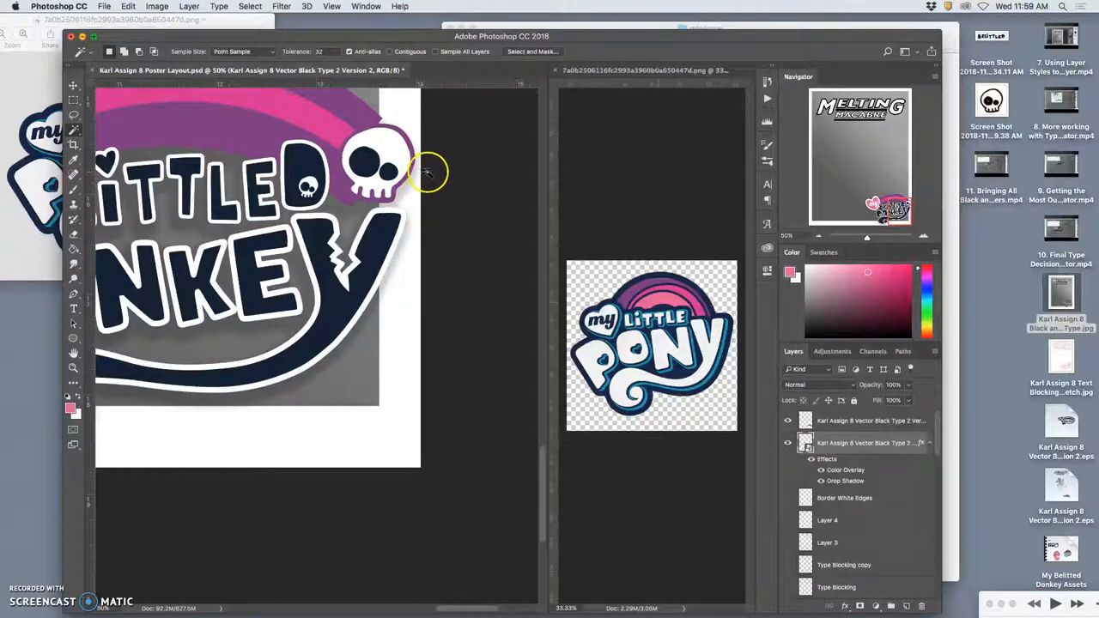
pyautogui.moveTo(438, 158)
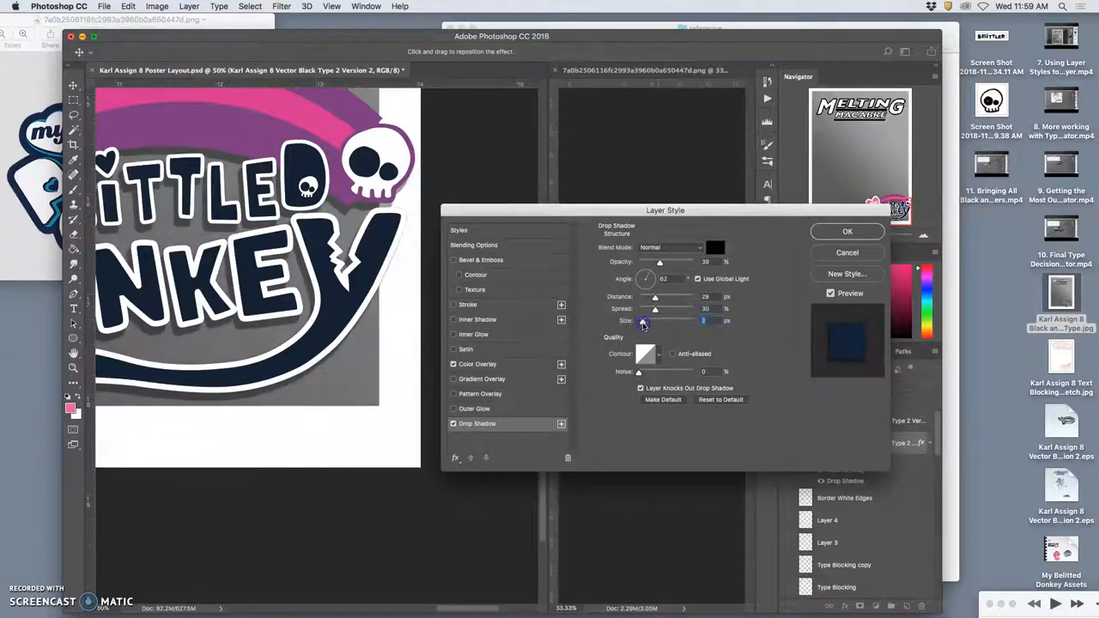
# Step: Increase the logo drop shadow's distance, size and spread for a heavier dark backing
pyautogui.moveTo(644, 322); pyautogui.dragTo(653, 321)
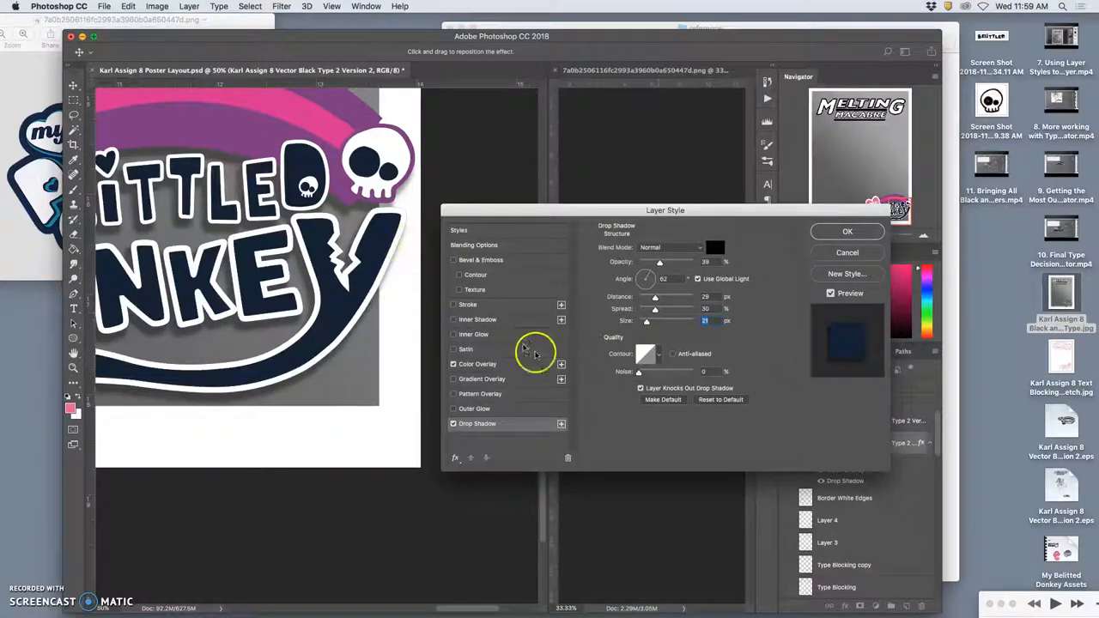
pyautogui.moveTo(645, 321); pyautogui.dragTo(649, 321)
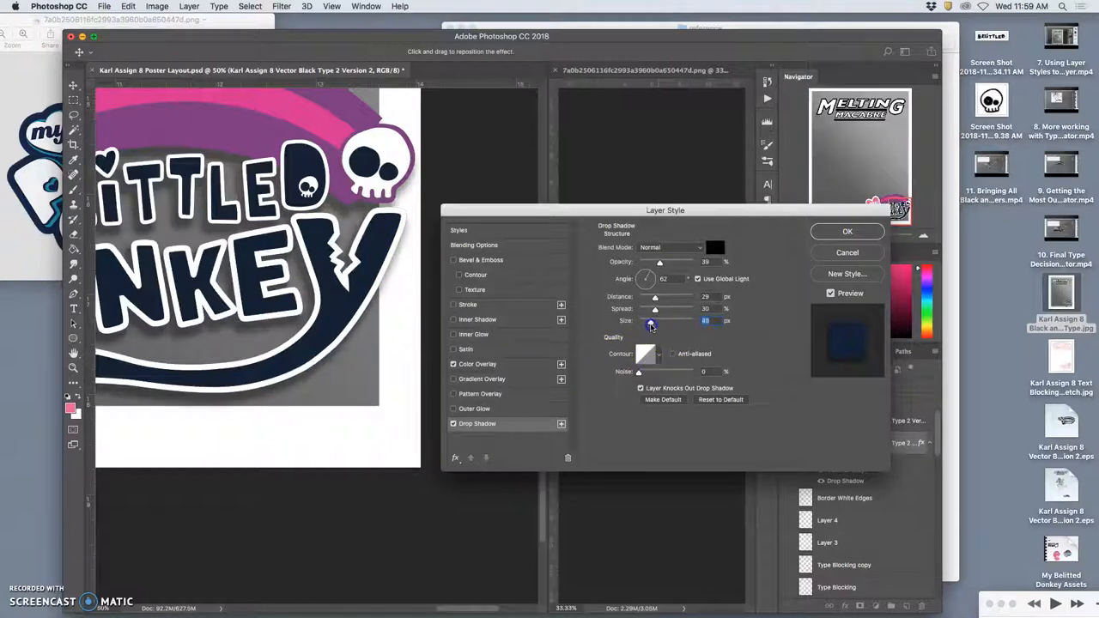
pyautogui.moveTo(649, 321); pyautogui.dragTo(649, 321)
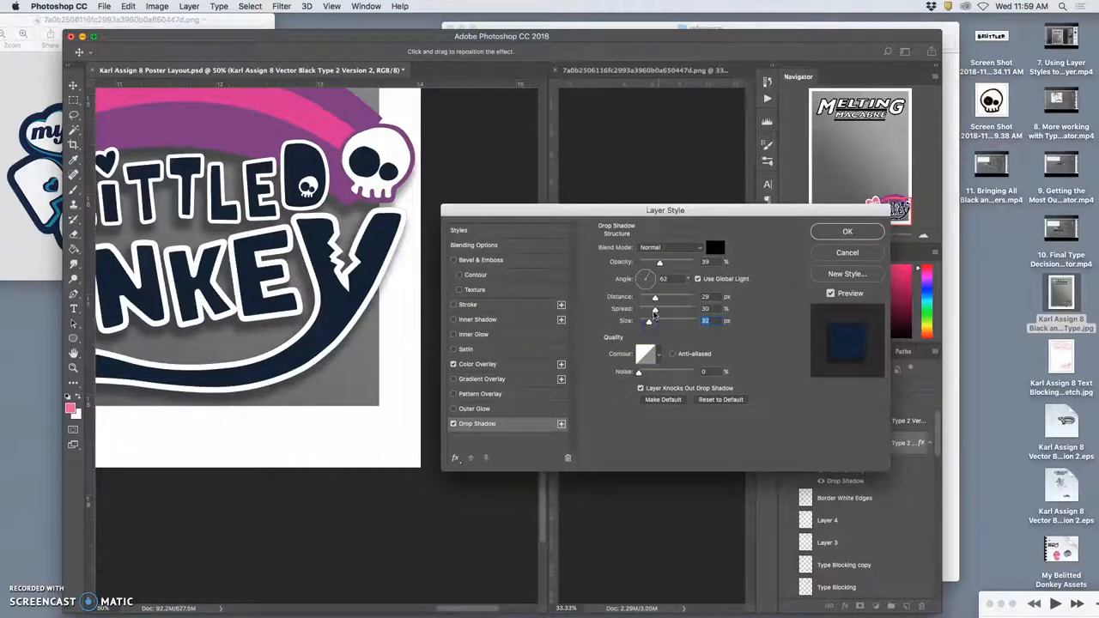
pyautogui.moveTo(653, 309); pyautogui.dragTo(663, 309)
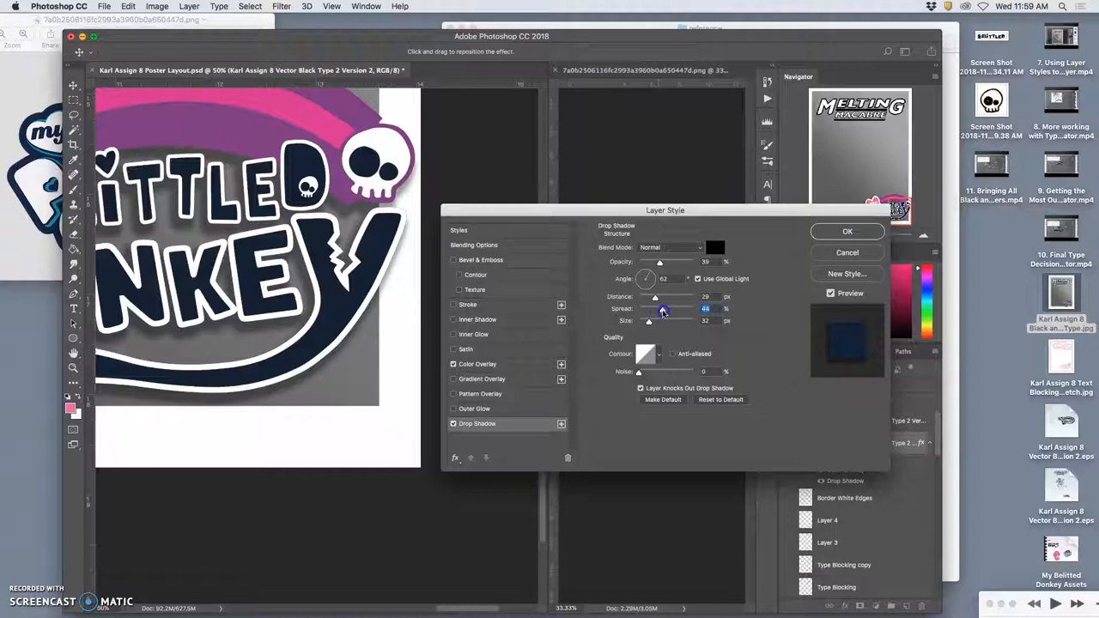
pyautogui.moveTo(662, 310); pyautogui.dragTo(668, 309)
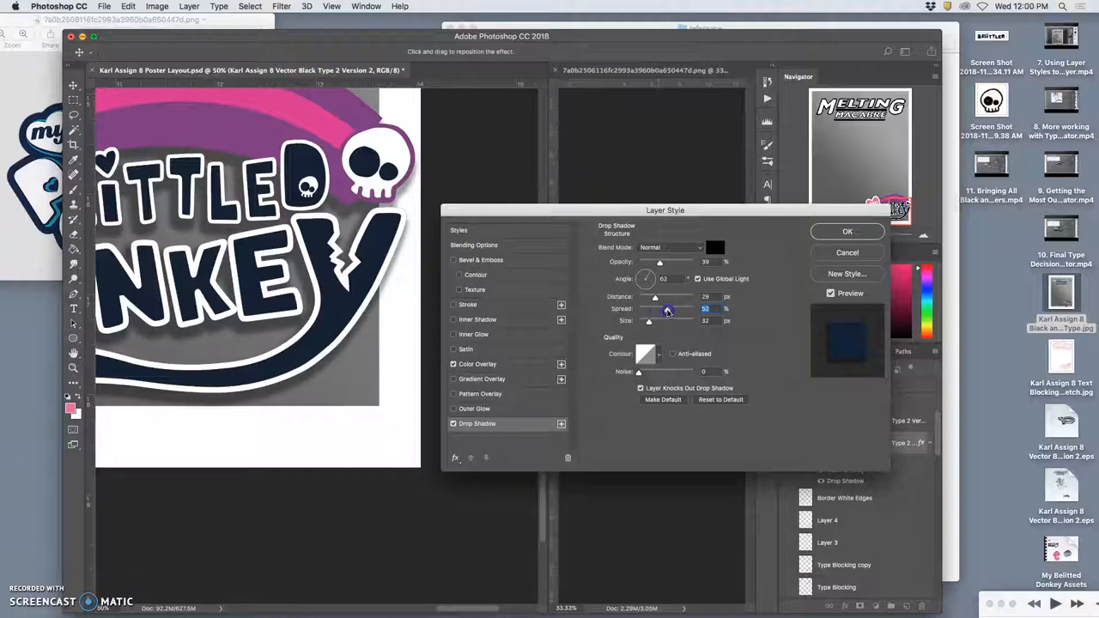
pyautogui.moveTo(668, 309); pyautogui.dragTo(661, 309)
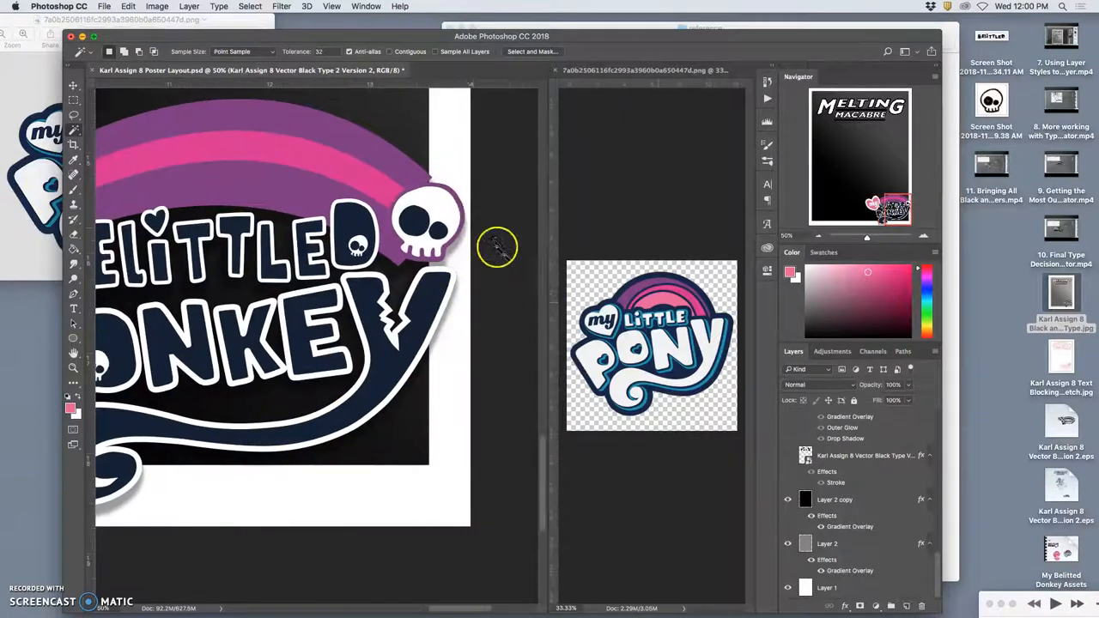
pyautogui.moveTo(505, 355)
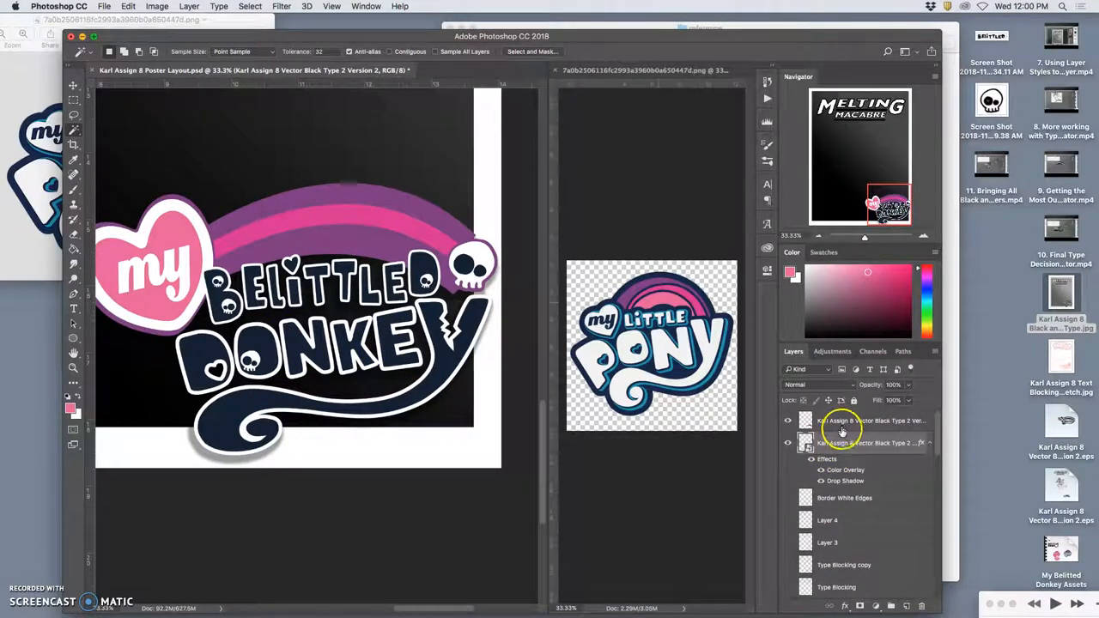
# Step: Enable Bevel & Emboss with the Texture option on the logo copy's layer style
pyautogui.doubleClick(842, 421)
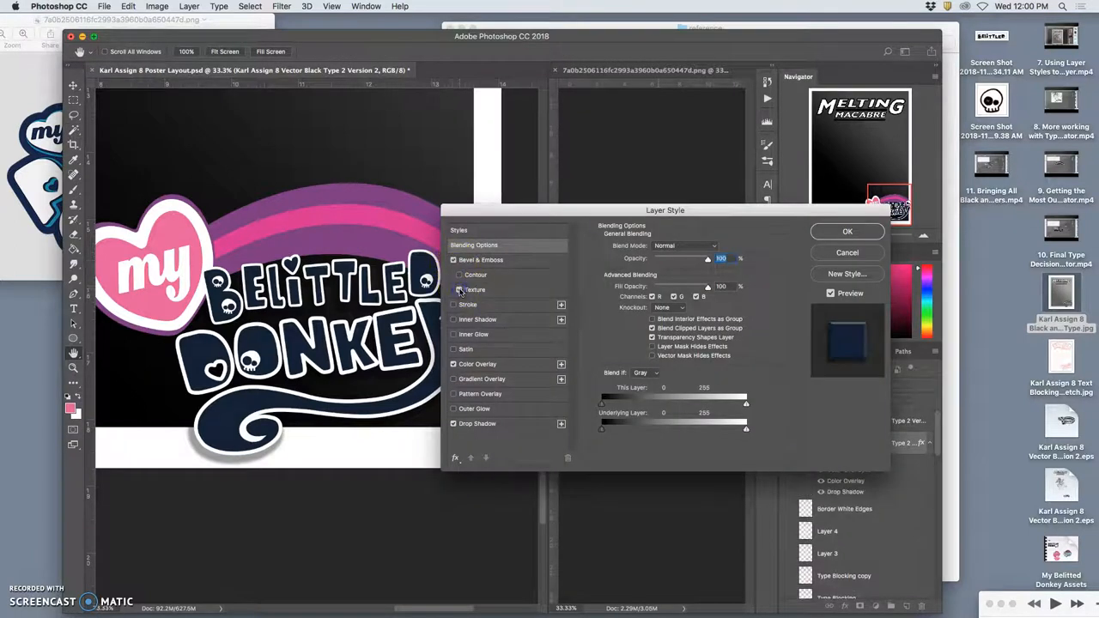
pyautogui.click(474, 288)
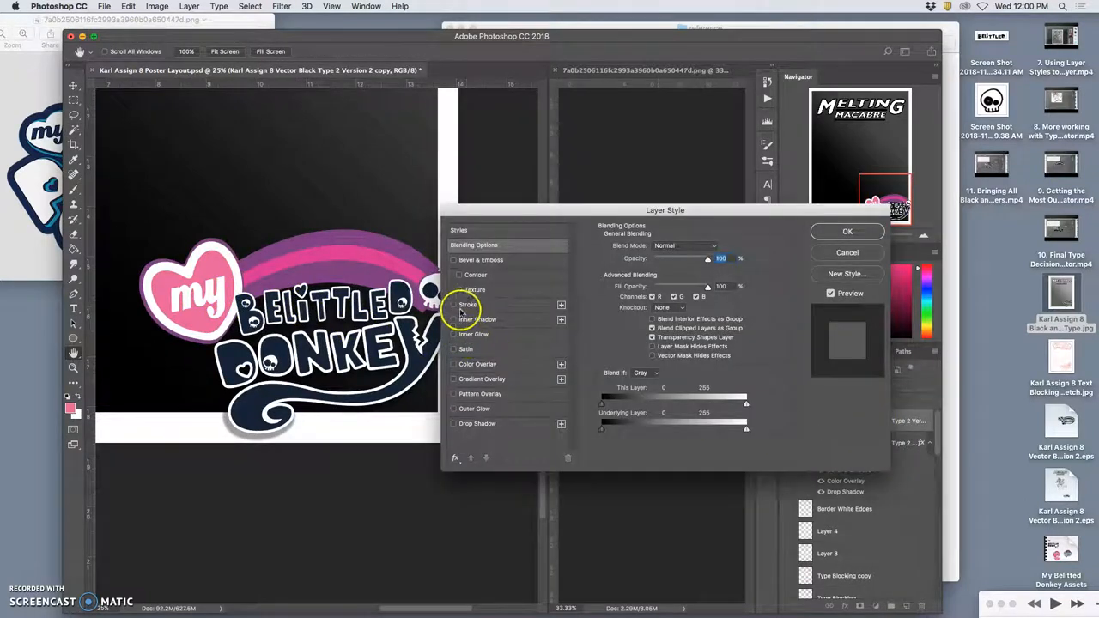
pyautogui.click(454, 260)
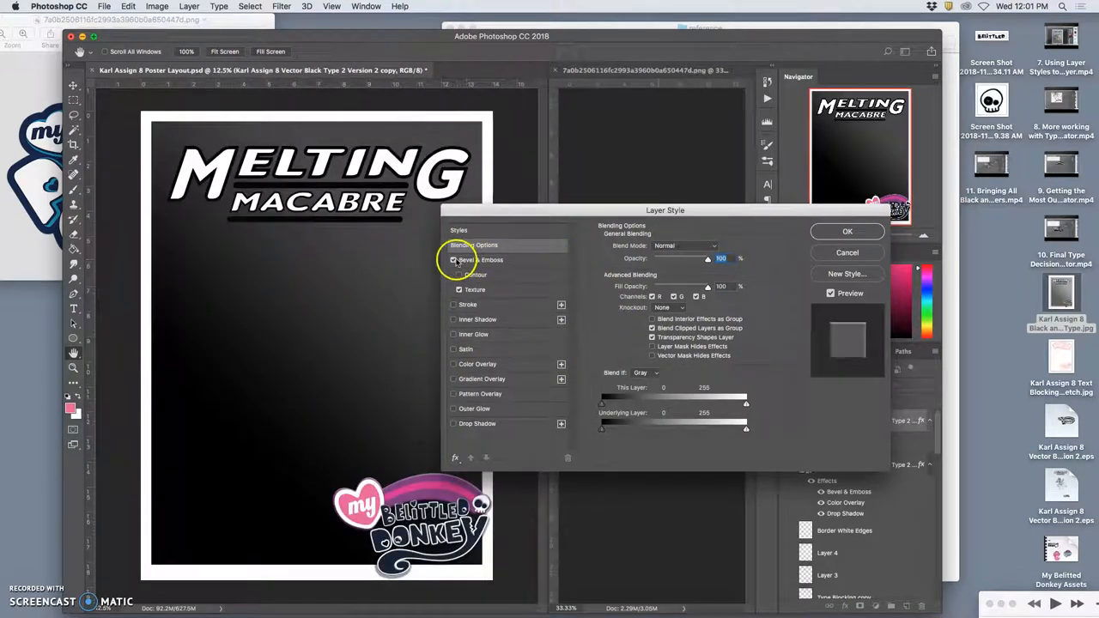
# Step: Adjust the Bevel & Emboss settings for the logo copy
pyautogui.click(847, 230)
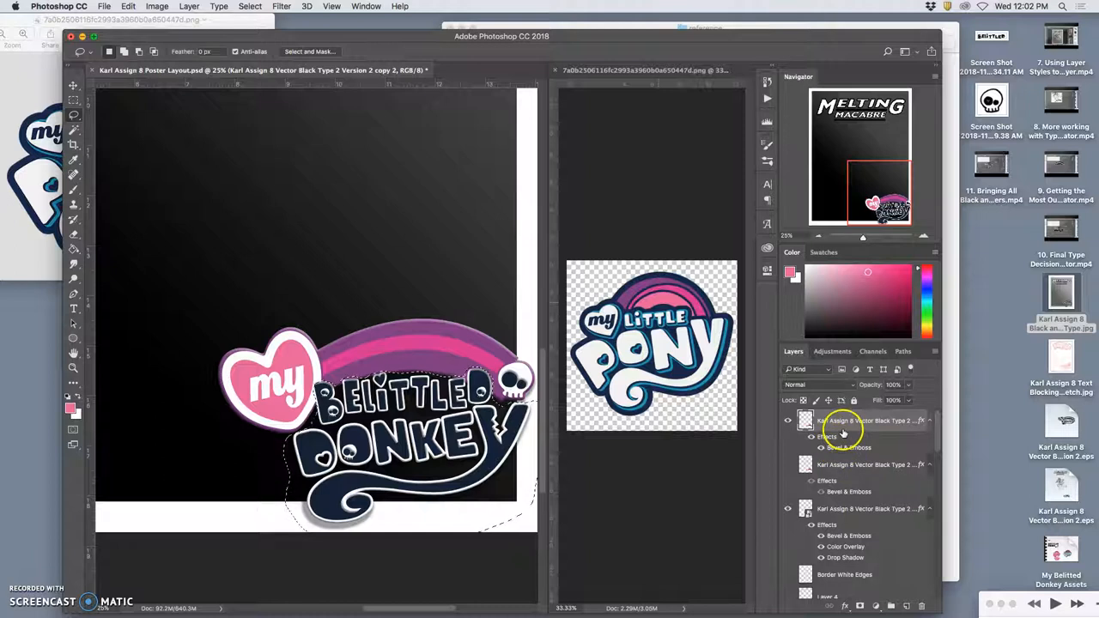
# Step: Rasterize the top logo copy's layer style into its pixels
pyautogui.rightClick(867, 419)
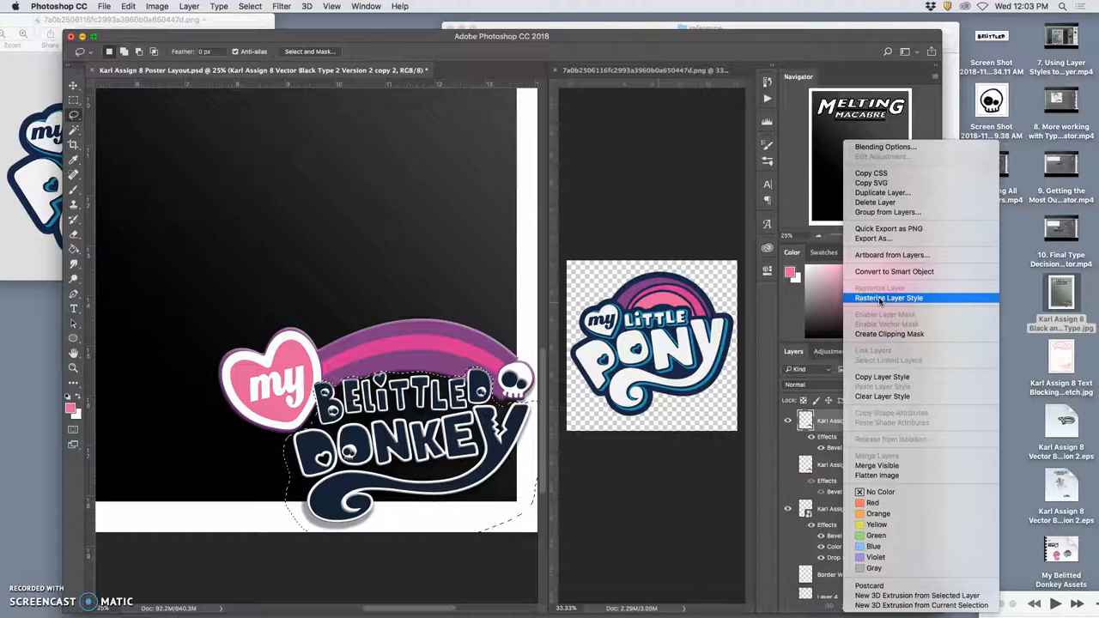
pyautogui.click(890, 299)
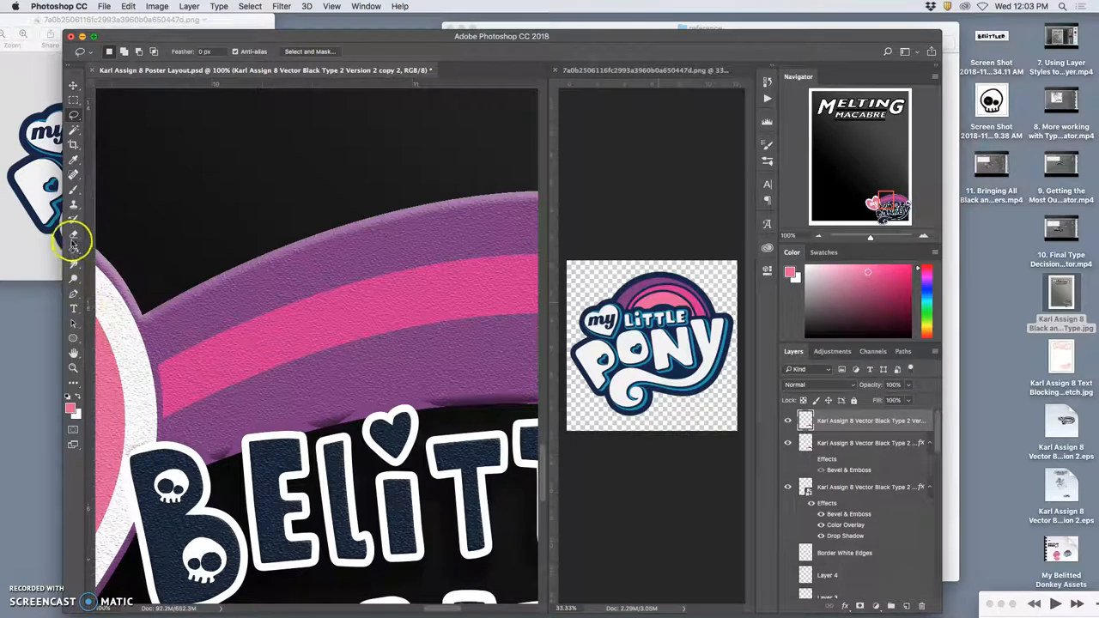
# Step: Brush-paint along the rasterized logo's edge below the rainbow
pyautogui.click(72, 240)
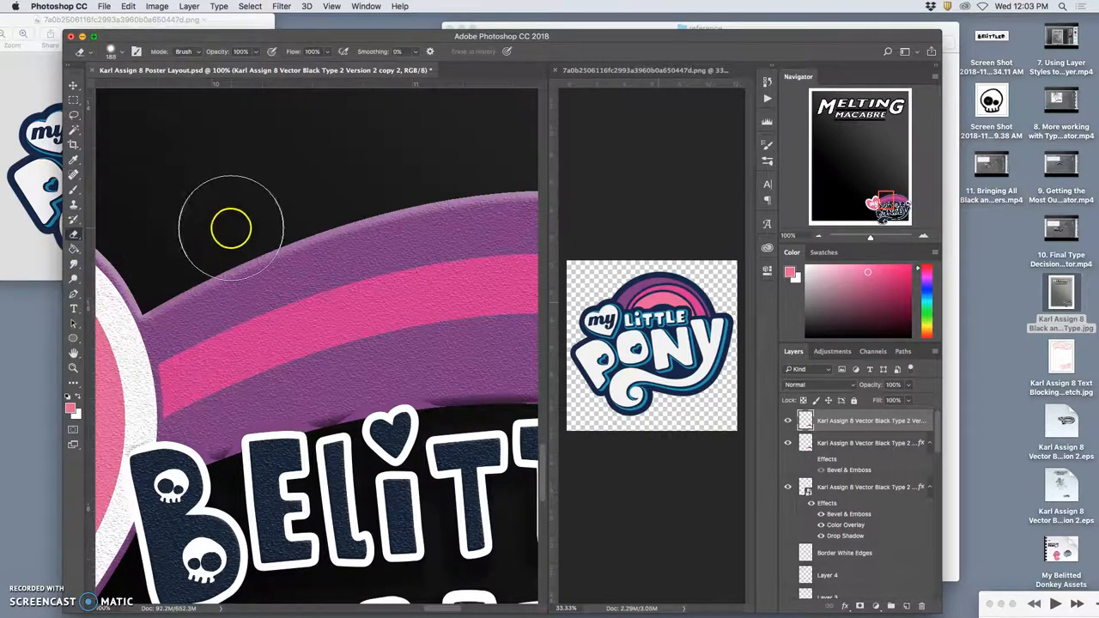
pyautogui.click(111, 51)
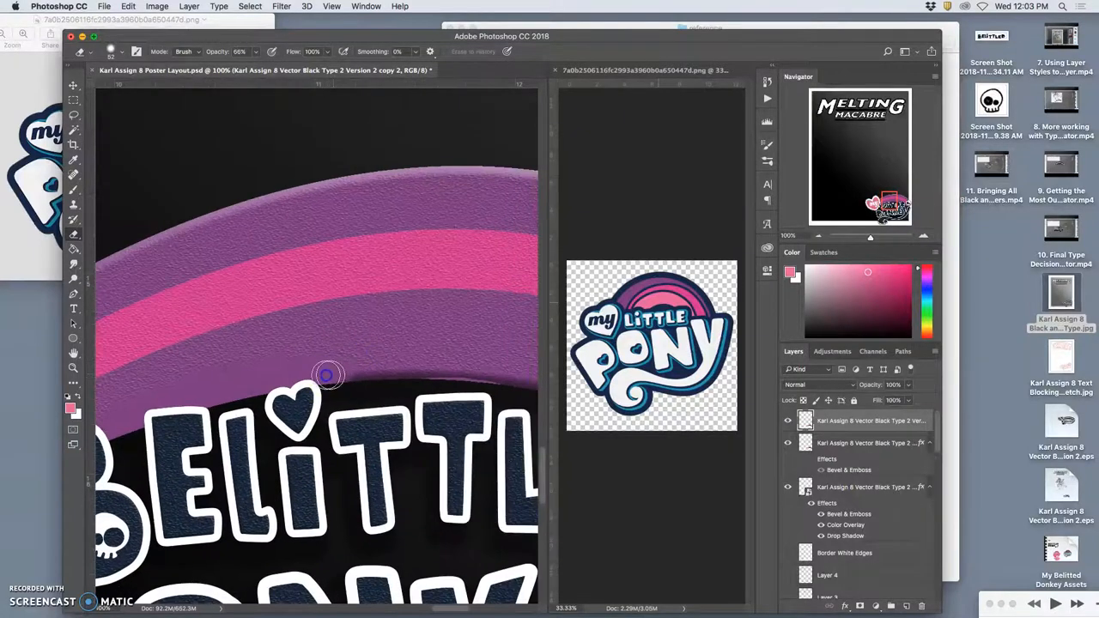
pyautogui.moveTo(326, 374); pyautogui.dragTo(360, 374)
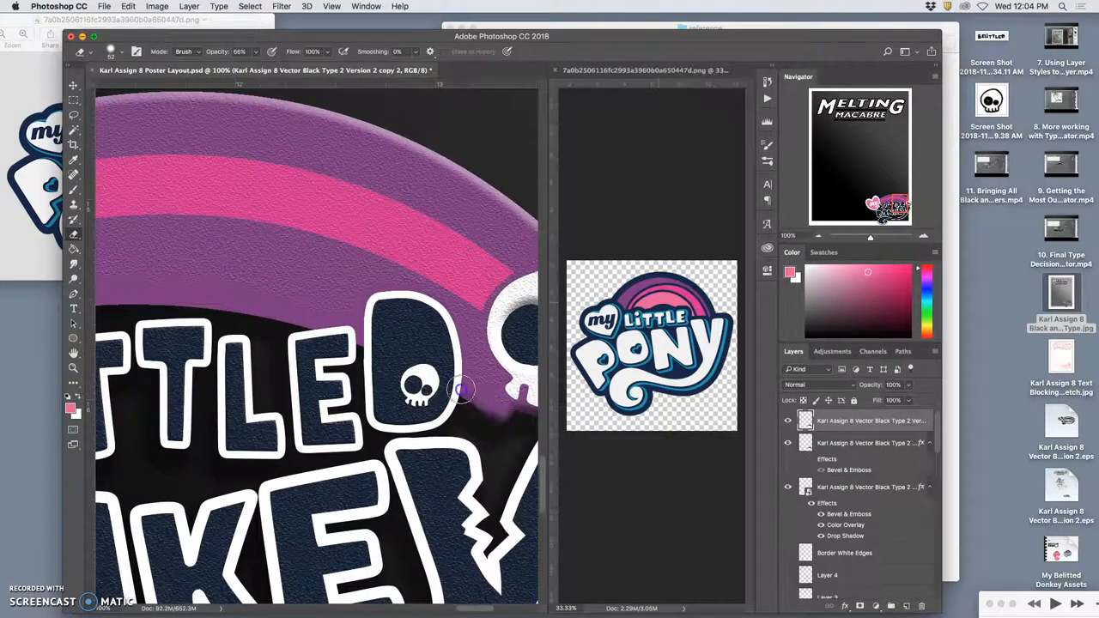
pyautogui.moveTo(464, 404)
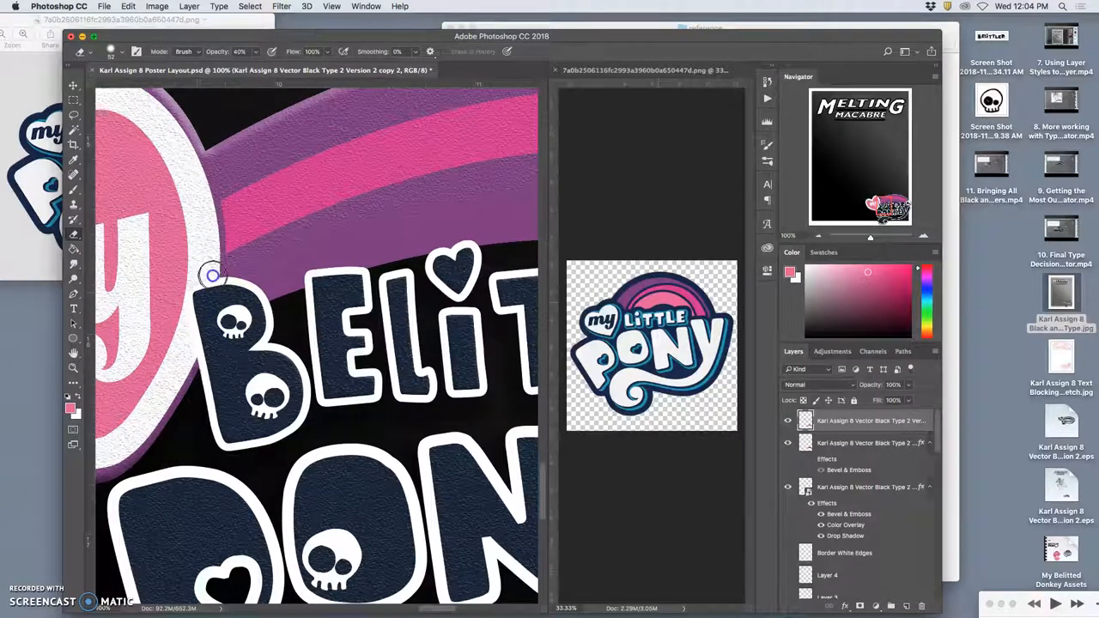
pyautogui.moveTo(391, 347)
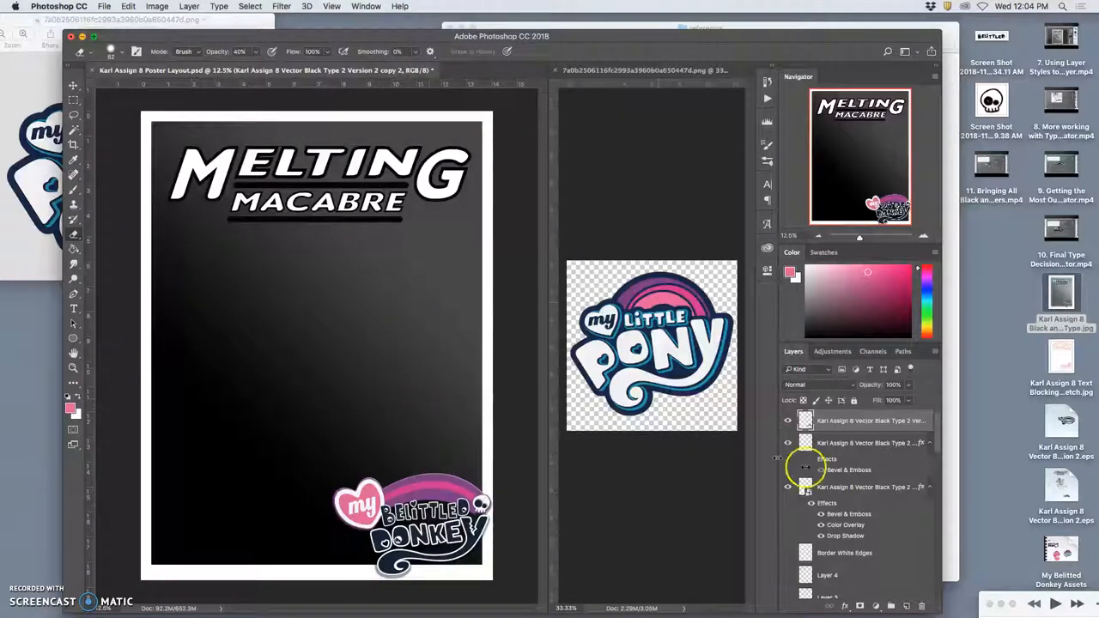
# Step: Finish the logo touch-ups and select the title layer showing its outlined gradient style
pyautogui.scroll(-3)
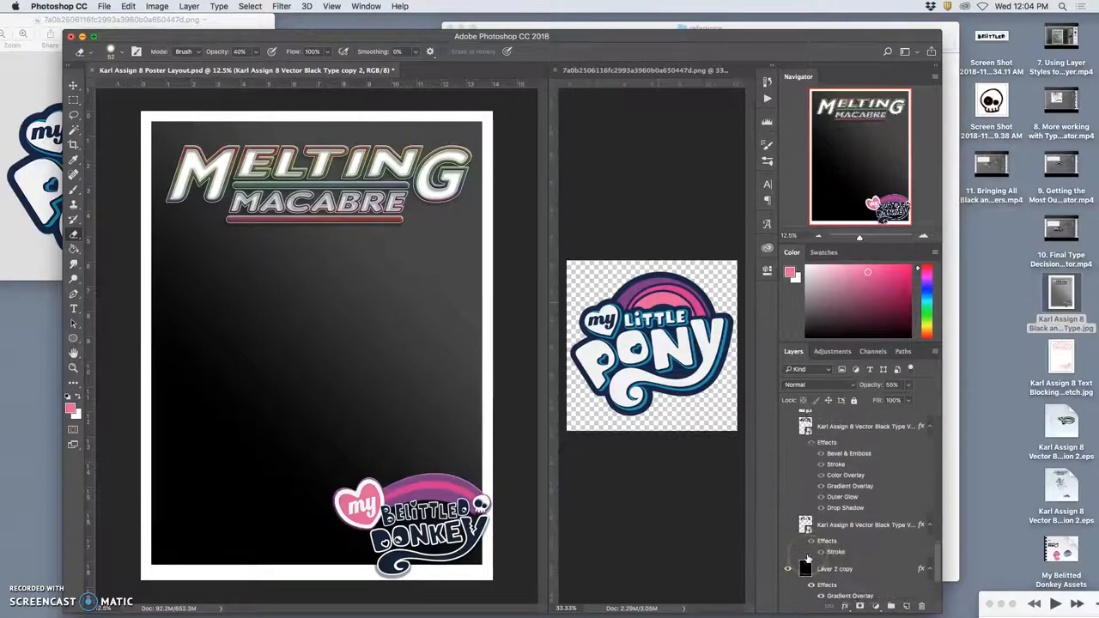
pyautogui.click(787, 503)
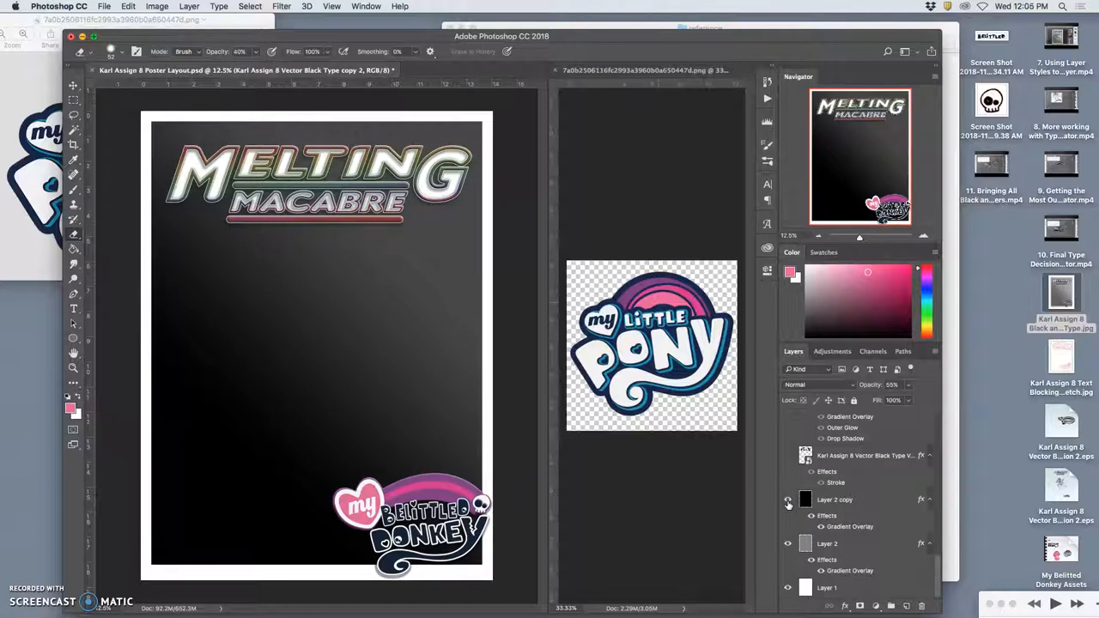
pyautogui.click(786, 498)
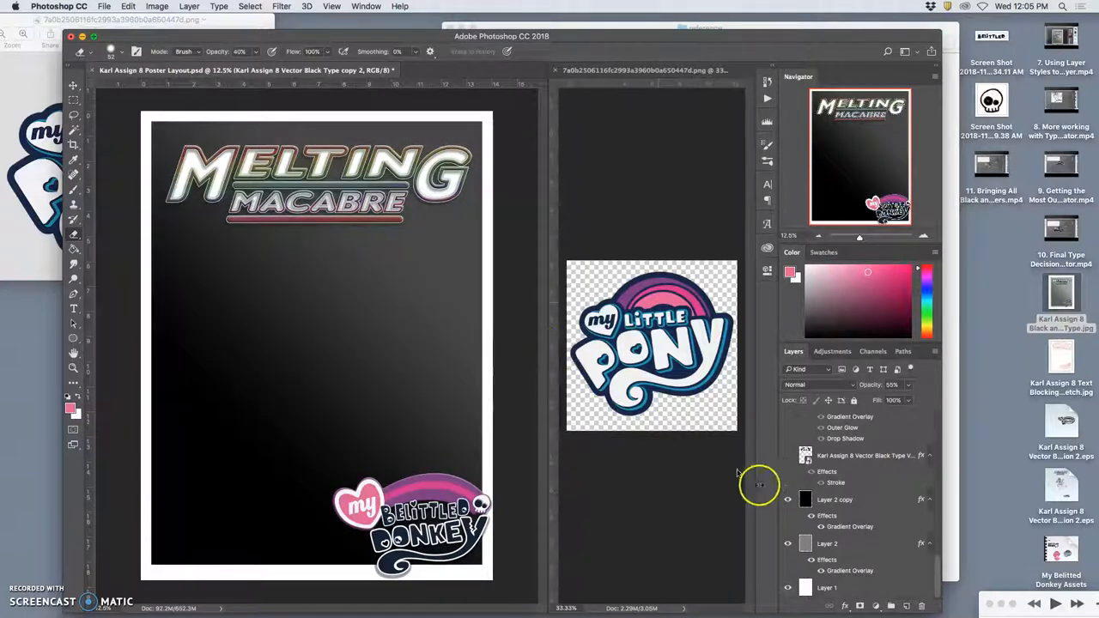
# Step: Lower the background gradient layer's opacity to a softer gray backdrop
pyautogui.click(834, 498)
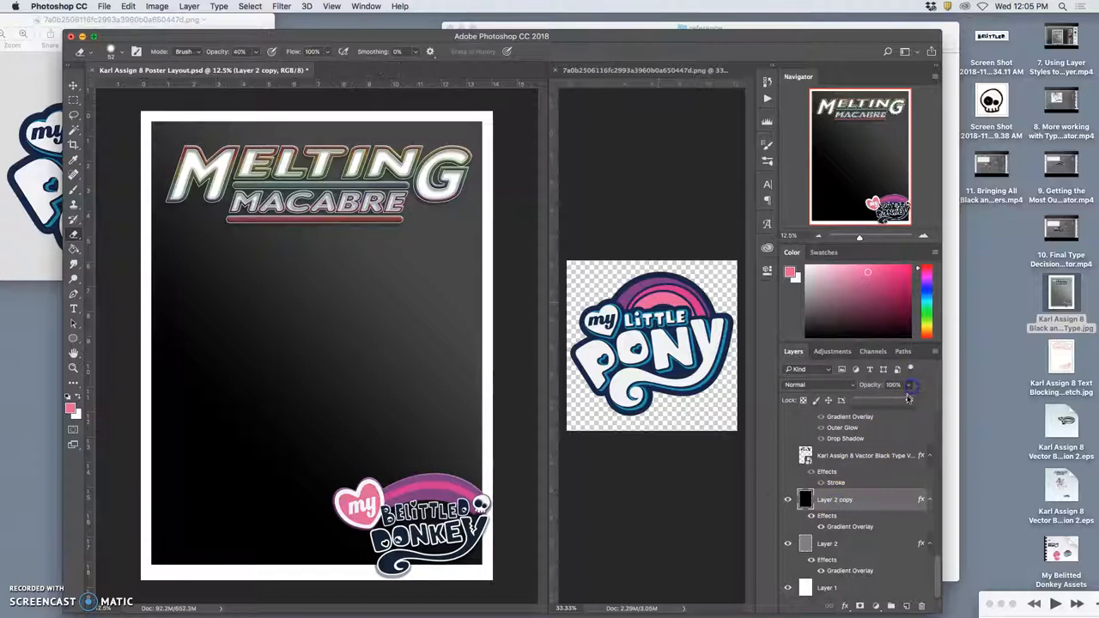
pyautogui.moveTo(908, 398); pyautogui.dragTo(895, 399)
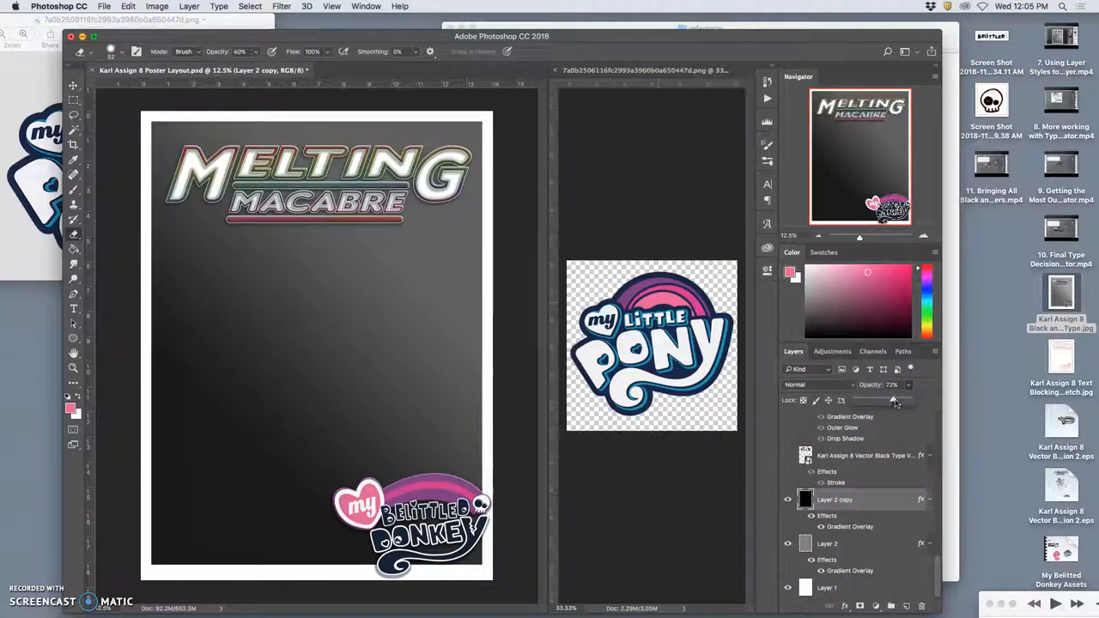
pyautogui.moveTo(895, 401); pyautogui.dragTo(882, 402)
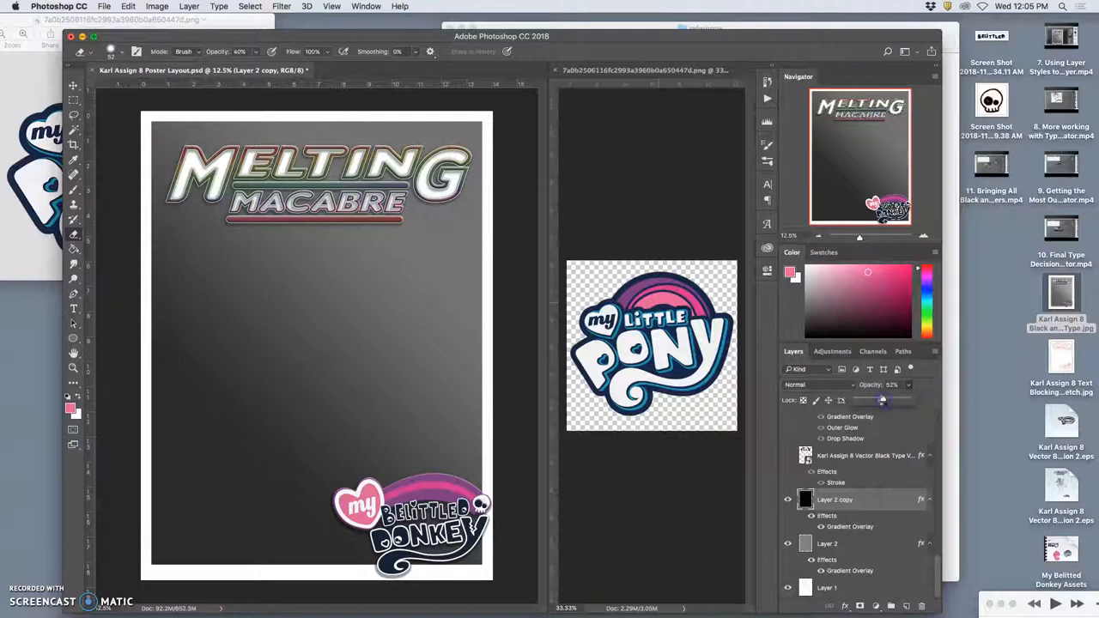
pyautogui.moveTo(879, 402); pyautogui.dragTo(884, 402)
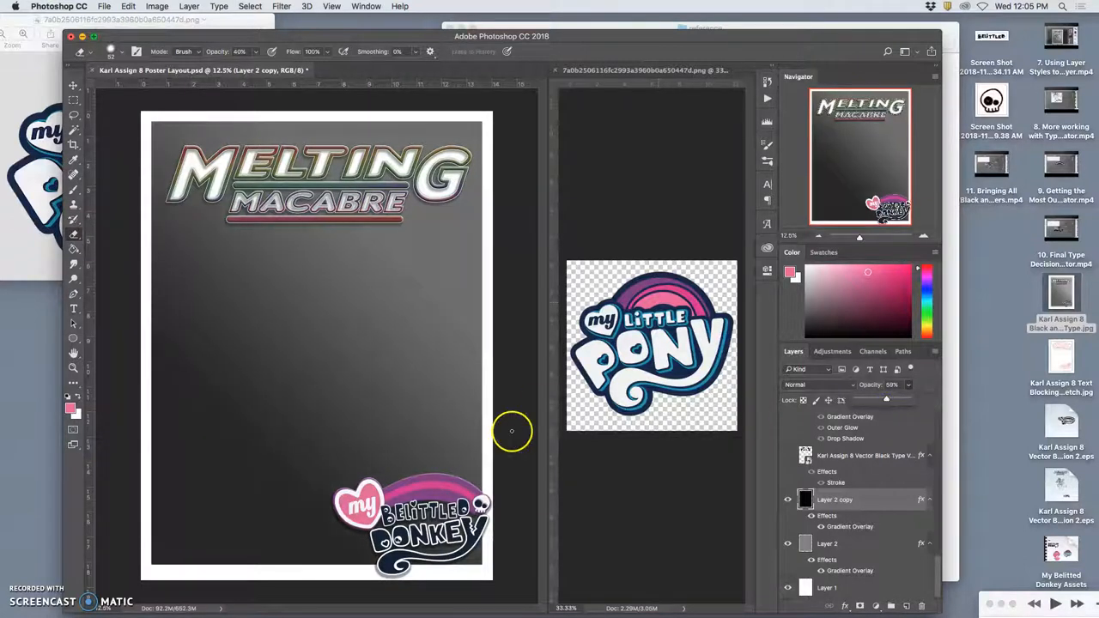
pyautogui.click(103, 6)
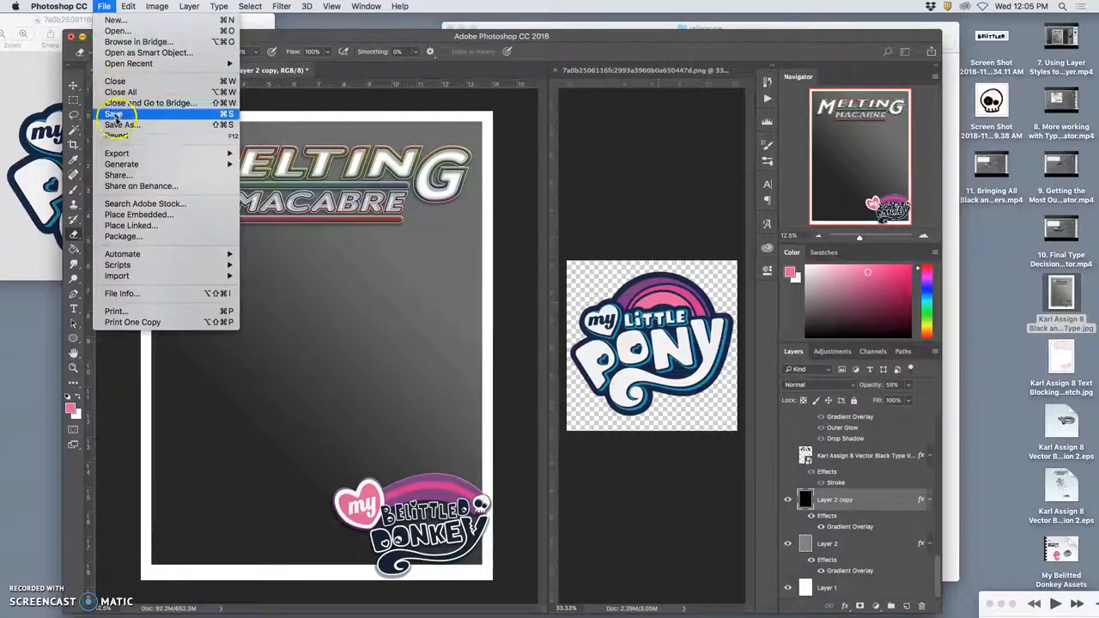
# Step: Save As 'Karl Assign 8 Color T... Poster' on the Desktop with JPEG format
pyautogui.click(120, 123)
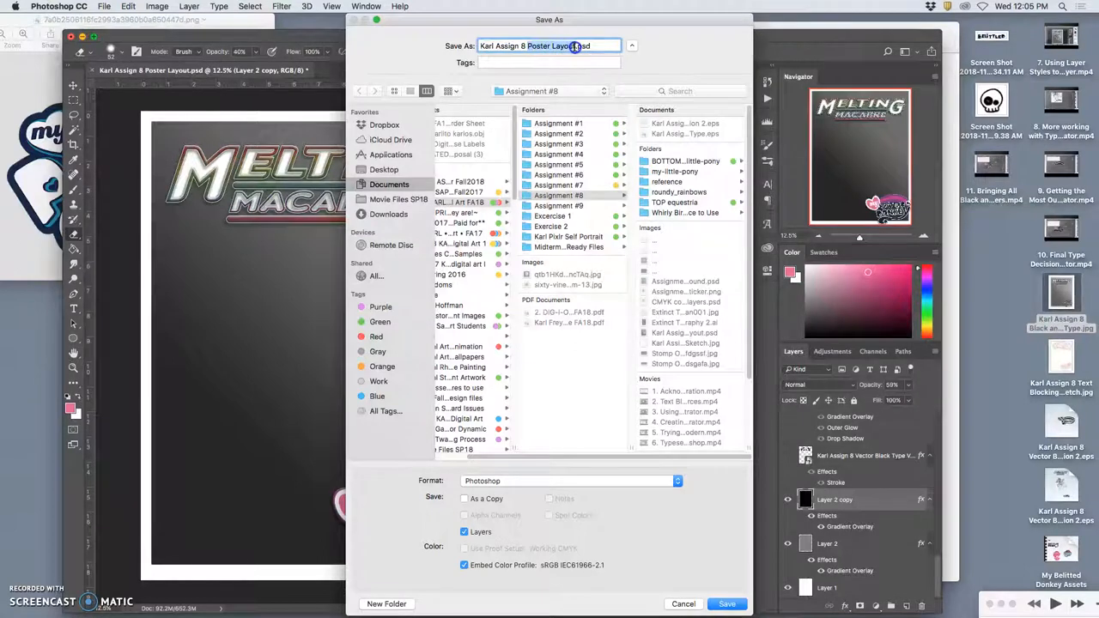
pyautogui.write('Karl Assign 8 Color Type Solution')
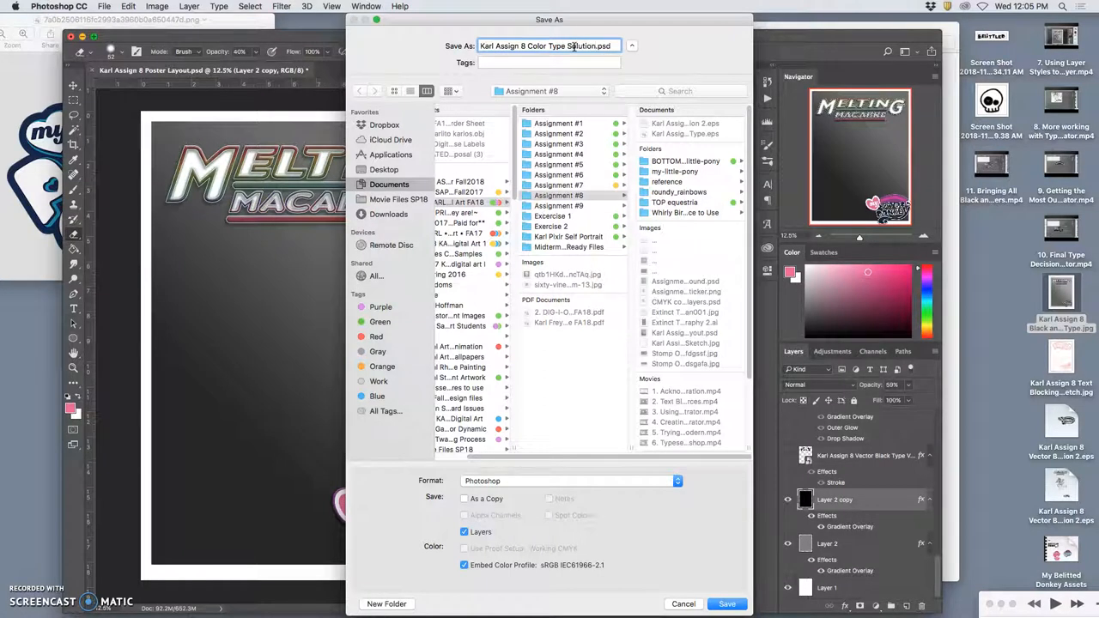
pyautogui.write('Poster')
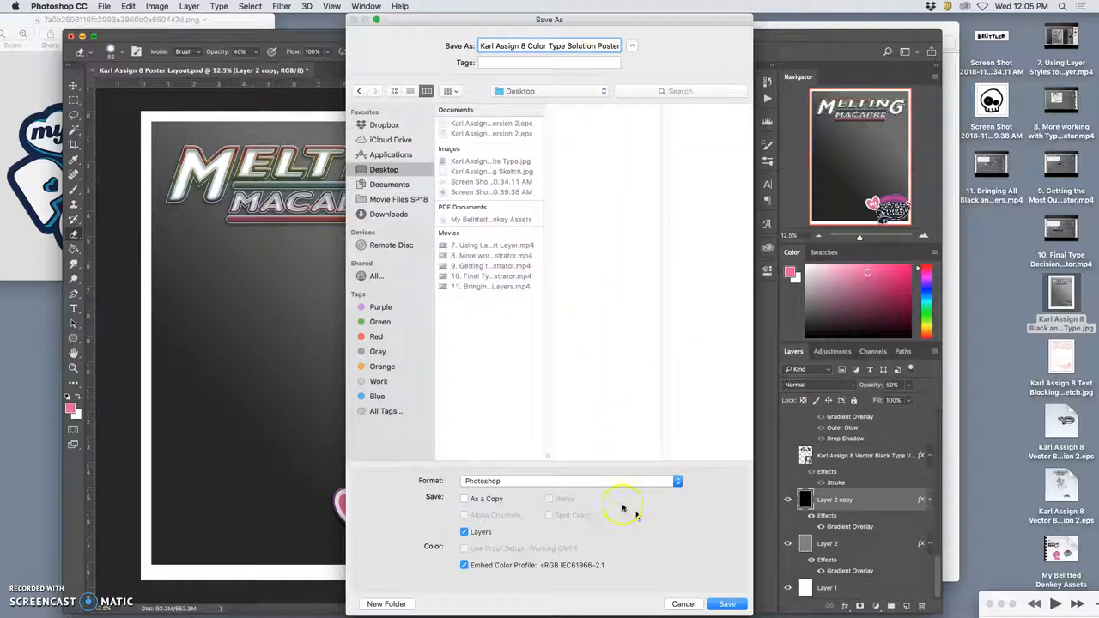
pyautogui.click(571, 480)
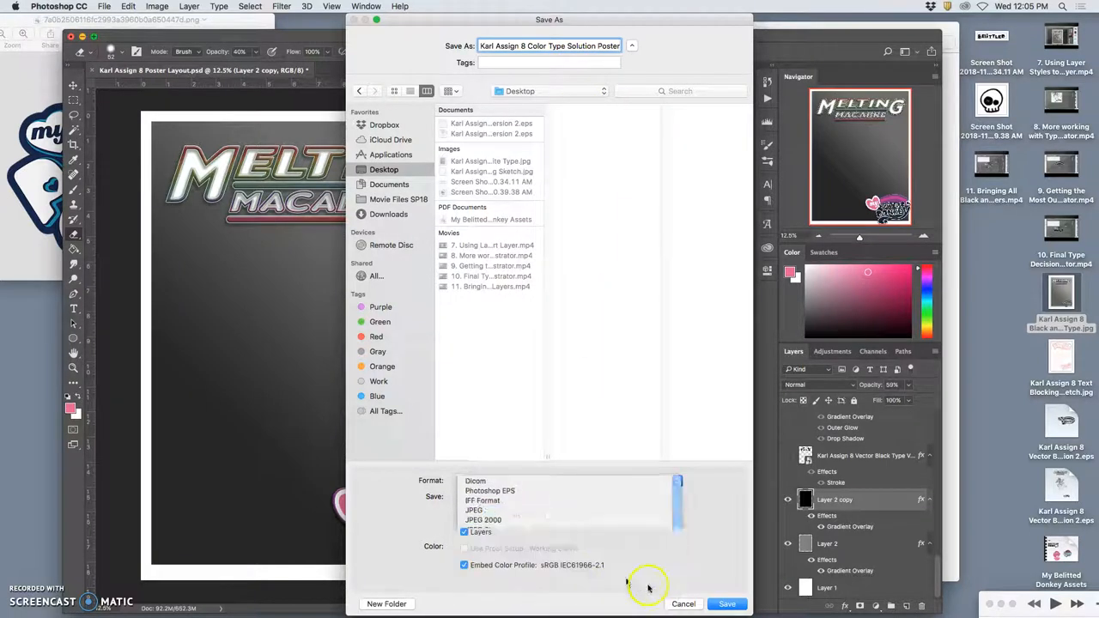
pyautogui.click(474, 510)
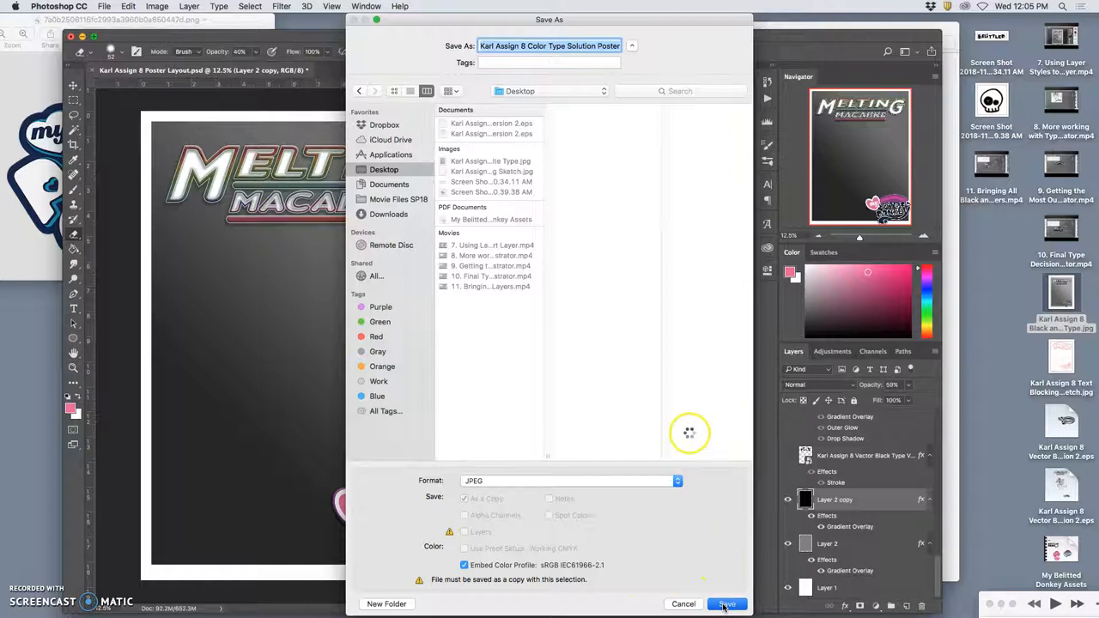
# Step: Confirm the save and accept the JPEG quality options
pyautogui.click(727, 604)
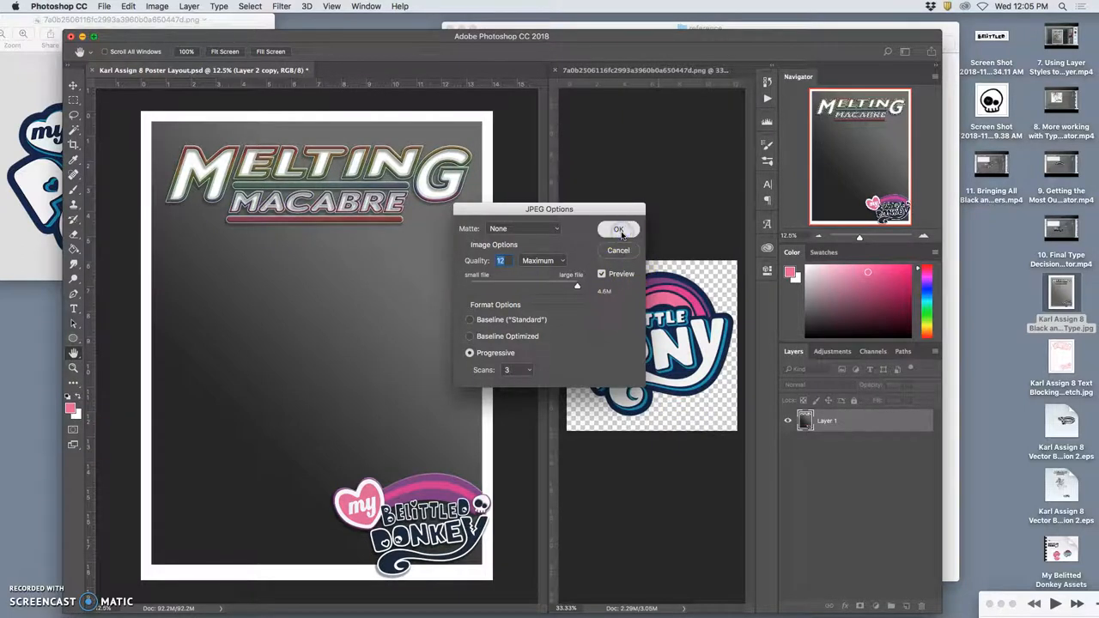
pyautogui.click(618, 230)
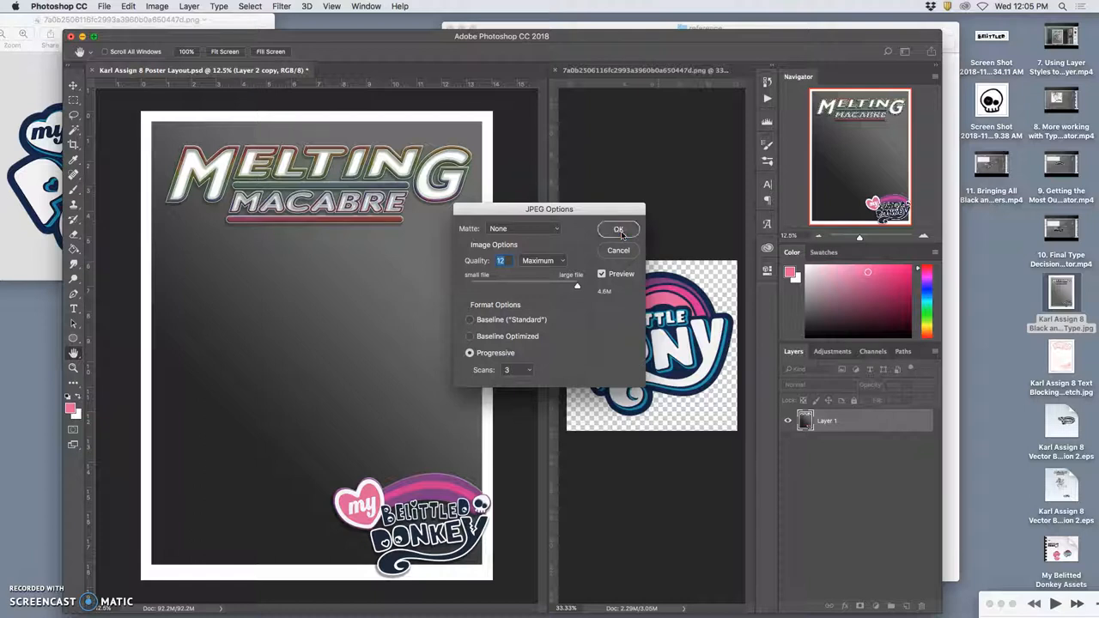
pyautogui.click(618, 230)
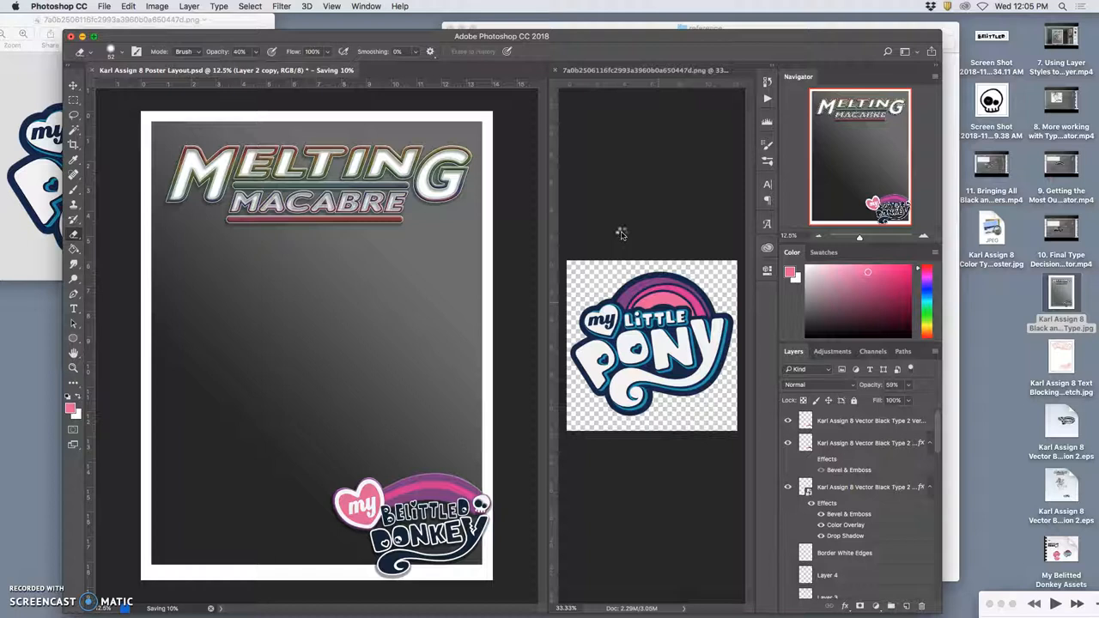
pyautogui.moveTo(594, 251)
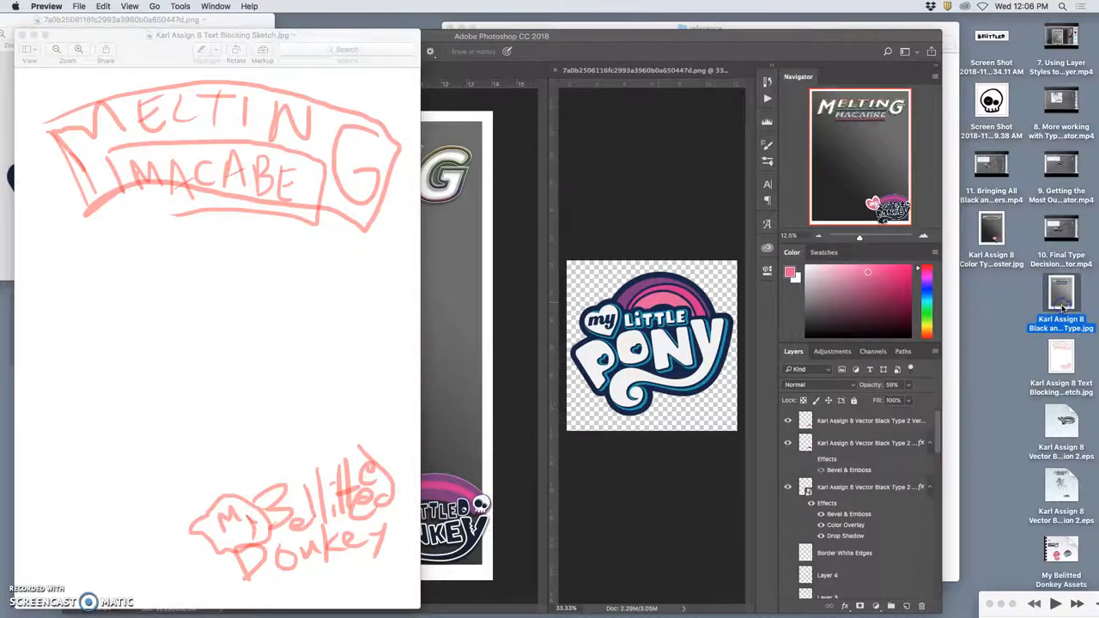
# Step: Open the black-and-white type version and the color poster in Preview for comparison
pyautogui.click(992, 227)
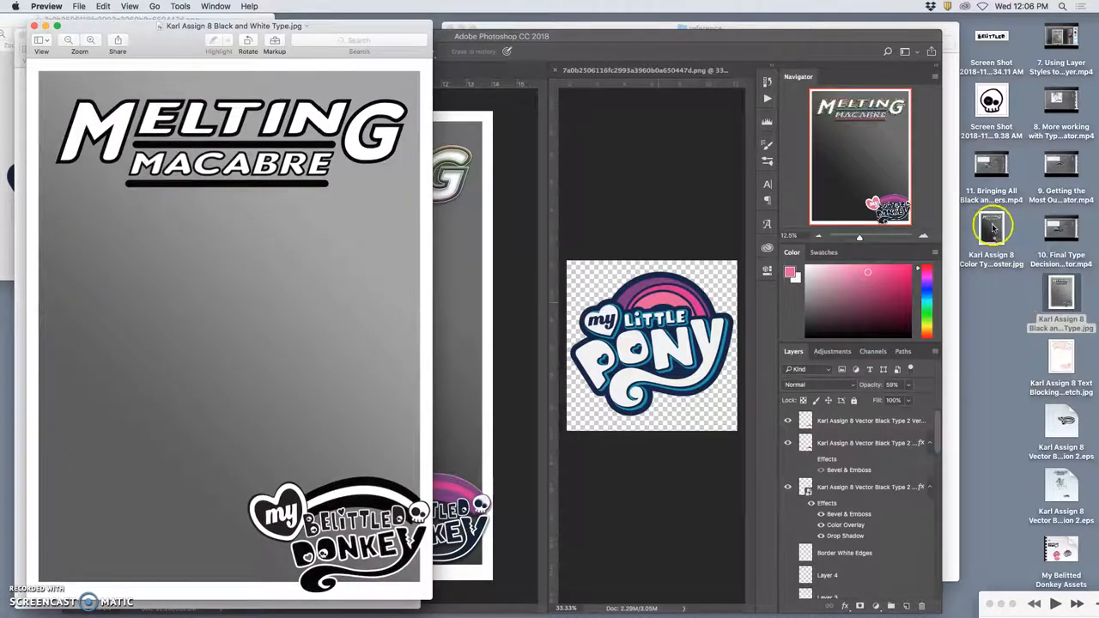
pyautogui.click(991, 227)
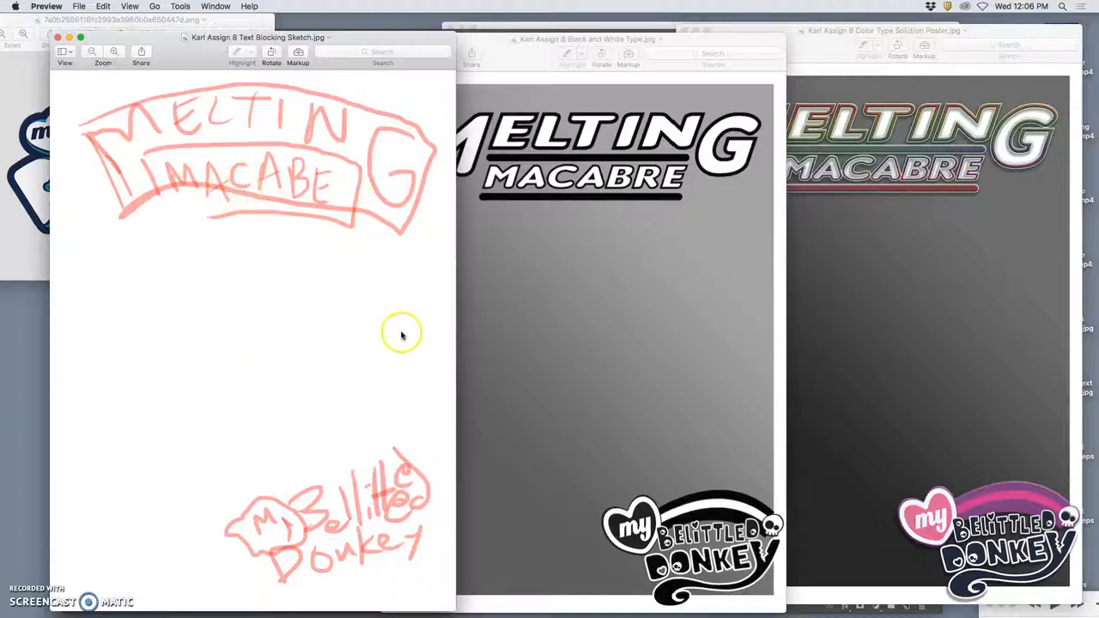
pyautogui.moveTo(357, 388)
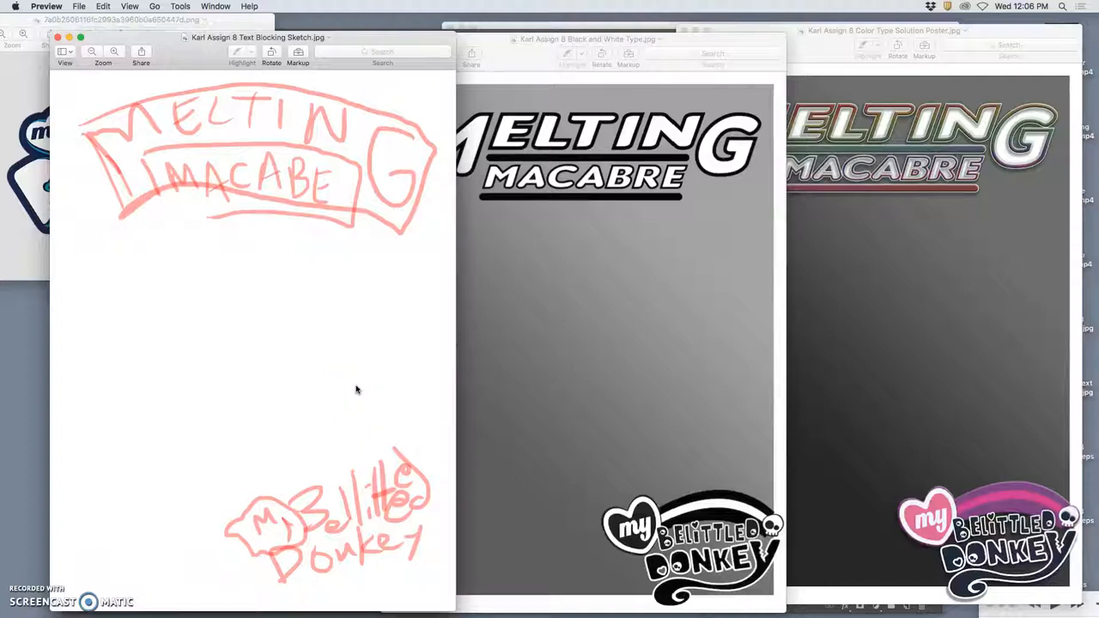
pyautogui.moveTo(935, 326)
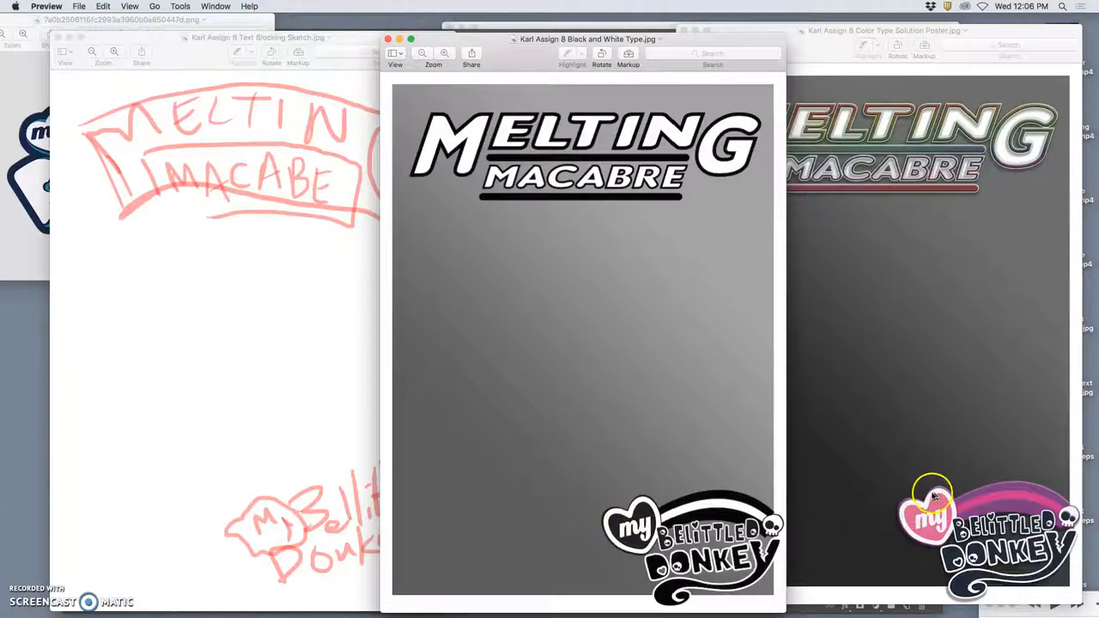
pyautogui.moveTo(1010, 485)
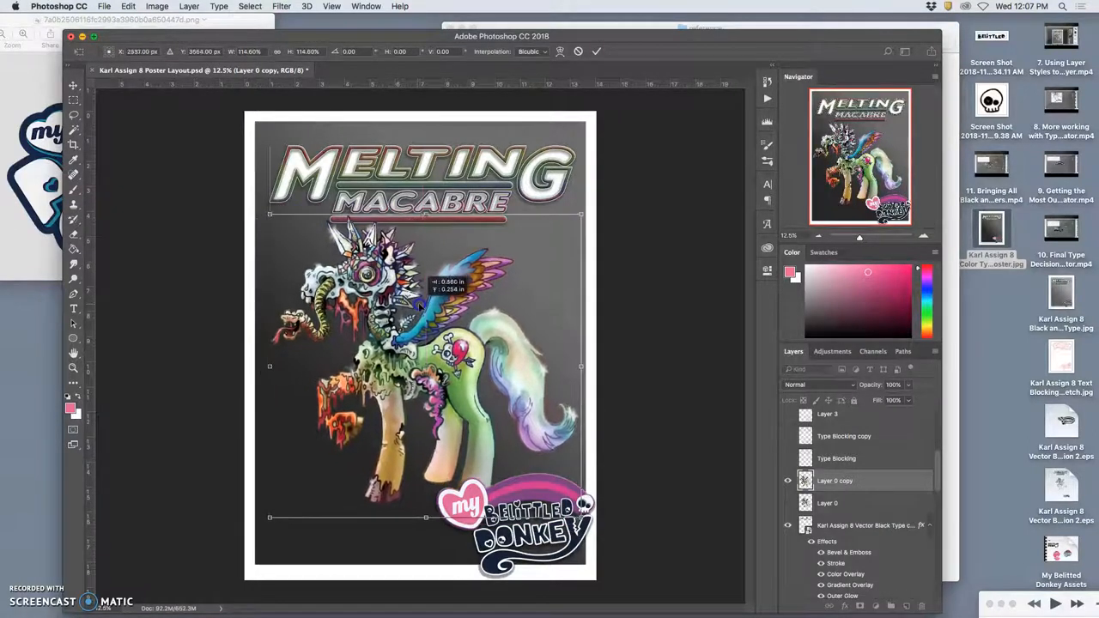
# Step: Enlarge the placed pony illustration to fill the space between title and logo
pyautogui.moveTo(421, 301); pyautogui.dragTo(438, 317)
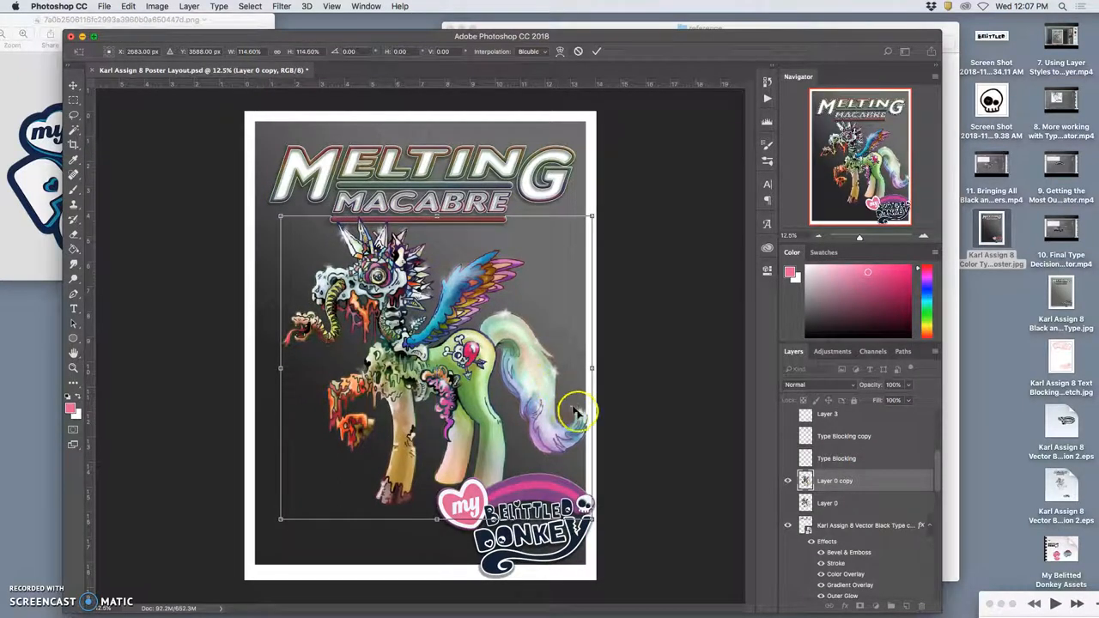
pyautogui.moveTo(581, 426)
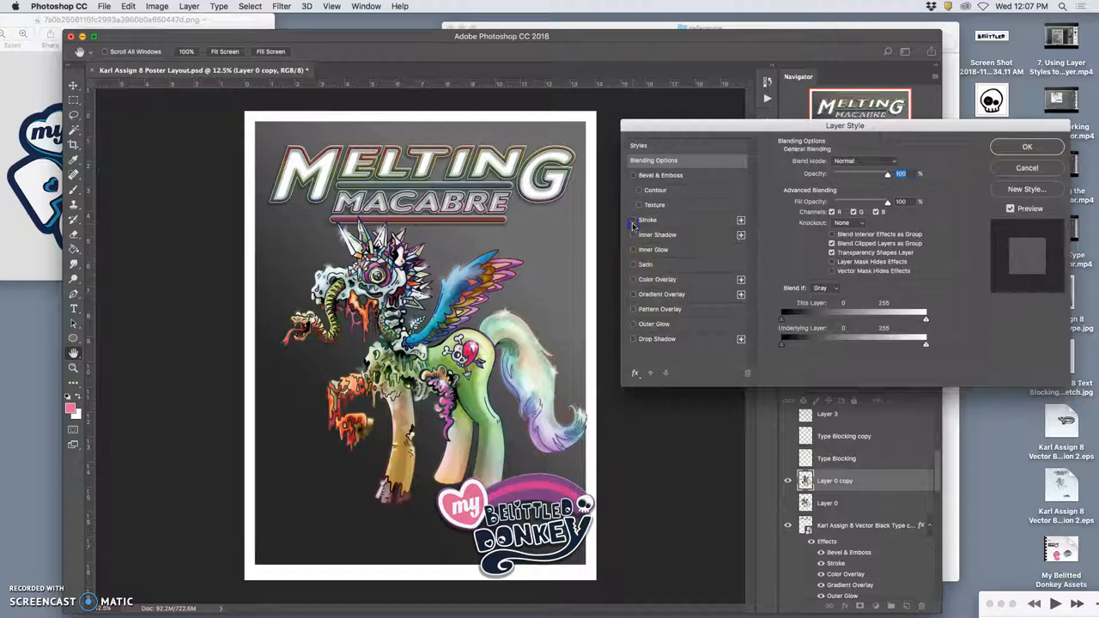
# Step: Apply a Drop Shadow layer style to the pony illustration, leaving Stroke turned off
pyautogui.click(632, 220)
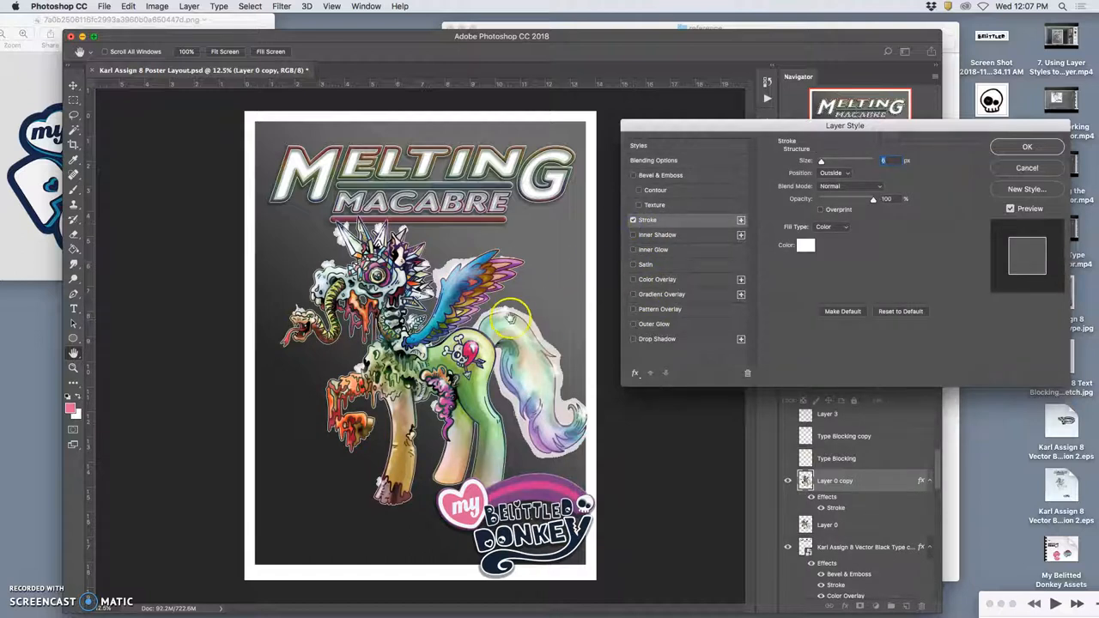
pyautogui.click(633, 220)
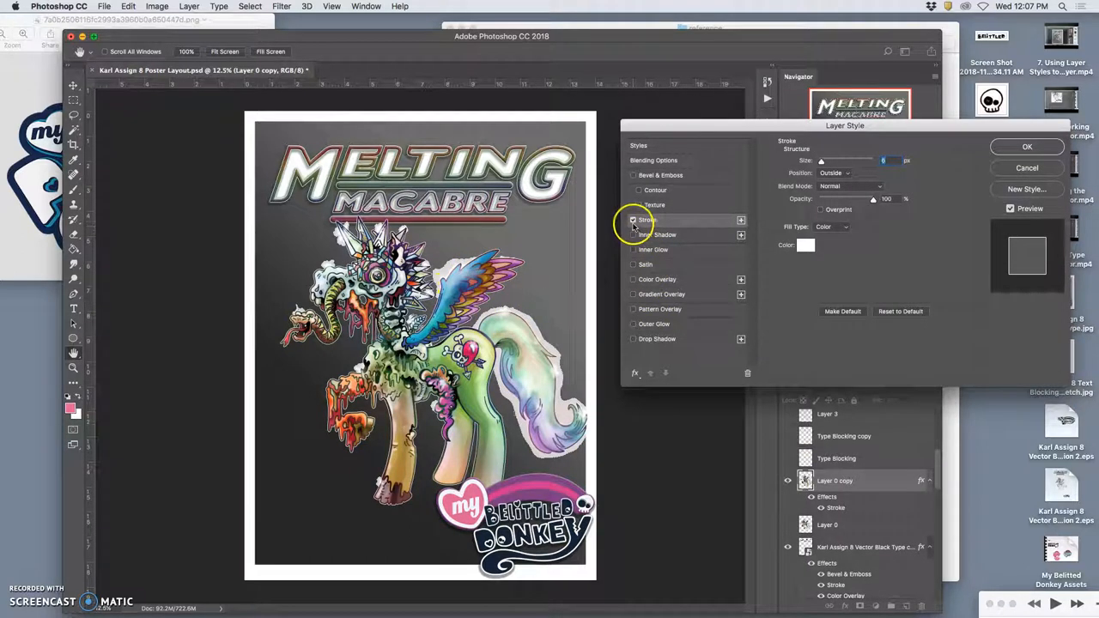
pyautogui.click(634, 220)
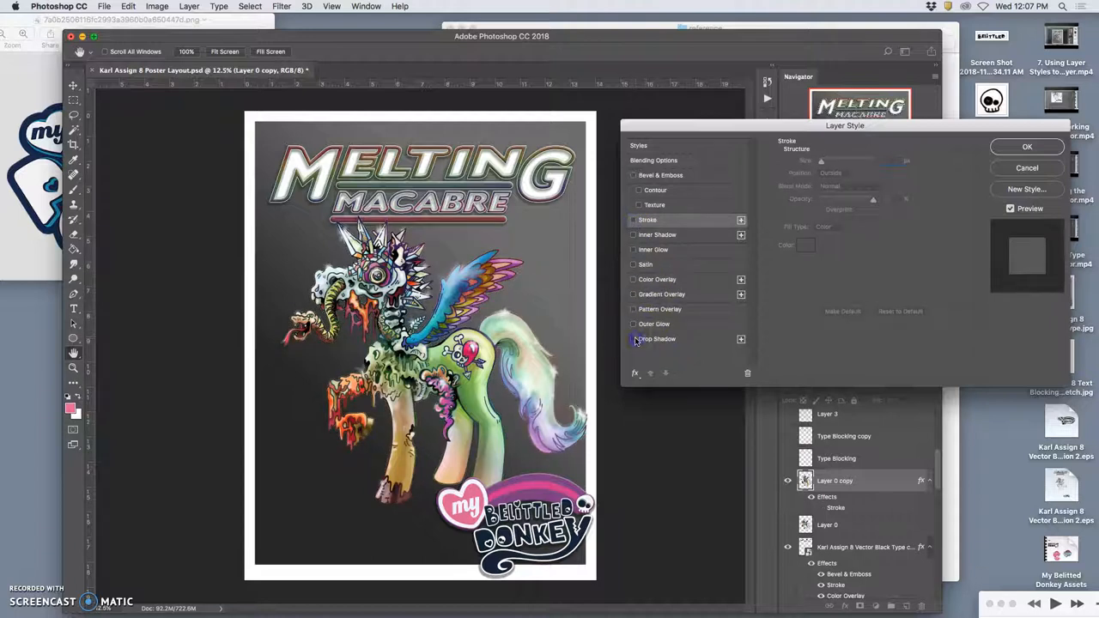
pyautogui.click(656, 339)
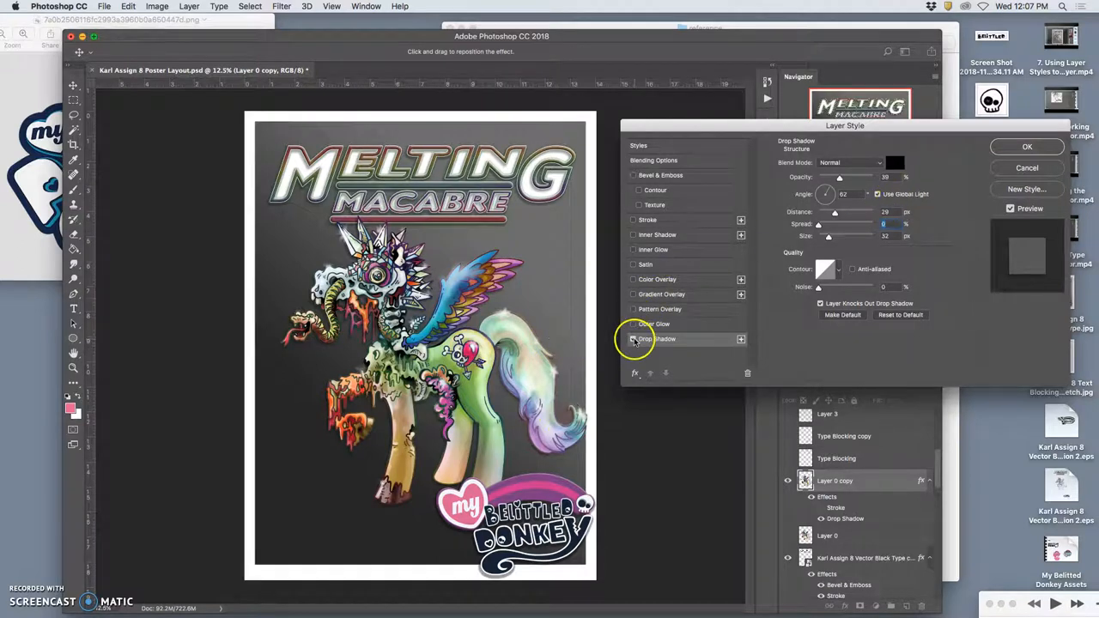
pyautogui.click(634, 338)
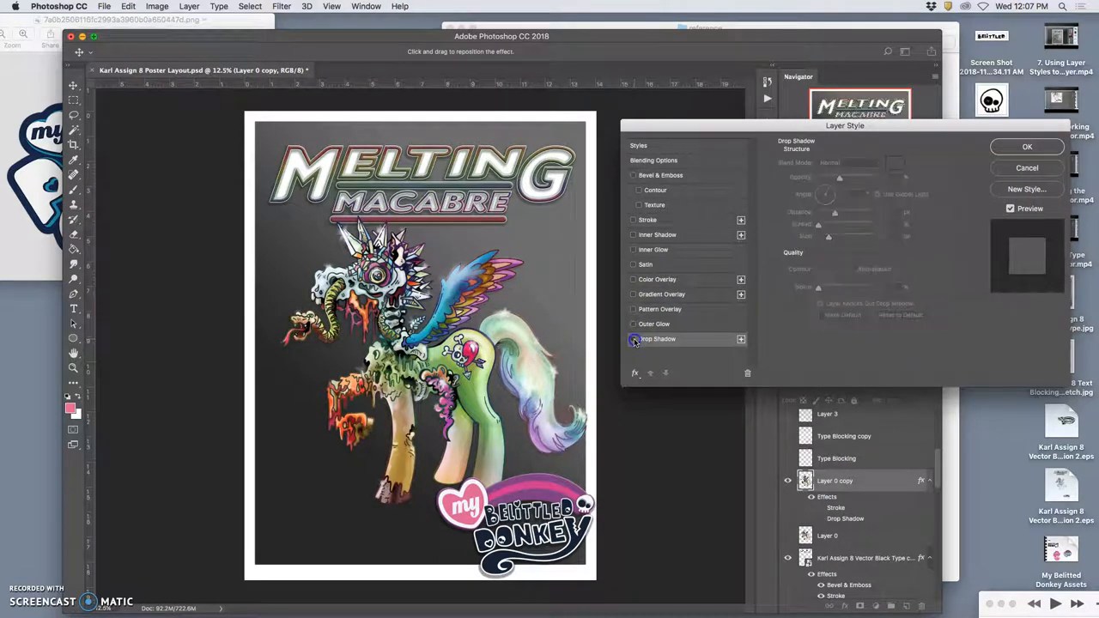
pyautogui.click(634, 339)
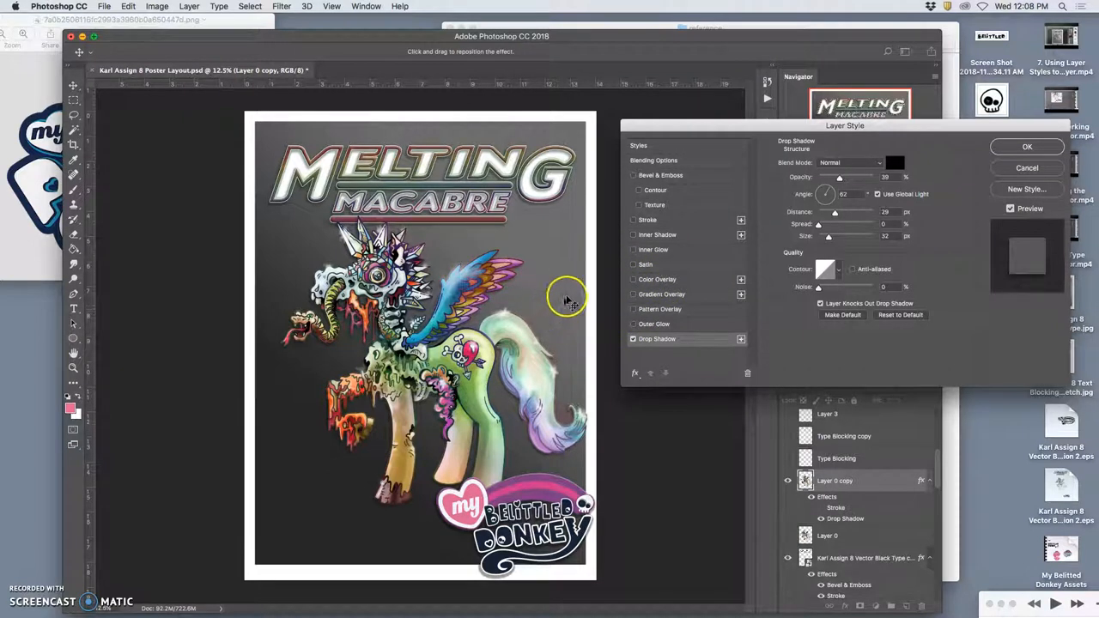
pyautogui.moveTo(1013, 148)
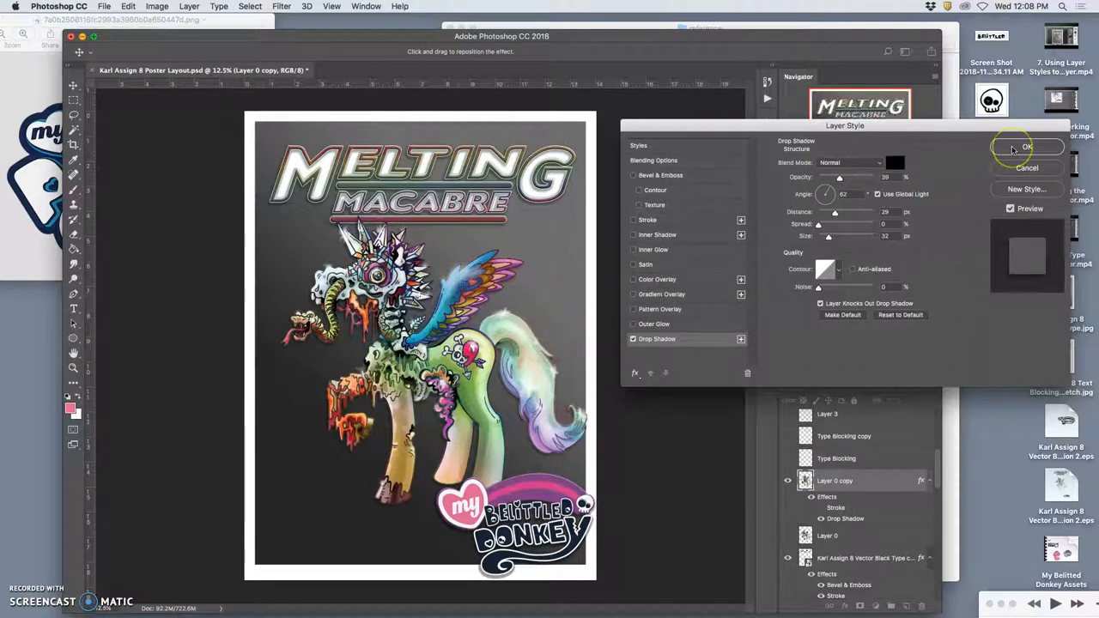
pyautogui.click(1027, 147)
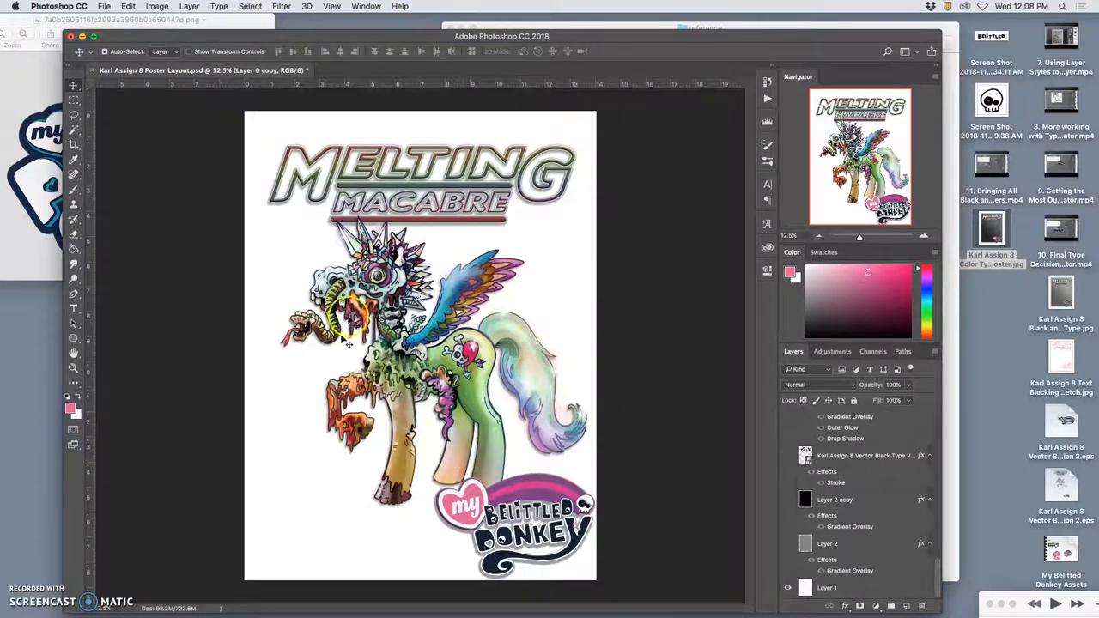
pyautogui.click(786, 542)
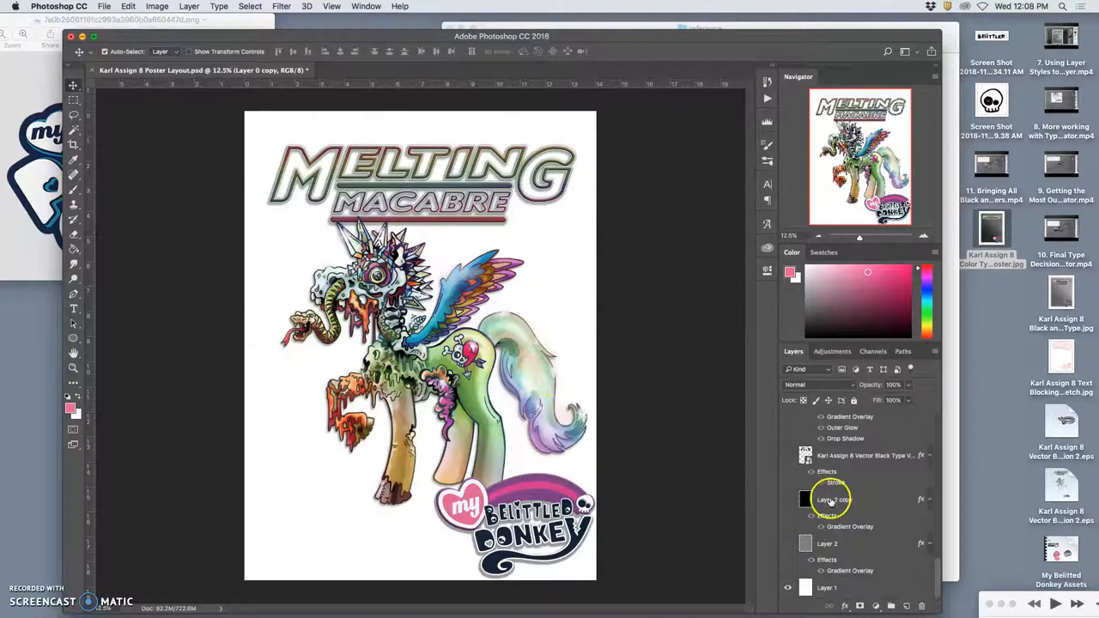
pyautogui.click(833, 498)
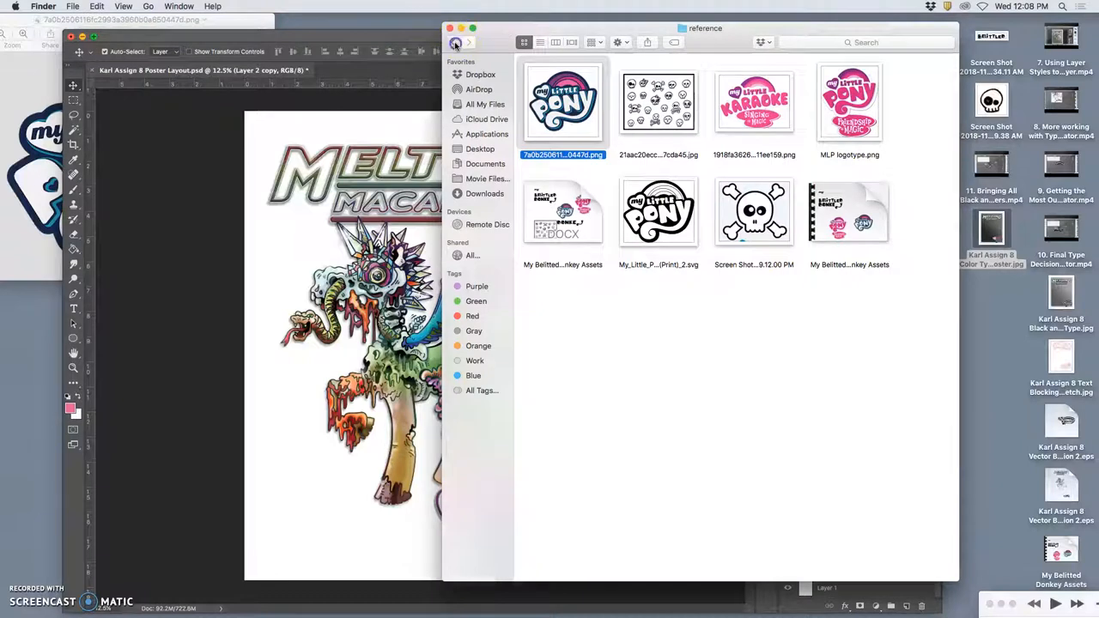
# Step: Navigate Dropbox to 0-Fall 2018 > 2348 Digital Art I and show it in icon view
pyautogui.click(453, 41)
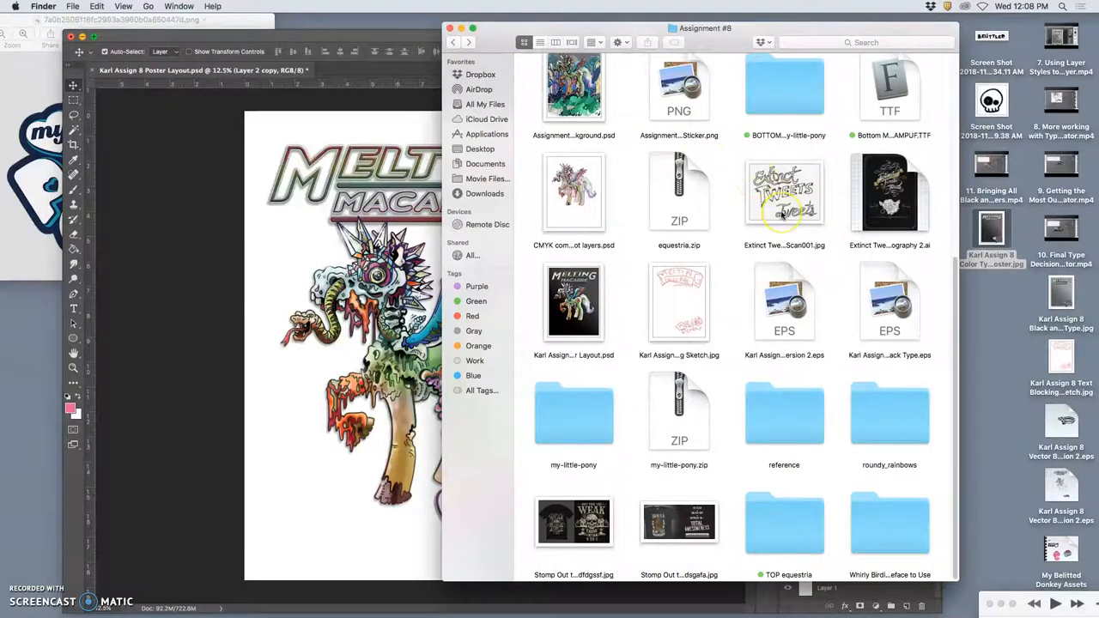
pyautogui.scroll(-3)
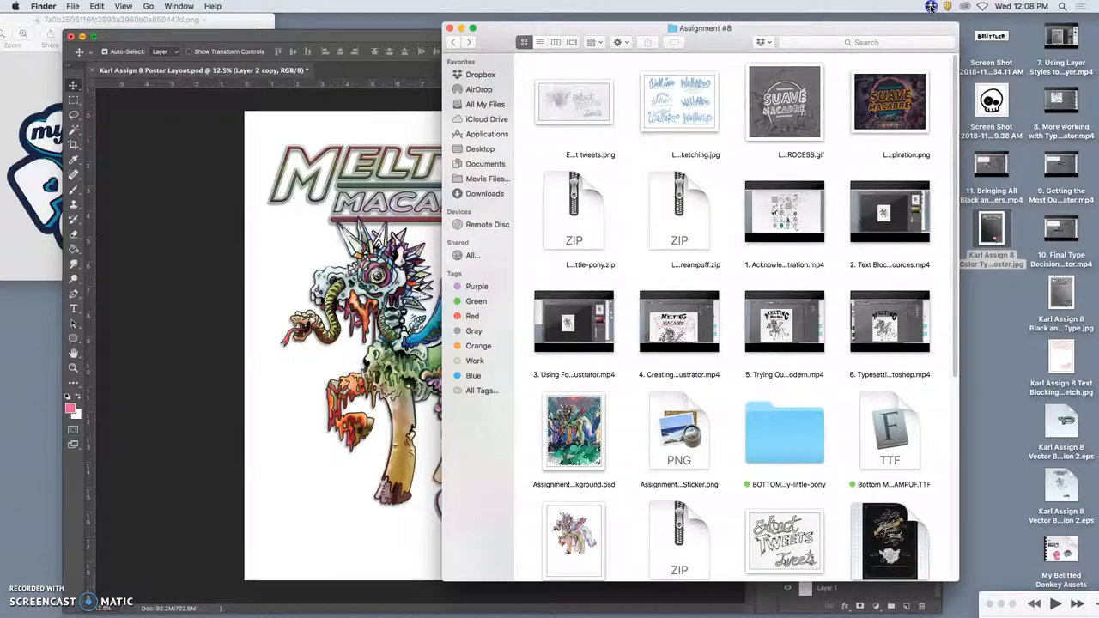
pyautogui.click(931, 7)
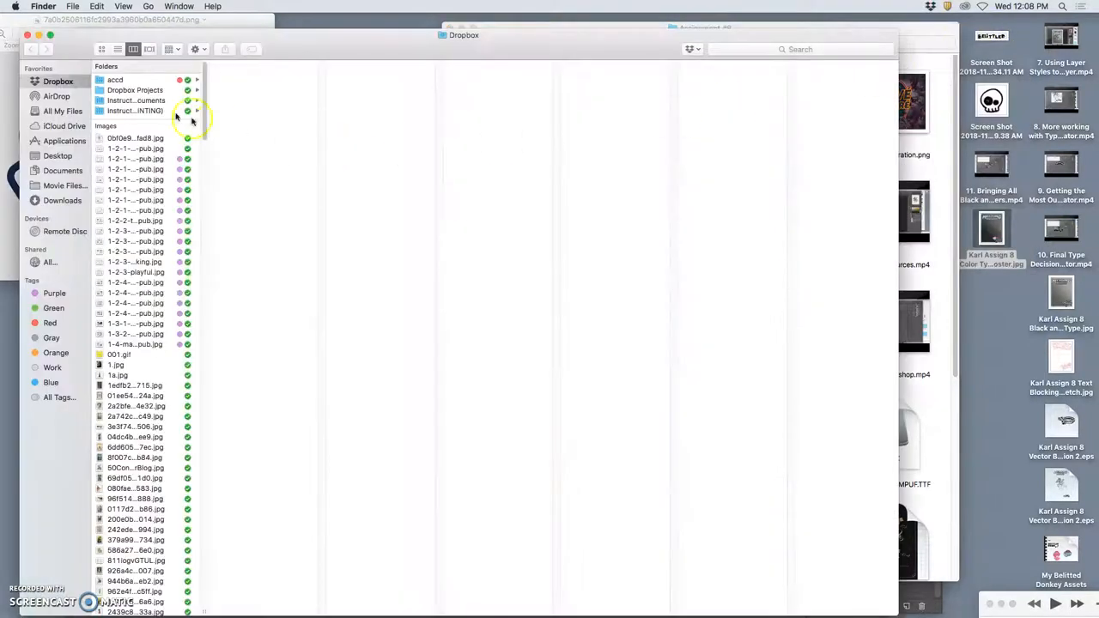
pyautogui.click(115, 79)
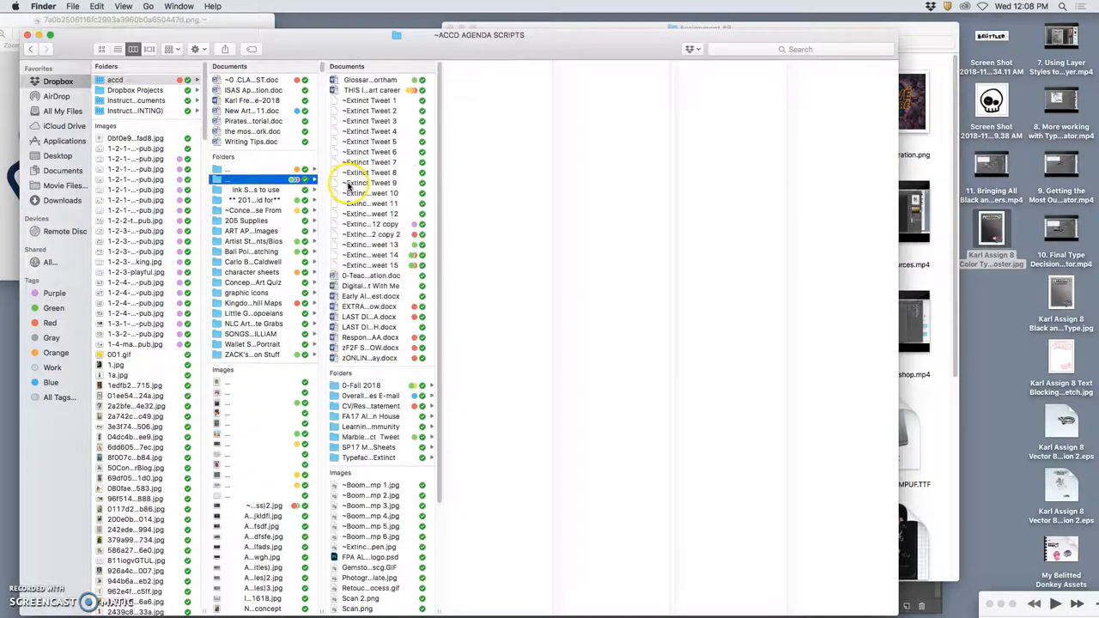
pyautogui.click(360, 385)
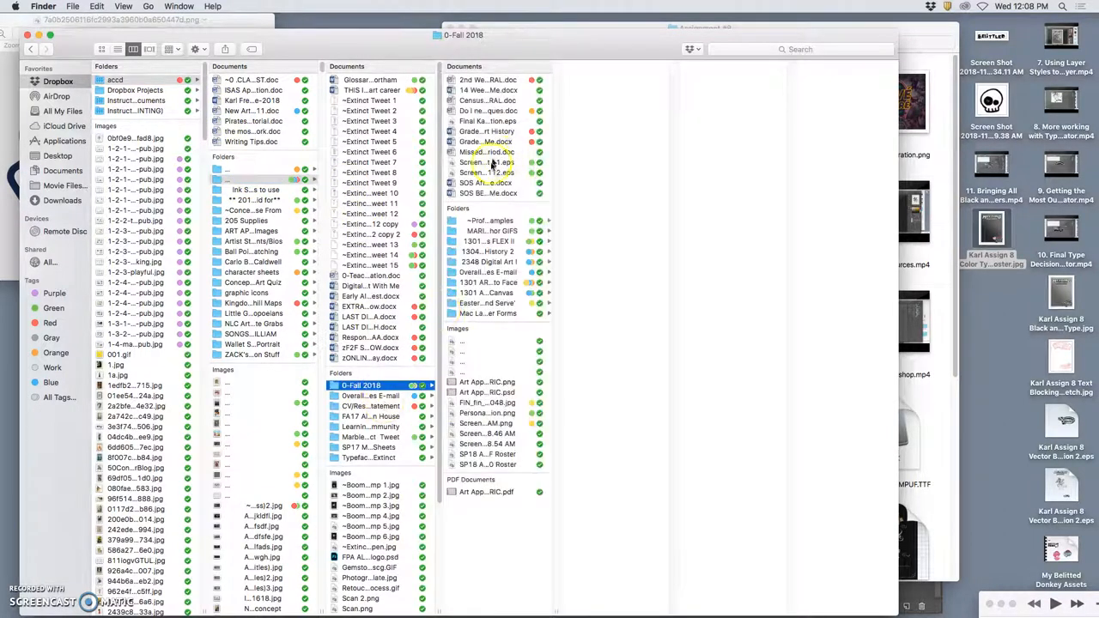
pyautogui.click(489, 261)
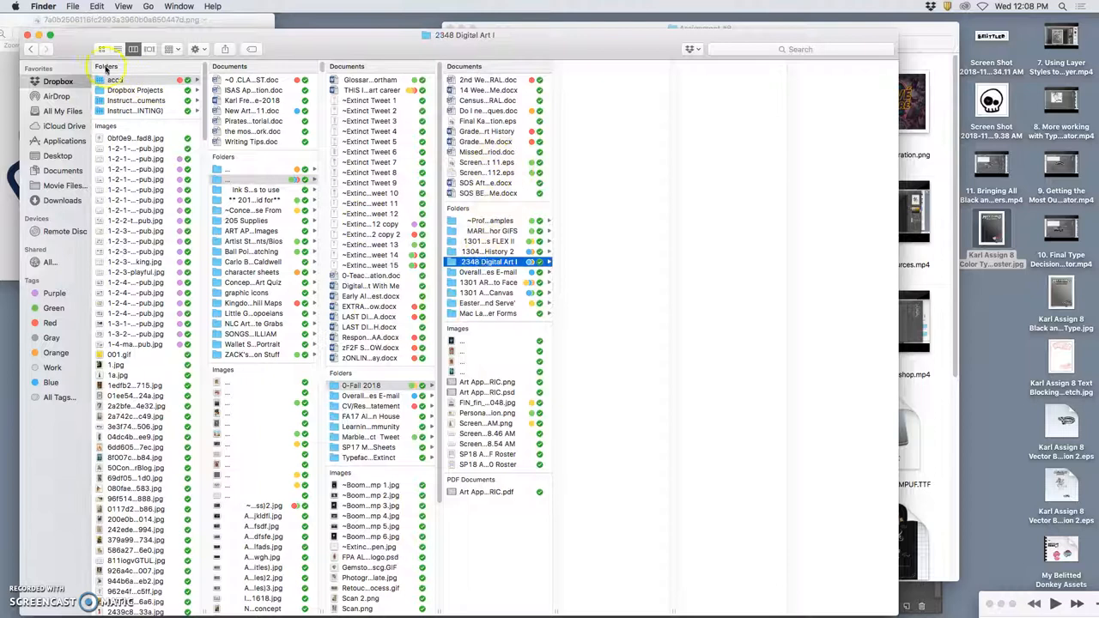
pyautogui.click(101, 48)
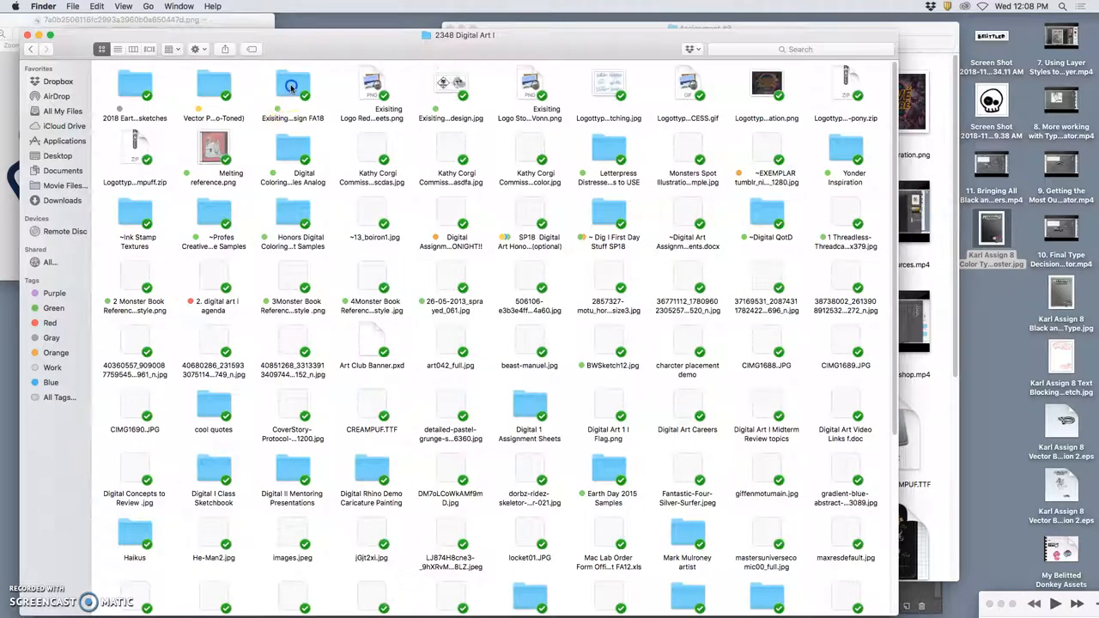
# Step: From Comic Book Texture Collage for Mural, drag the torn-billboard JPG onto the poster canvas
pyautogui.doubleClick(292, 82)
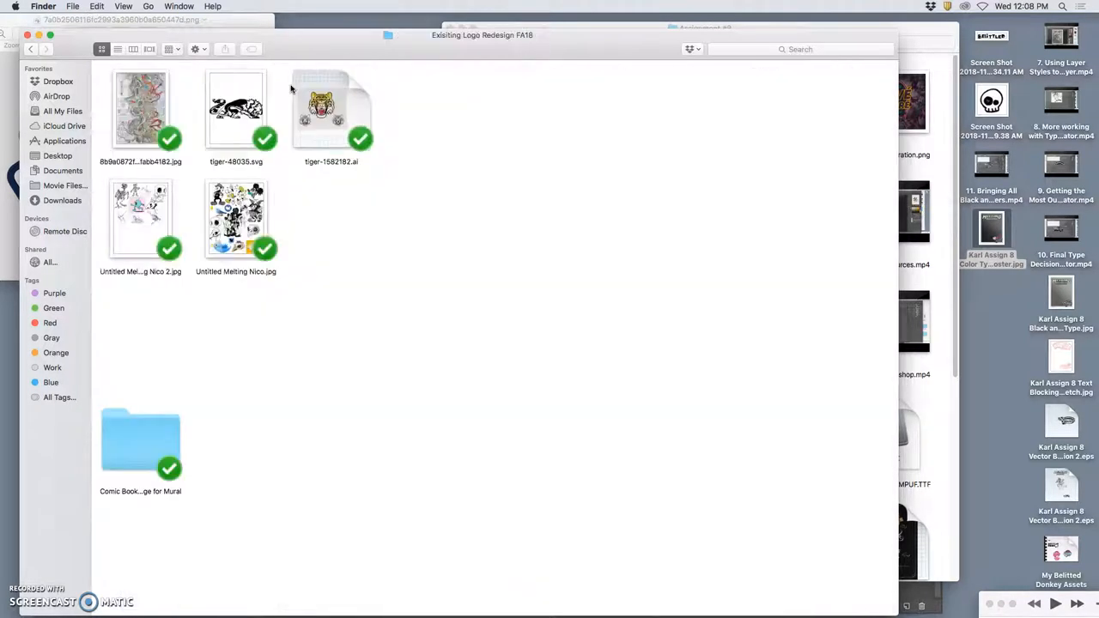
pyautogui.doubleClick(141, 443)
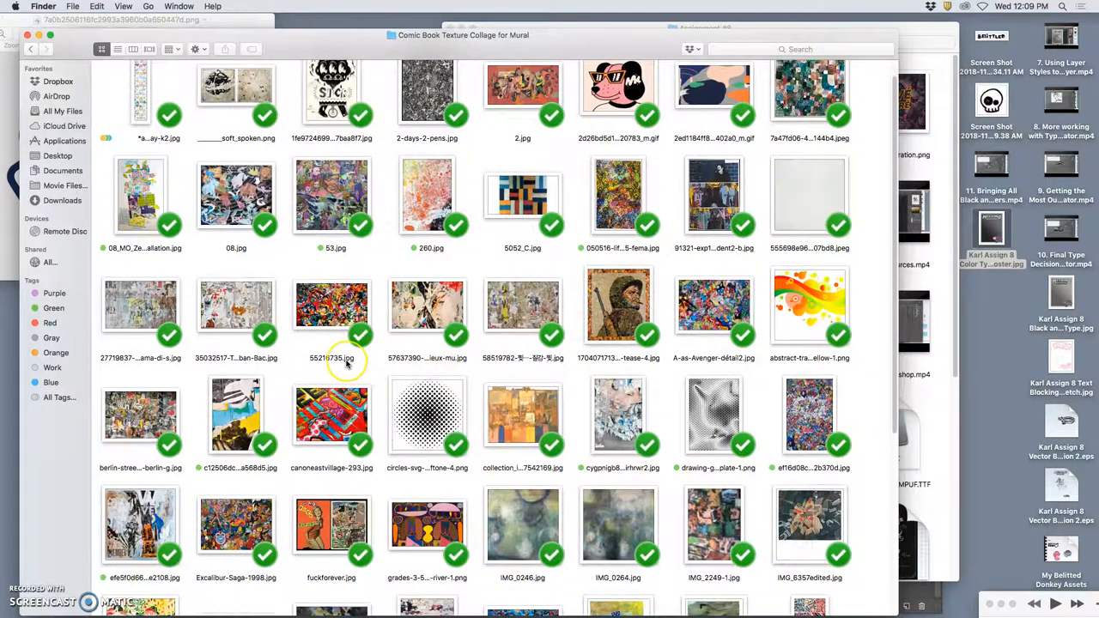
pyautogui.scroll(-3)
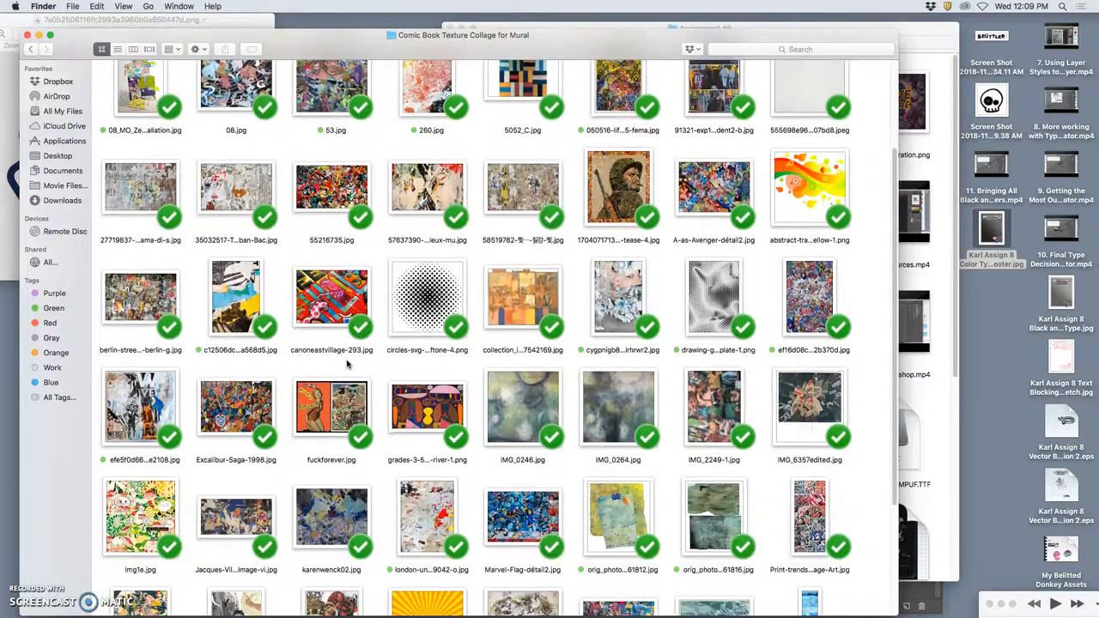
pyautogui.scroll(-3)
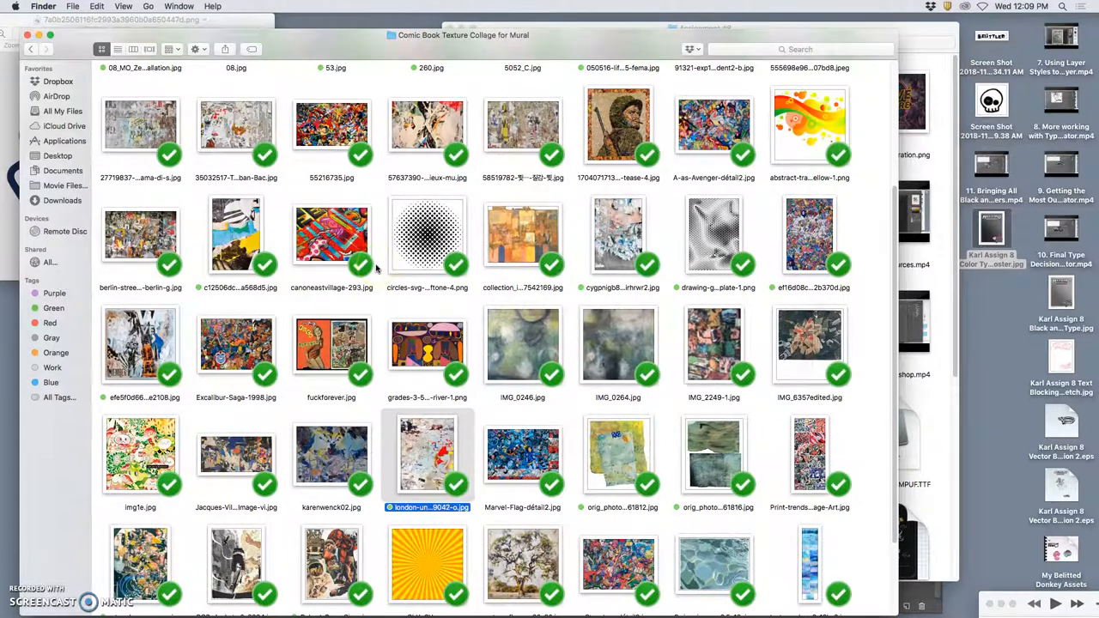
pyautogui.scroll(-3)
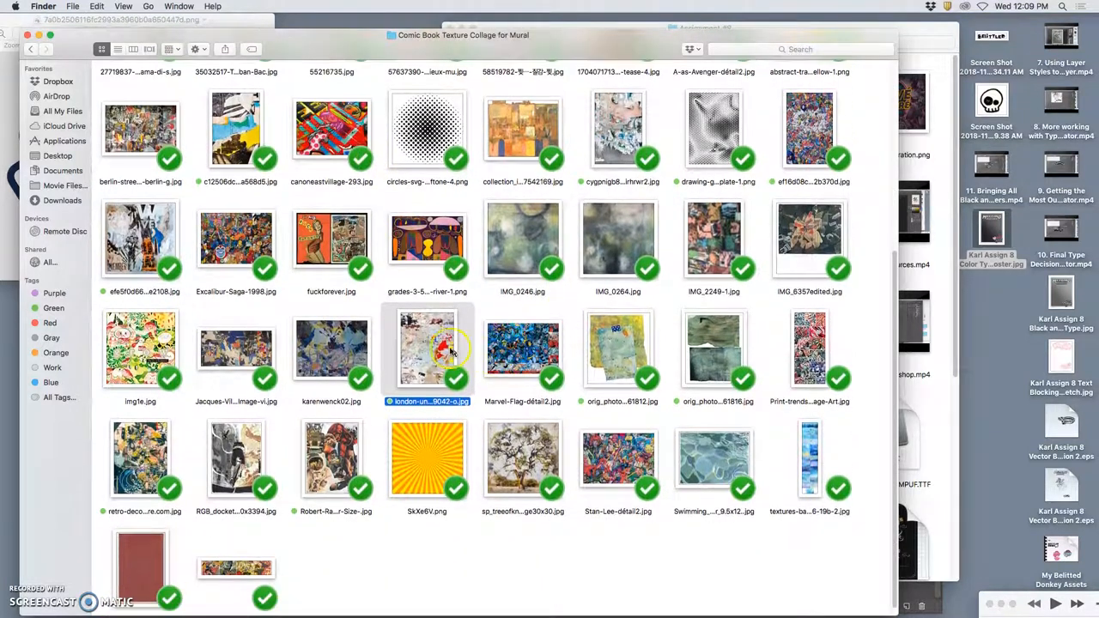
pyautogui.scroll(-3)
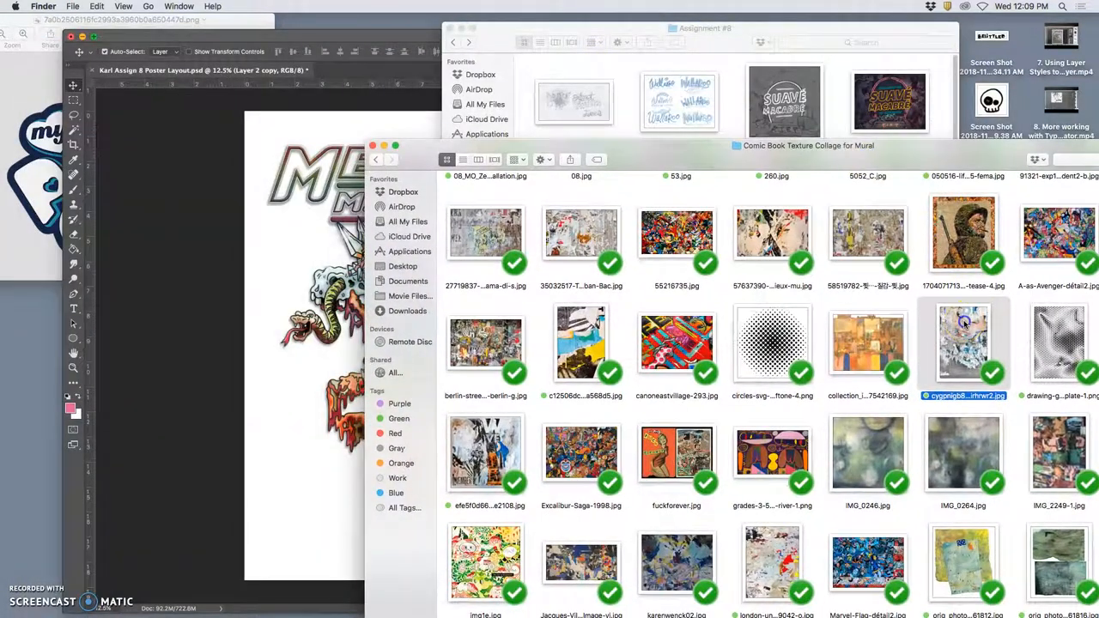
pyautogui.moveTo(962, 344); pyautogui.dragTo(288, 364)
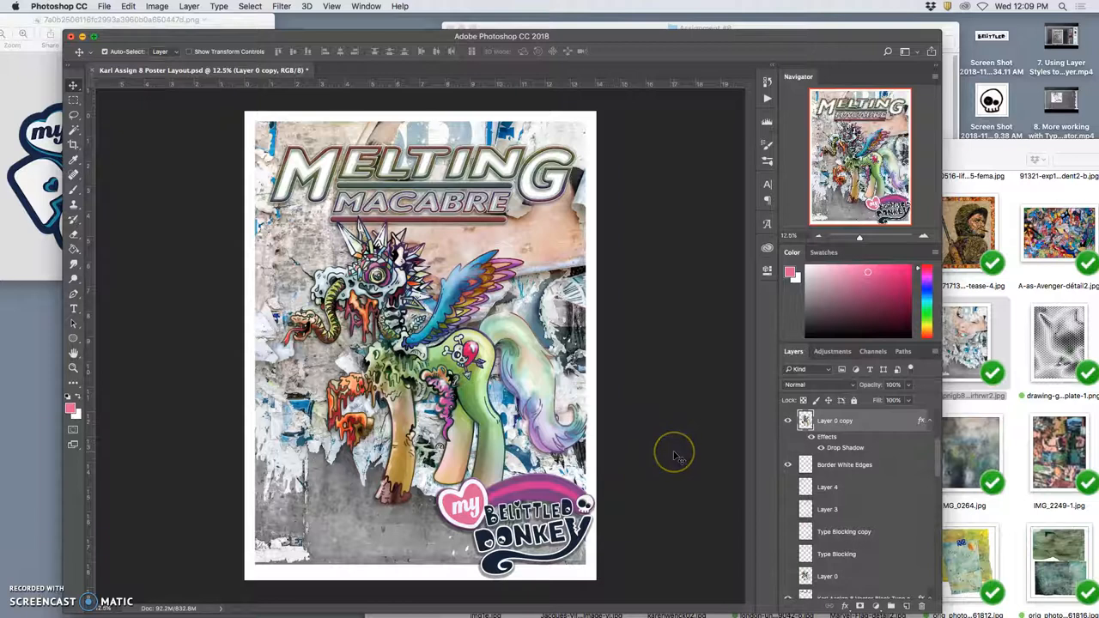
pyautogui.moveTo(484, 381)
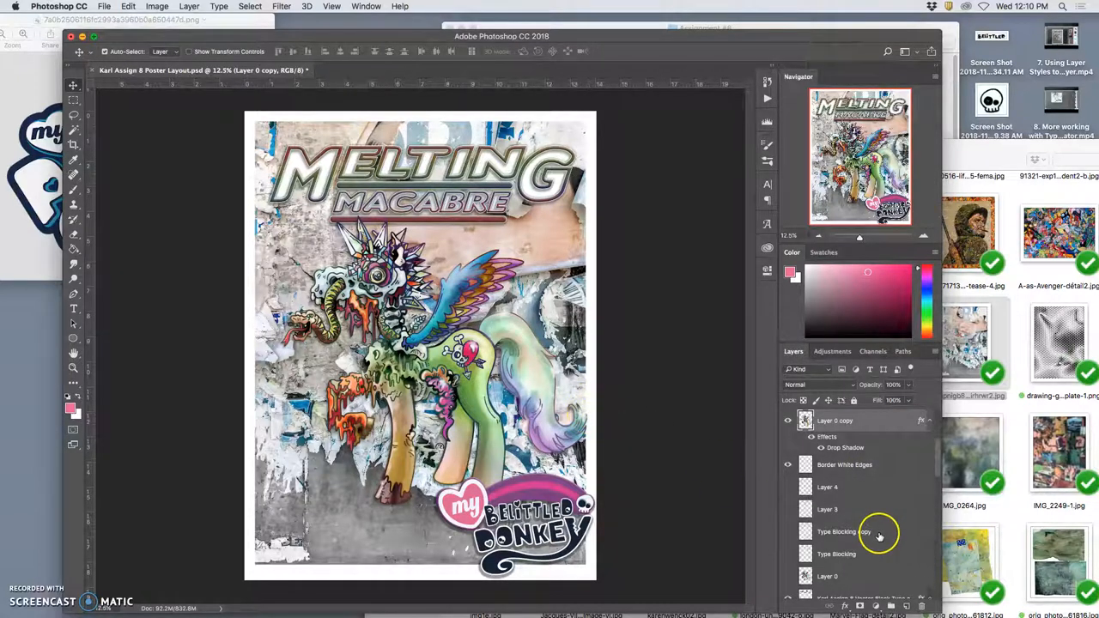
# Step: Lower the torn-billboard texture layer's opacity until it reads as a faded grey backdrop
pyautogui.scroll(-3)
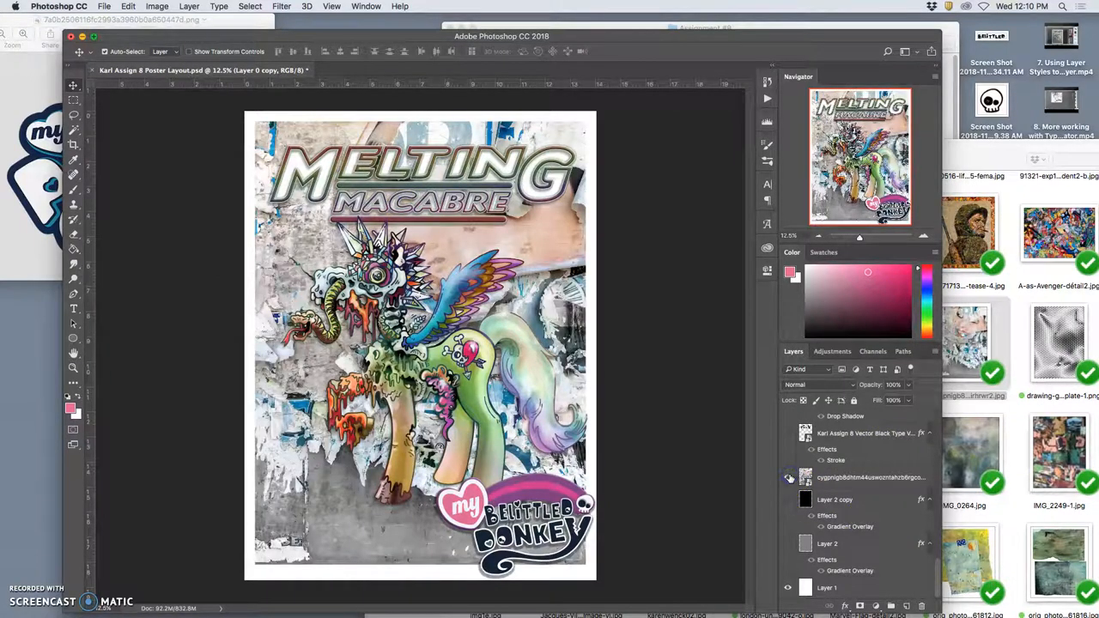
pyautogui.click(788, 477)
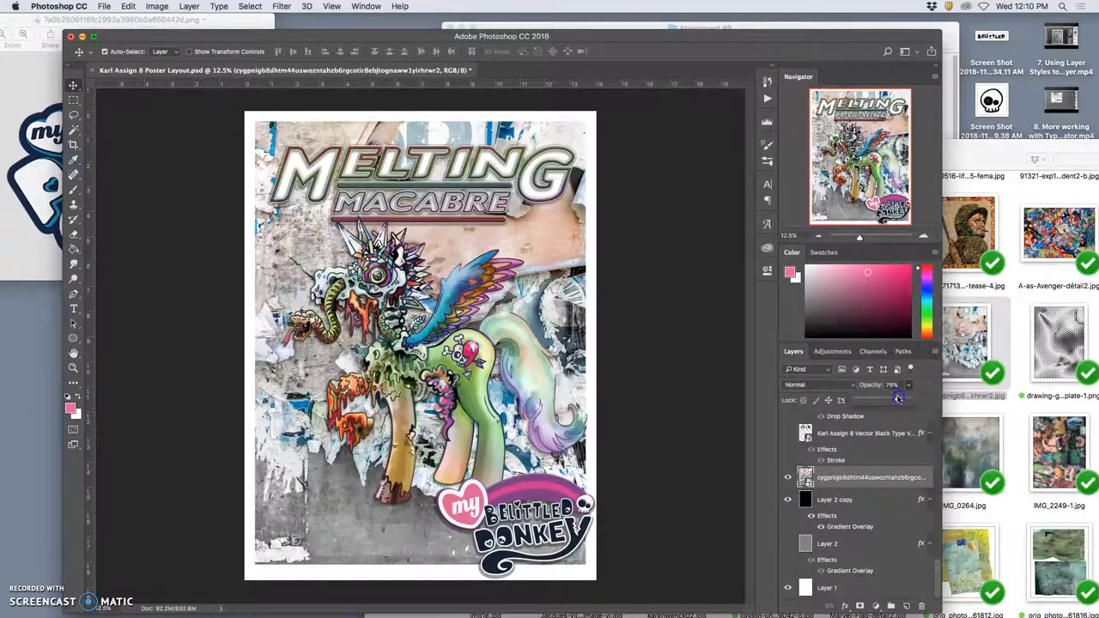
pyautogui.moveTo(900, 395); pyautogui.dragTo(873, 395)
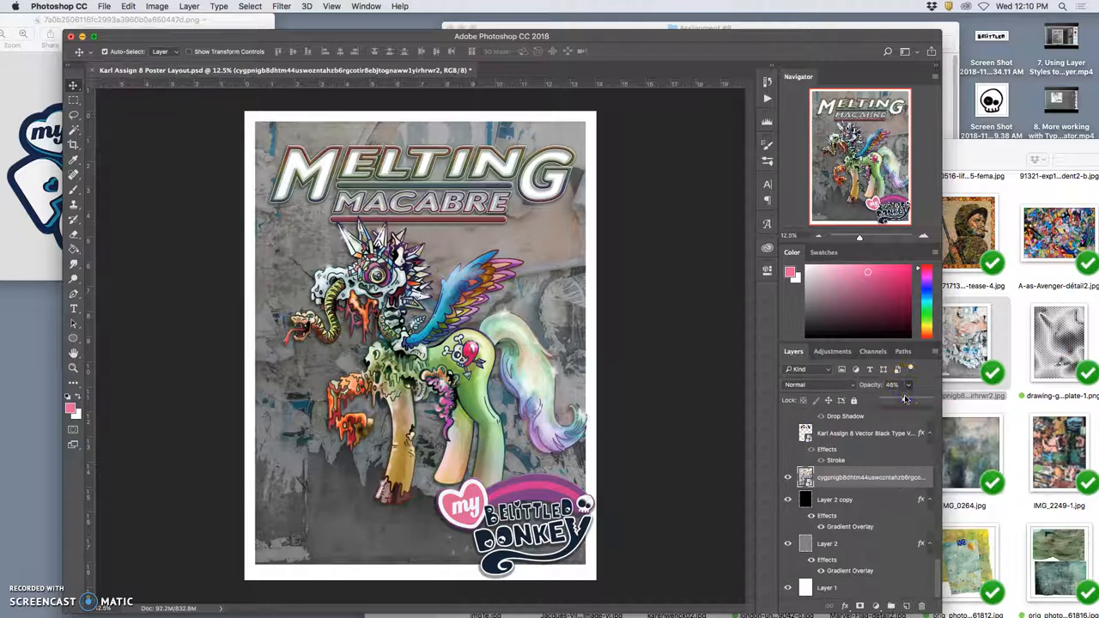
pyautogui.moveTo(902, 398); pyautogui.dragTo(906, 398)
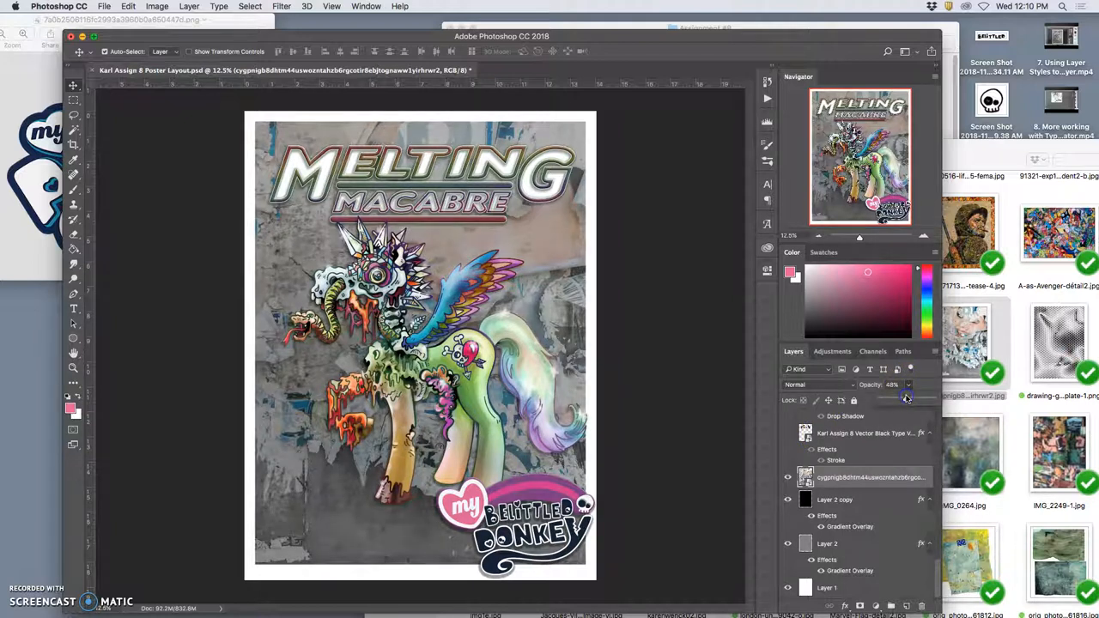
pyautogui.moveTo(1030, 398)
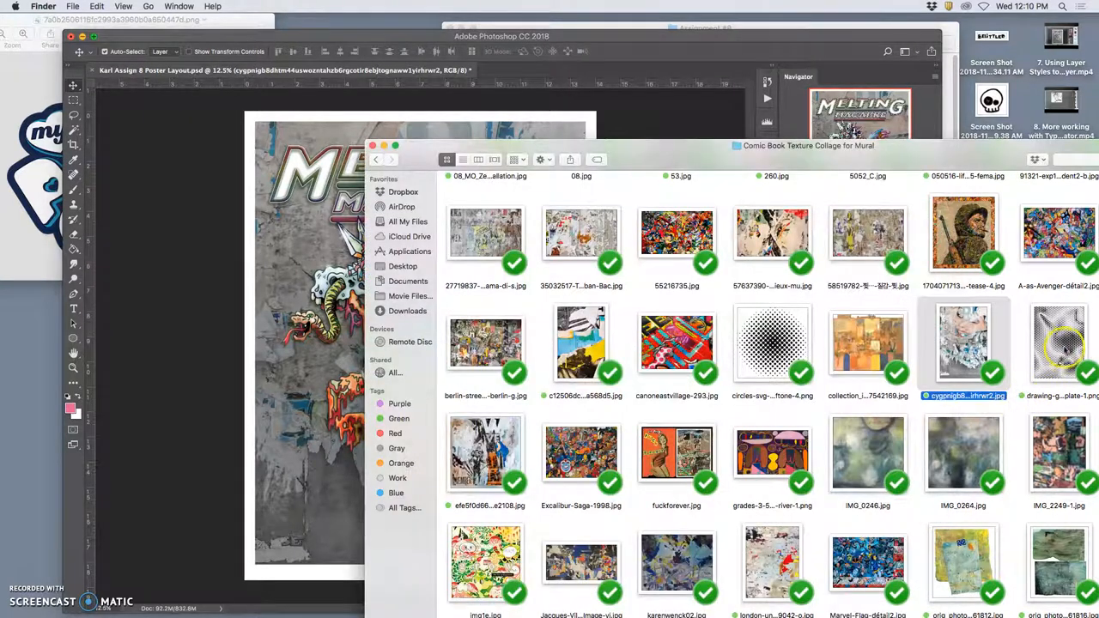
# Step: Place drawing-grasshopper-template-1.jpg into the poster as a new layer over the texture
pyautogui.click(1059, 343)
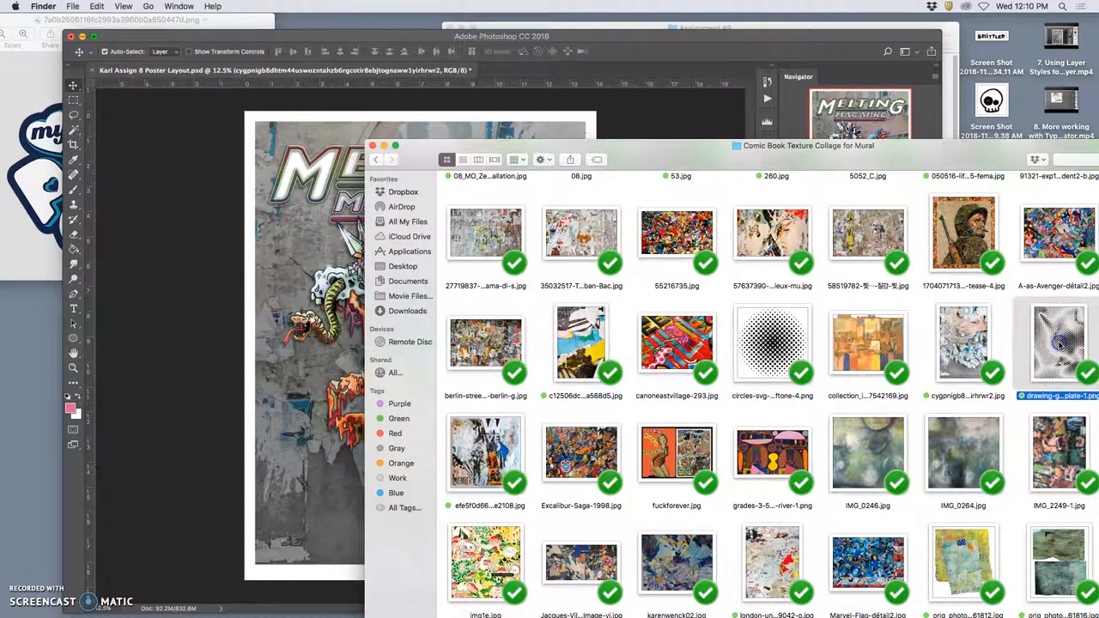
pyautogui.doubleClick(1058, 344)
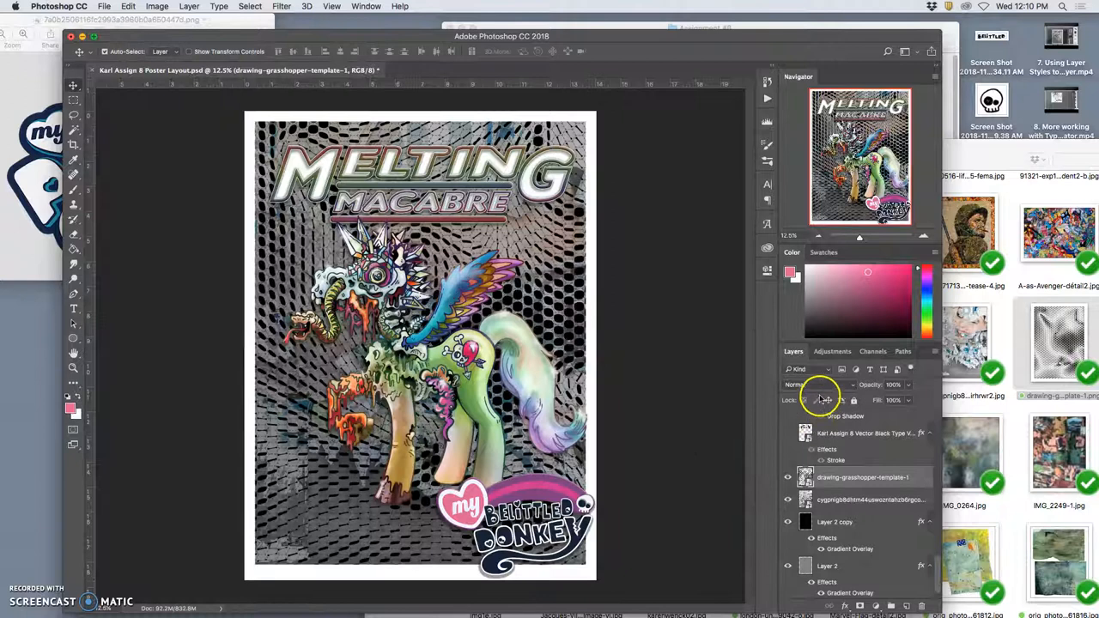
# Step: Blend the hexagon pattern layer in Overlay mode at reduced opacity
pyautogui.click(821, 385)
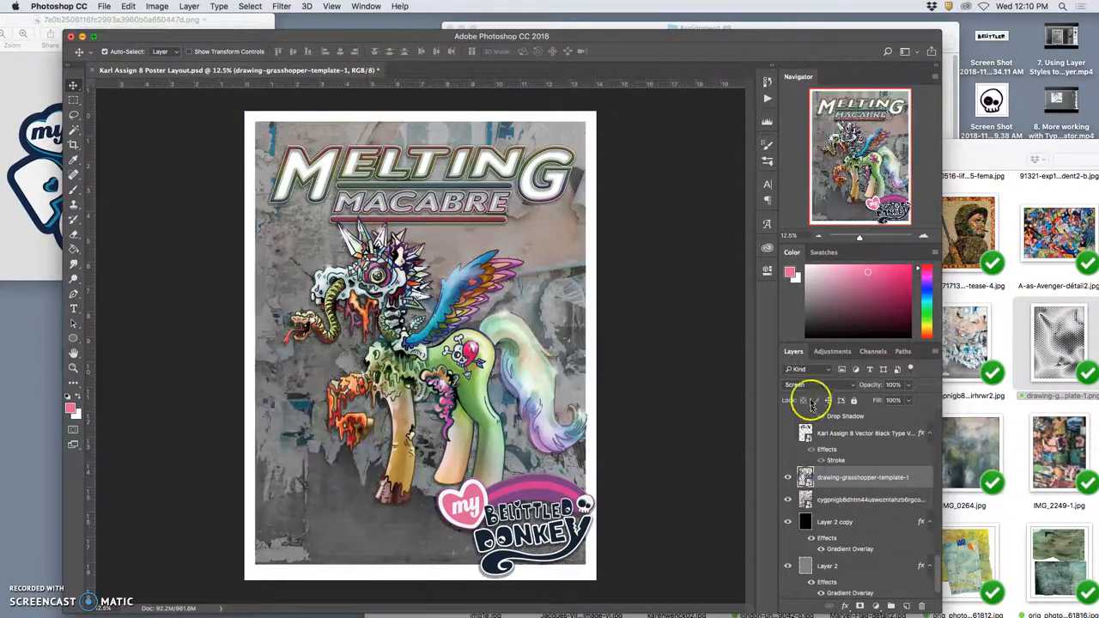
pyautogui.click(811, 385)
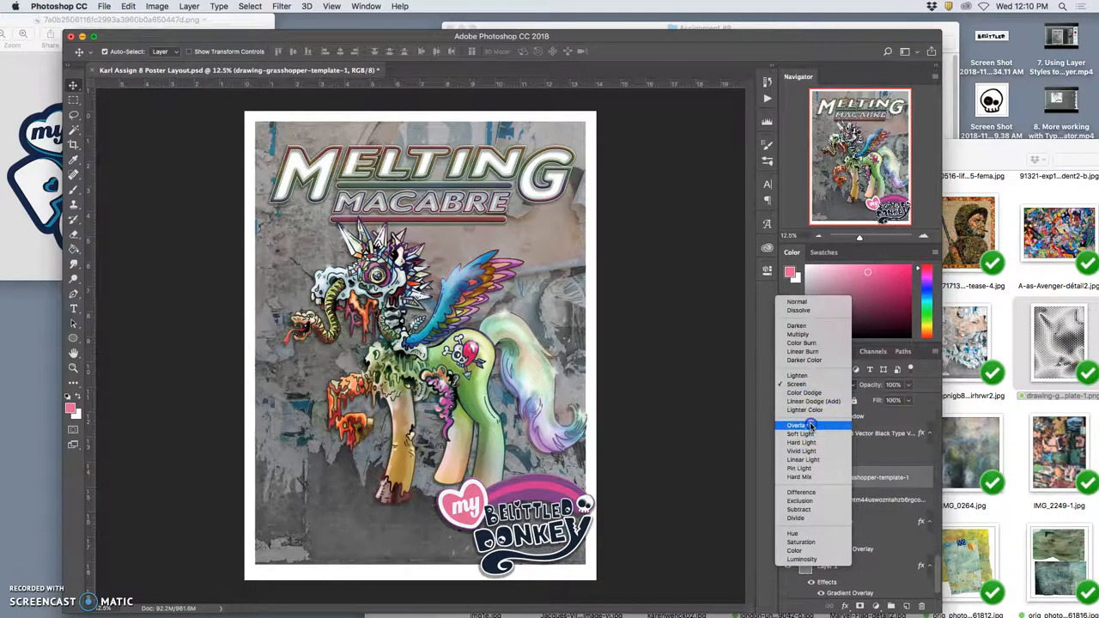
pyautogui.click(797, 426)
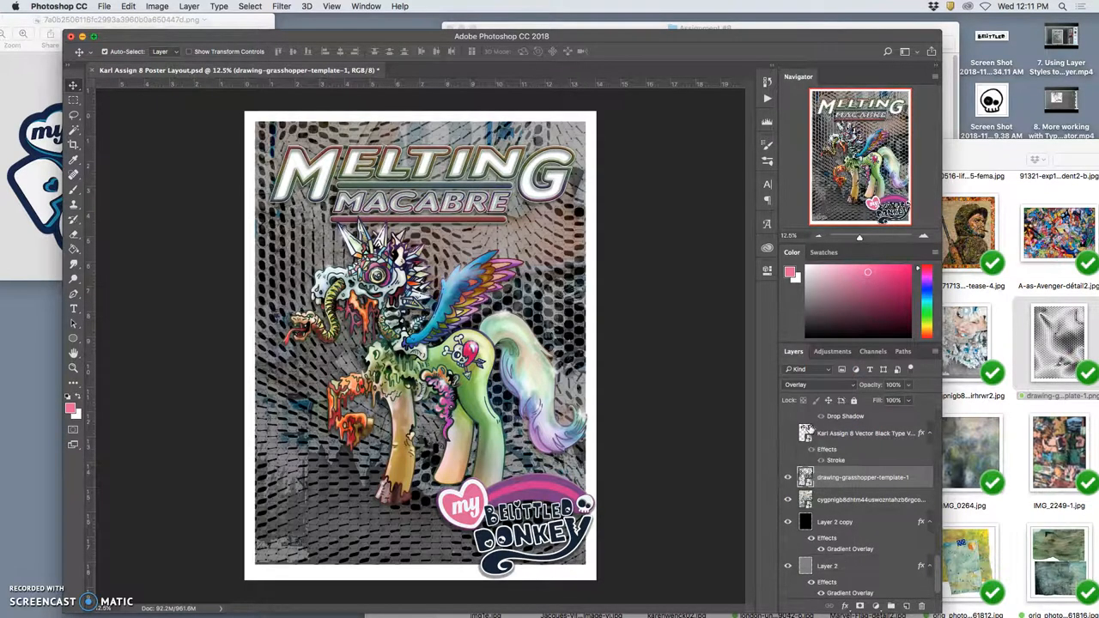
pyautogui.moveTo(862, 400); pyautogui.dragTo(891, 400)
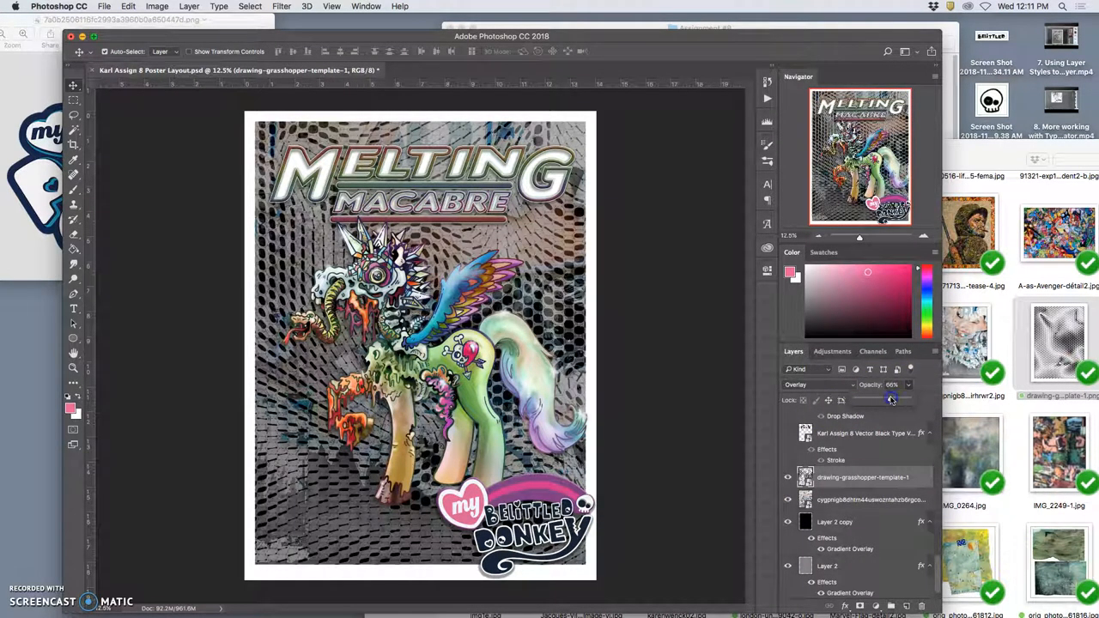
pyautogui.moveTo(893, 400); pyautogui.dragTo(867, 400)
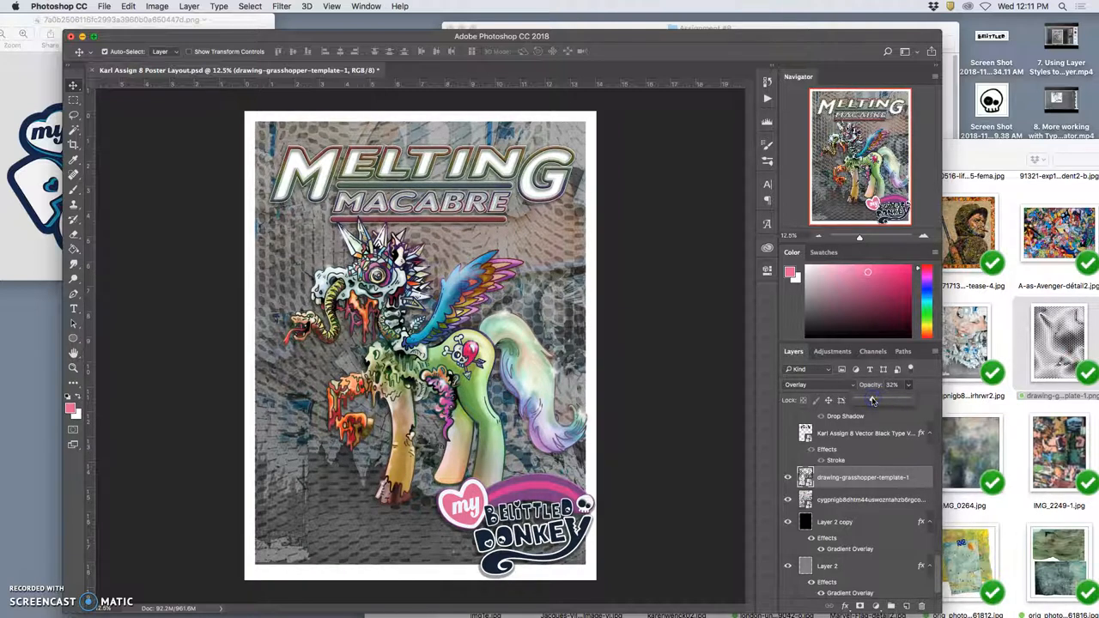
# Step: Bring up the Layer Style dialog for the illustration layer
pyautogui.click(862, 478)
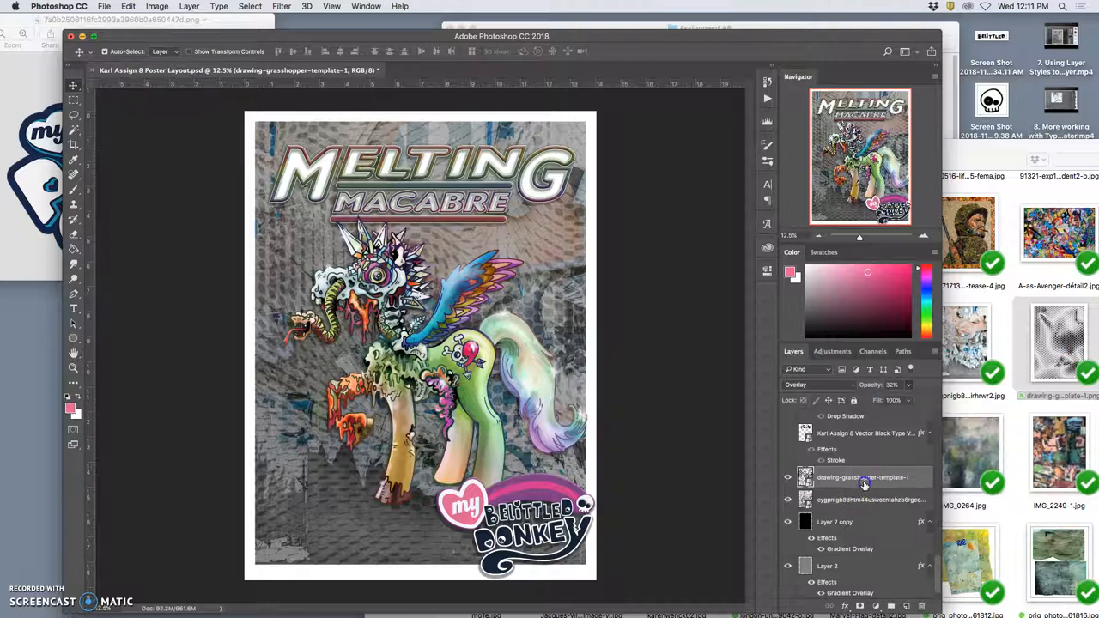
pyautogui.doubleClick(864, 485)
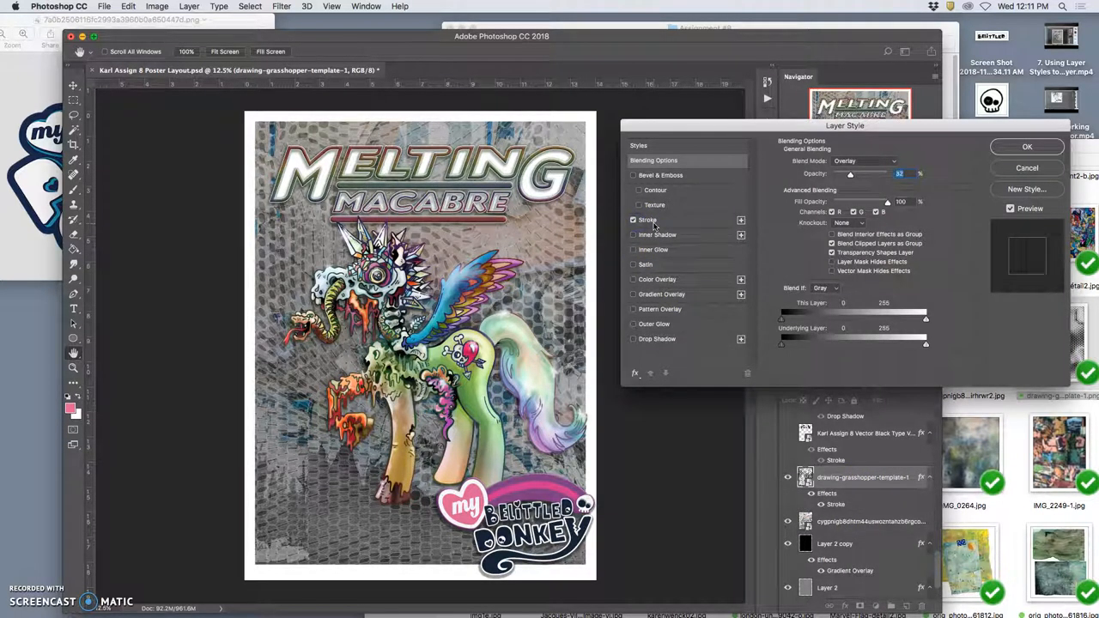
# Step: Add Bevel & Emboss with Texture and Outer Glow to the illustration, keeping its Stroke
pyautogui.click(648, 220)
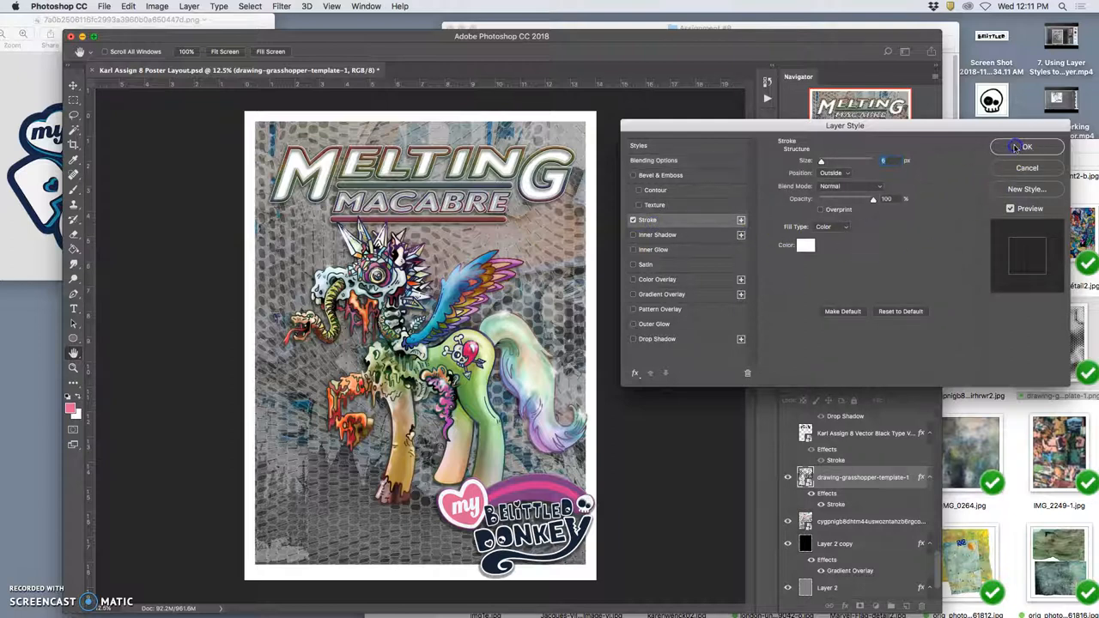
pyautogui.click(1027, 146)
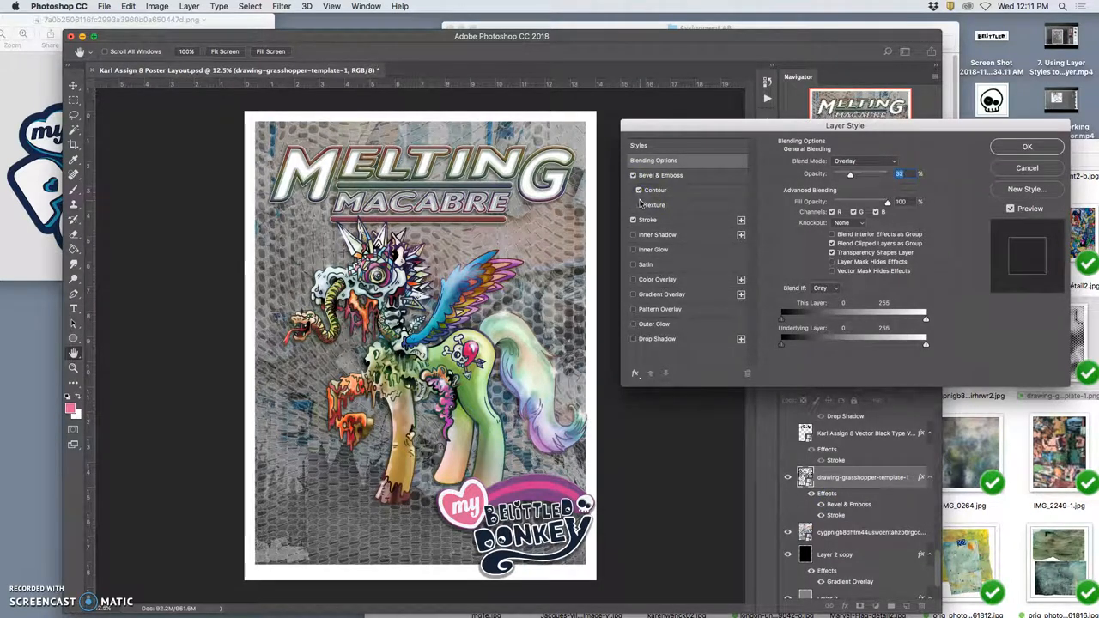
pyautogui.click(655, 205)
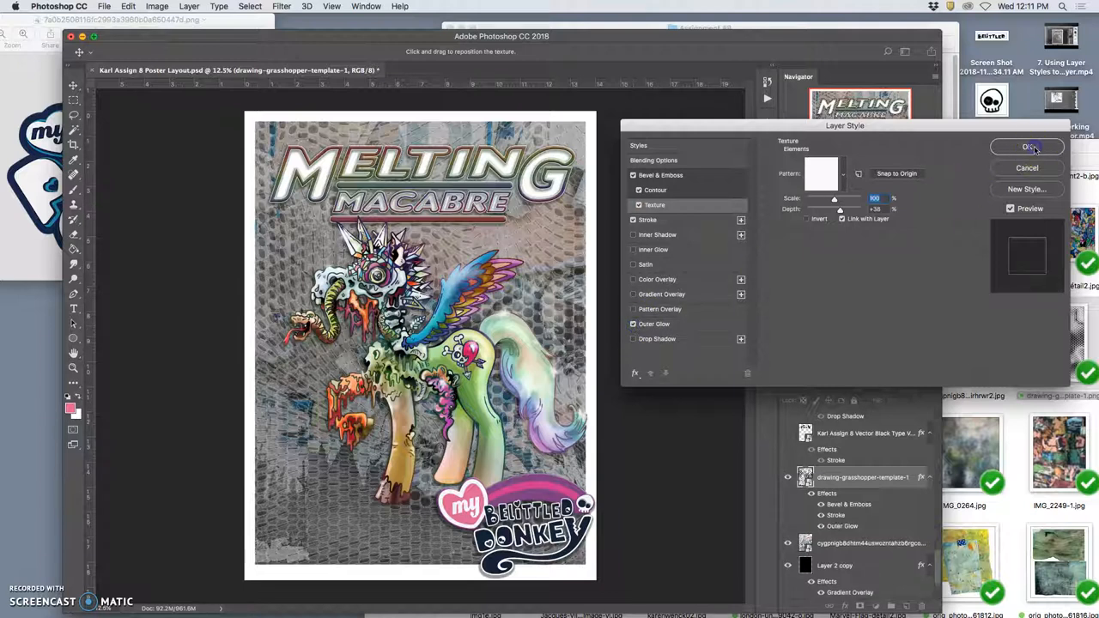
pyautogui.click(1027, 148)
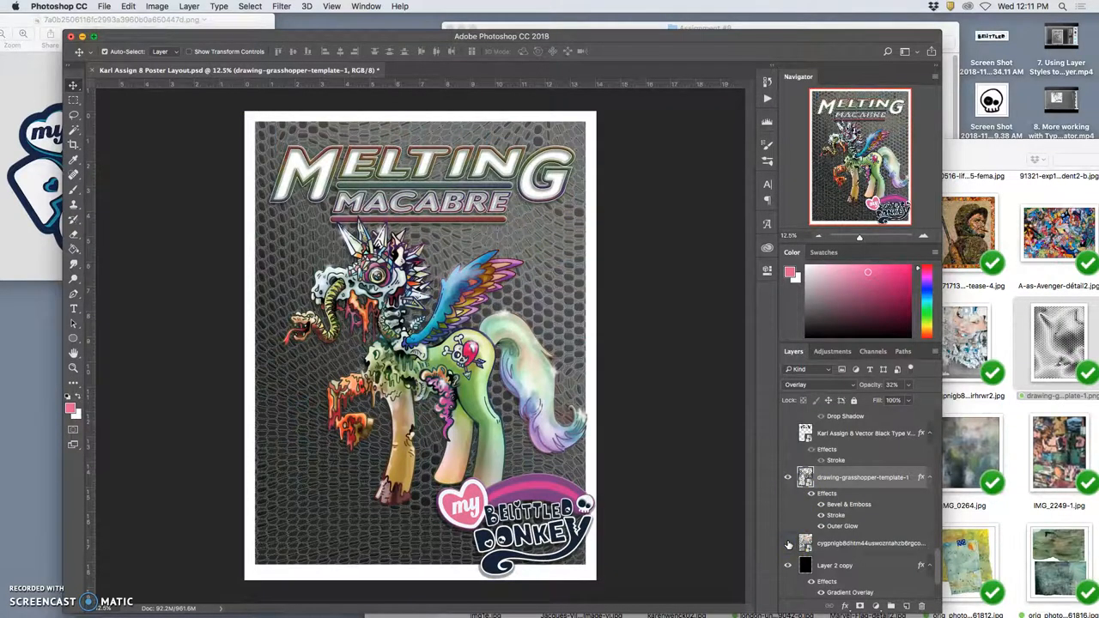
pyautogui.moveTo(787, 545)
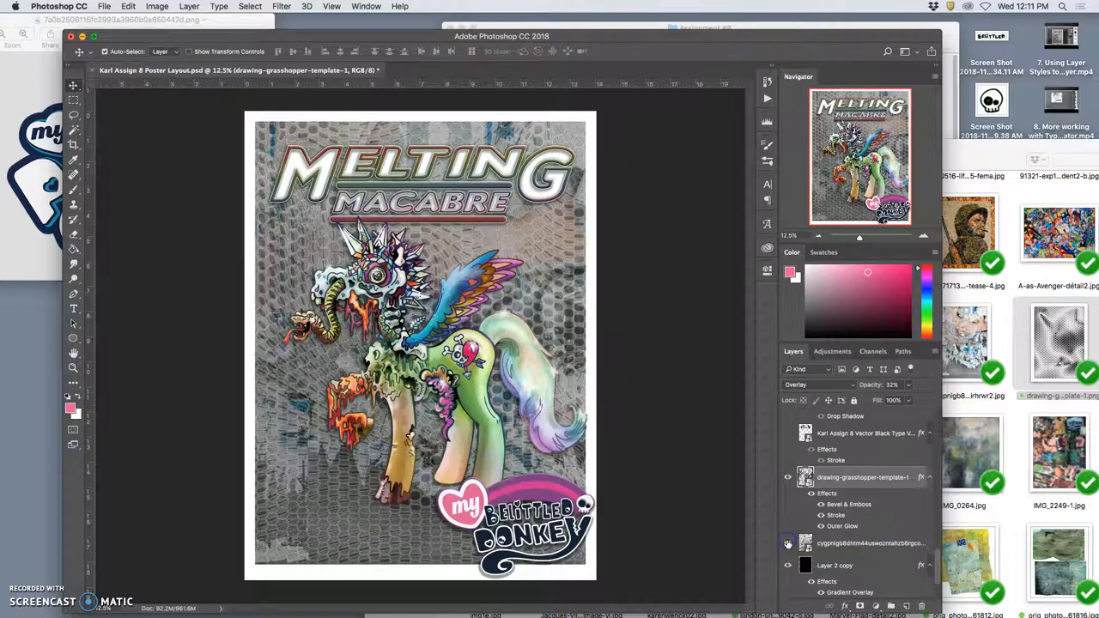
# Step: Select the torn billboard texture layer to edit its layer style
pyautogui.click(787, 542)
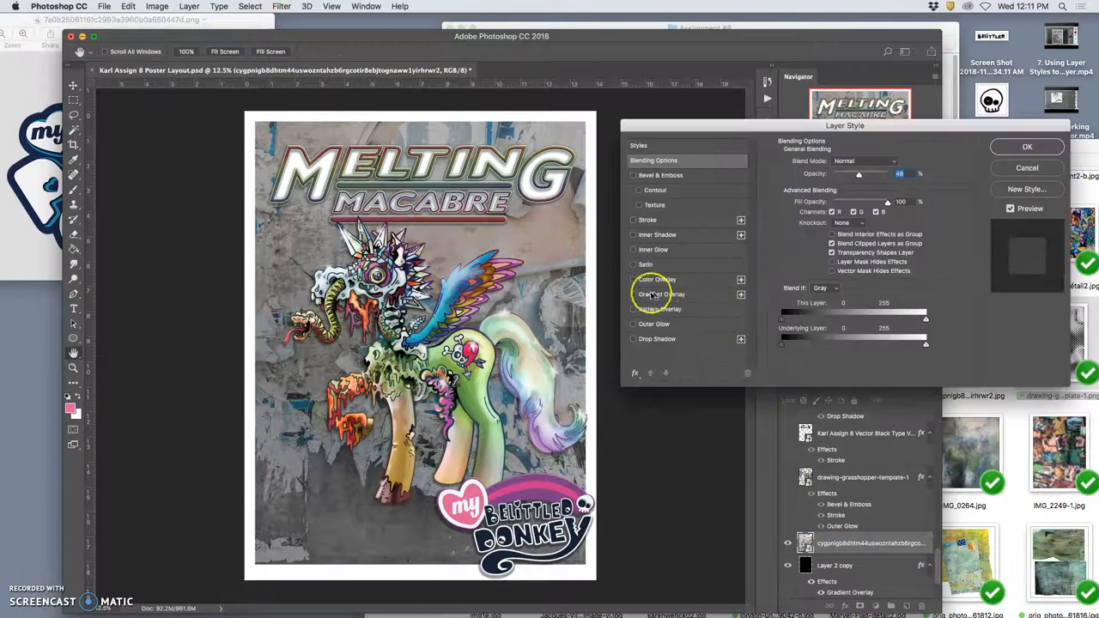
# Step: Add a Gradient Overlay to the billboard texture and set its blend mode to Color Burn
pyautogui.click(663, 293)
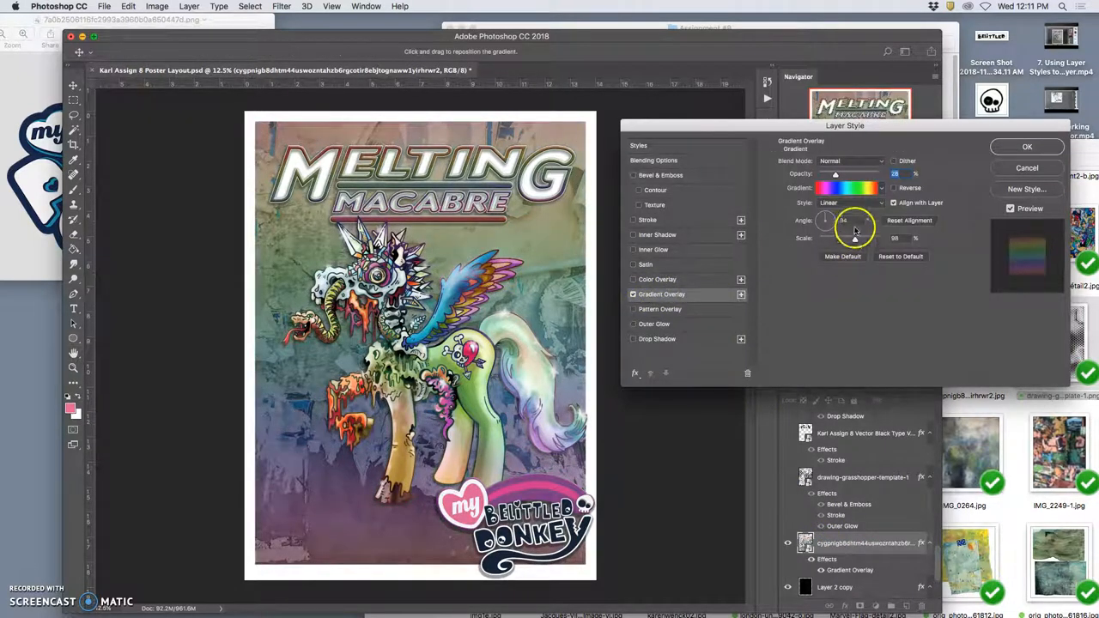
pyautogui.moveTo(835, 174); pyautogui.dragTo(841, 174)
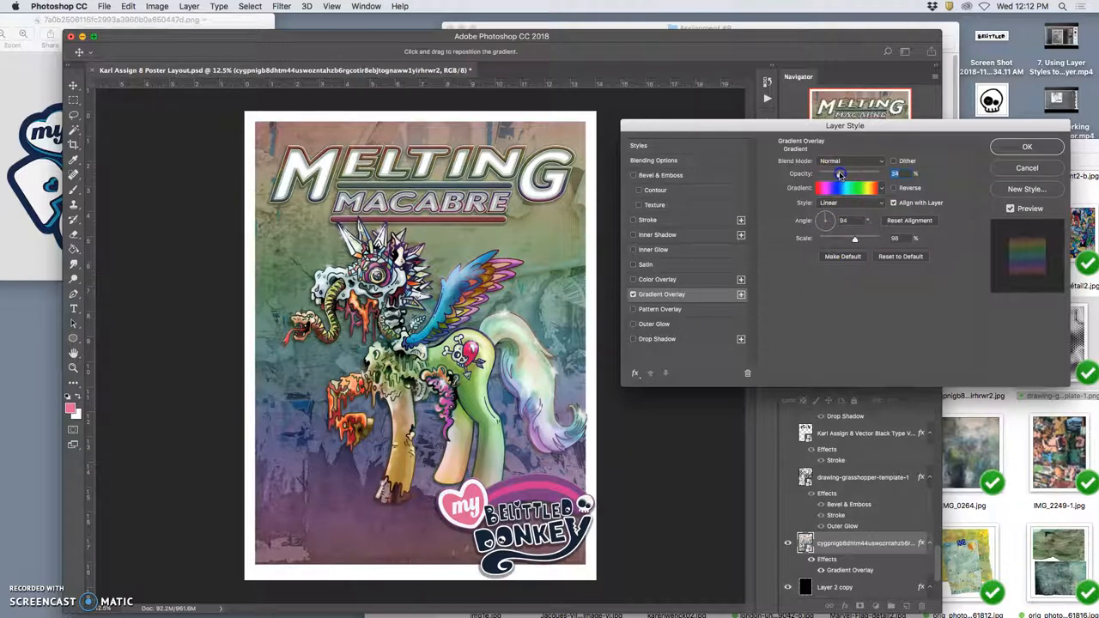
pyautogui.click(848, 161)
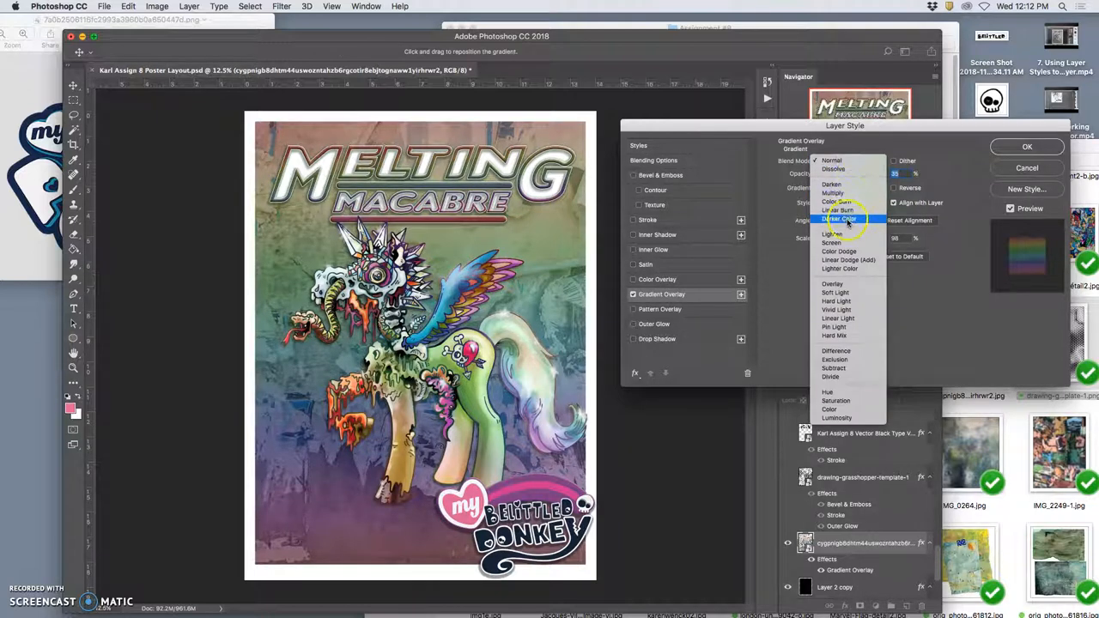
pyautogui.click(838, 218)
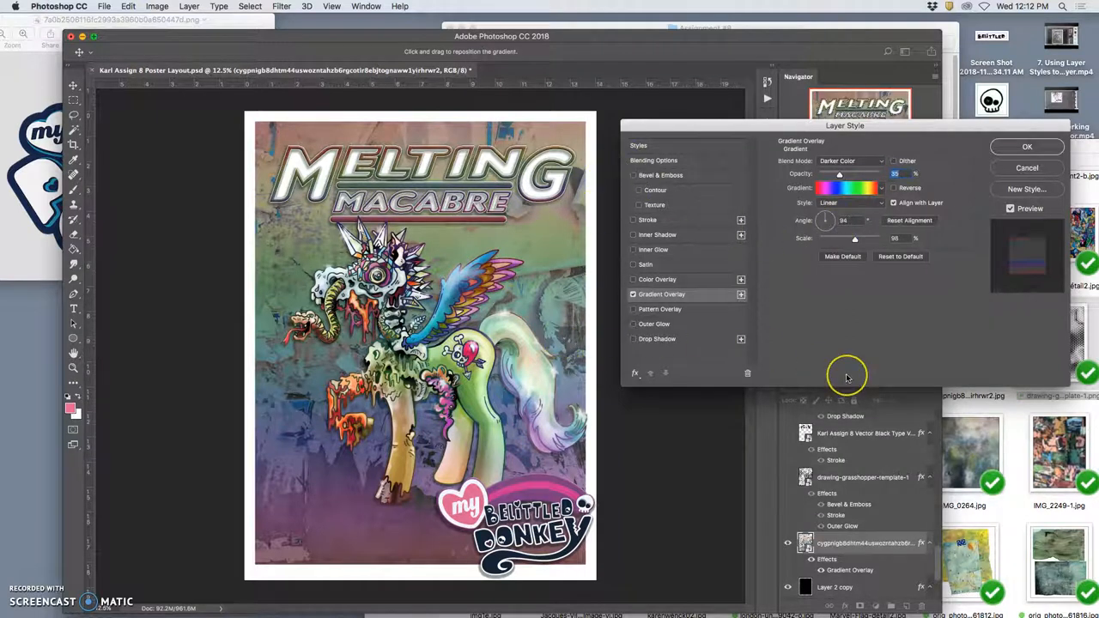
pyautogui.moveTo(860, 330)
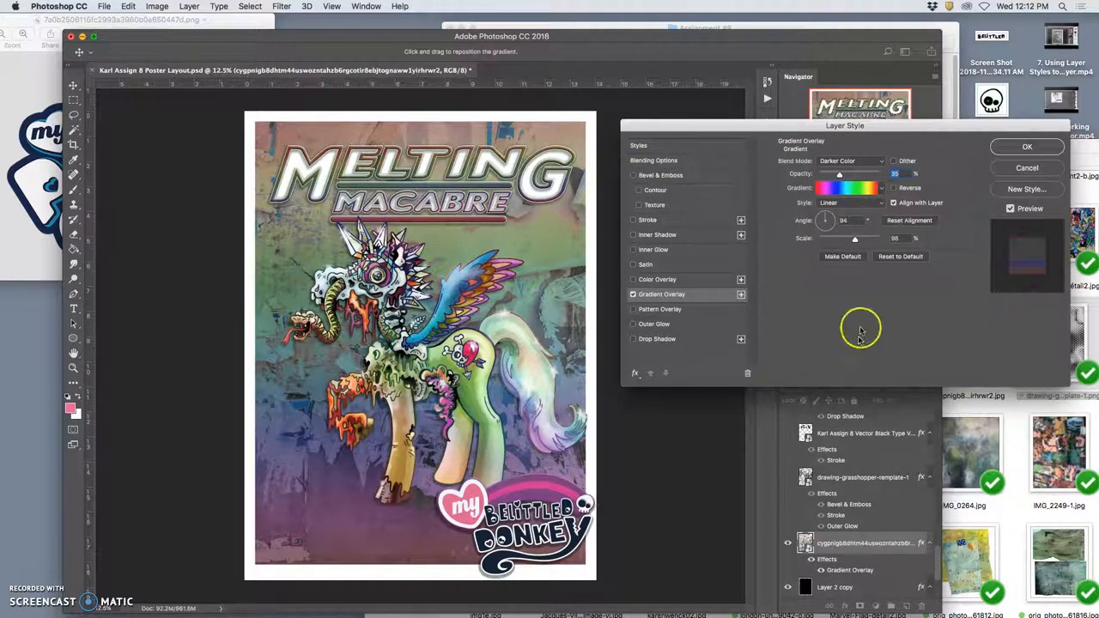
pyautogui.click(850, 161)
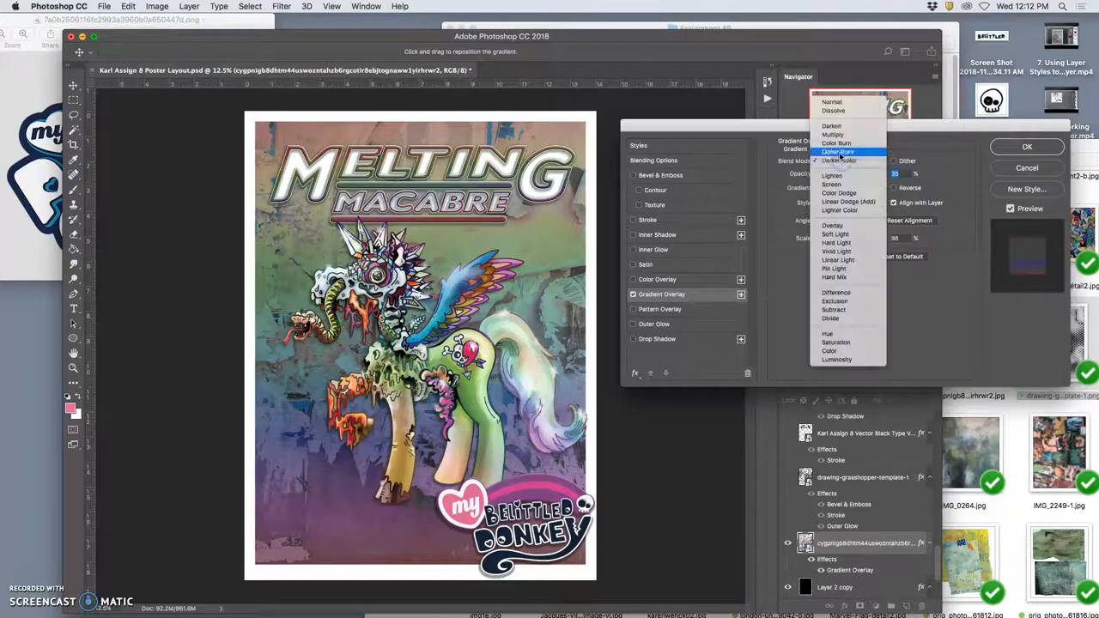
pyautogui.click(838, 151)
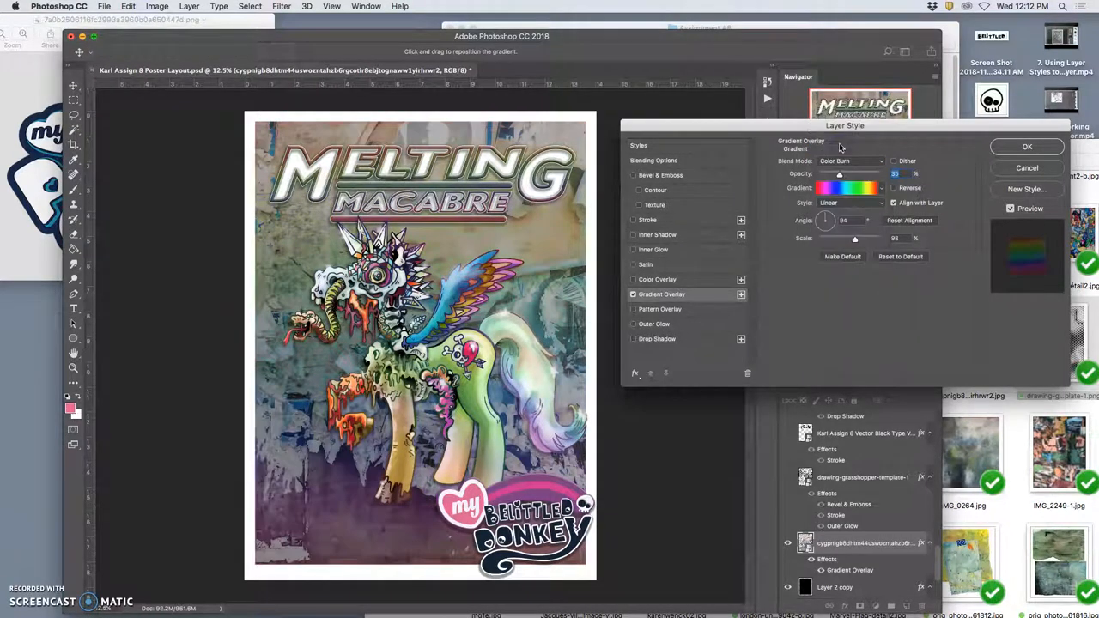
pyautogui.click(850, 162)
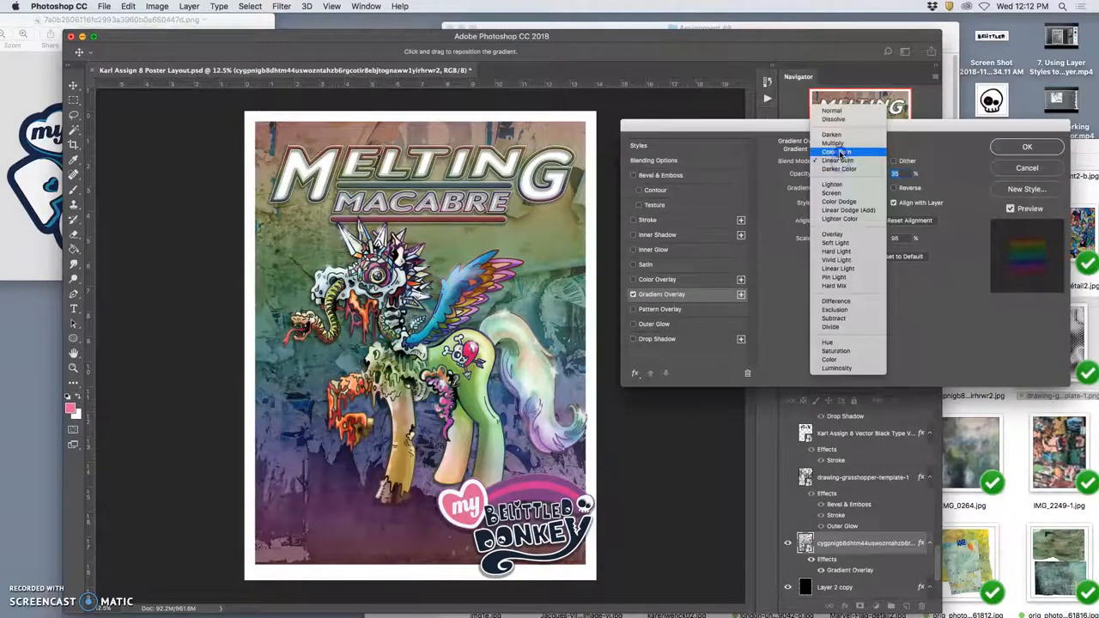
pyautogui.click(838, 151)
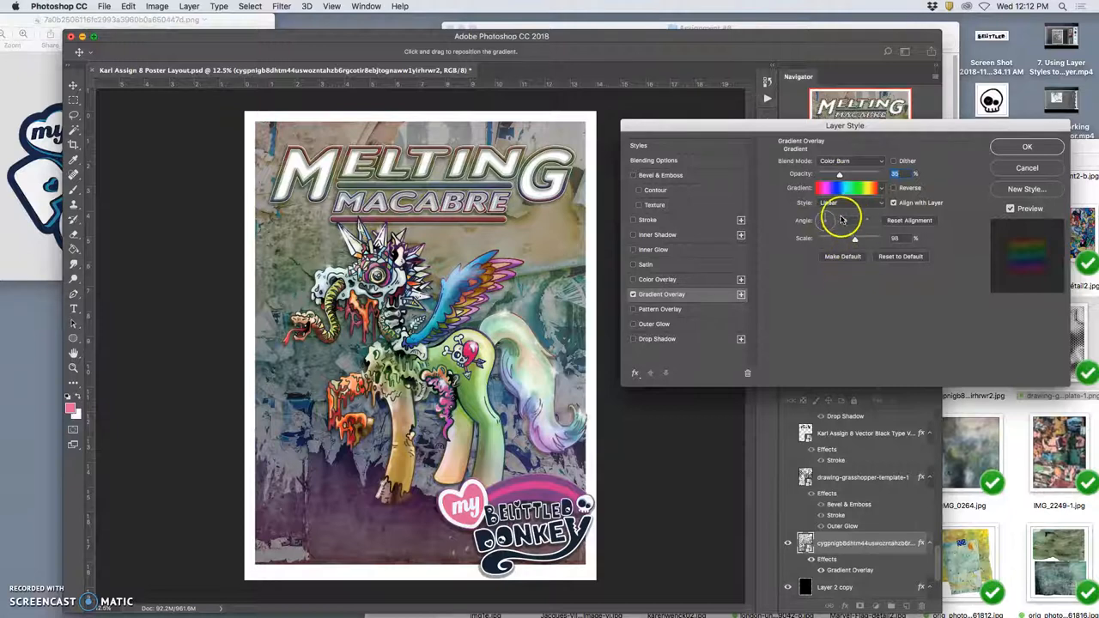
# Step: Rotate the gradient to a diagonal angle and confirm the overlay
pyautogui.moveTo(838, 219); pyautogui.dragTo(842, 215)
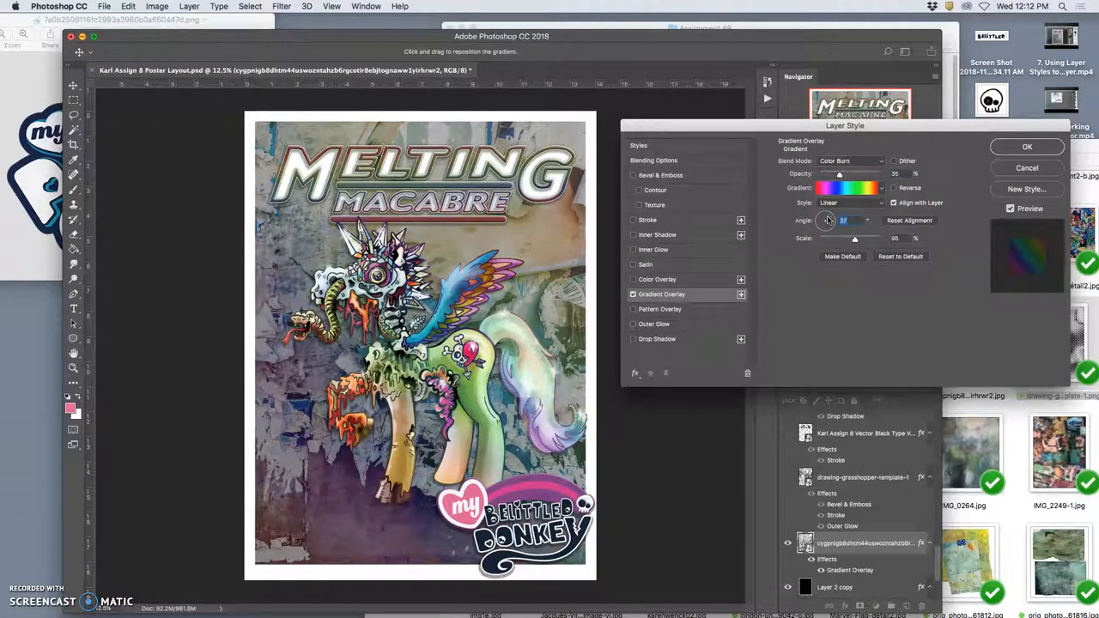
pyautogui.moveTo(828, 219); pyautogui.dragTo(824, 215)
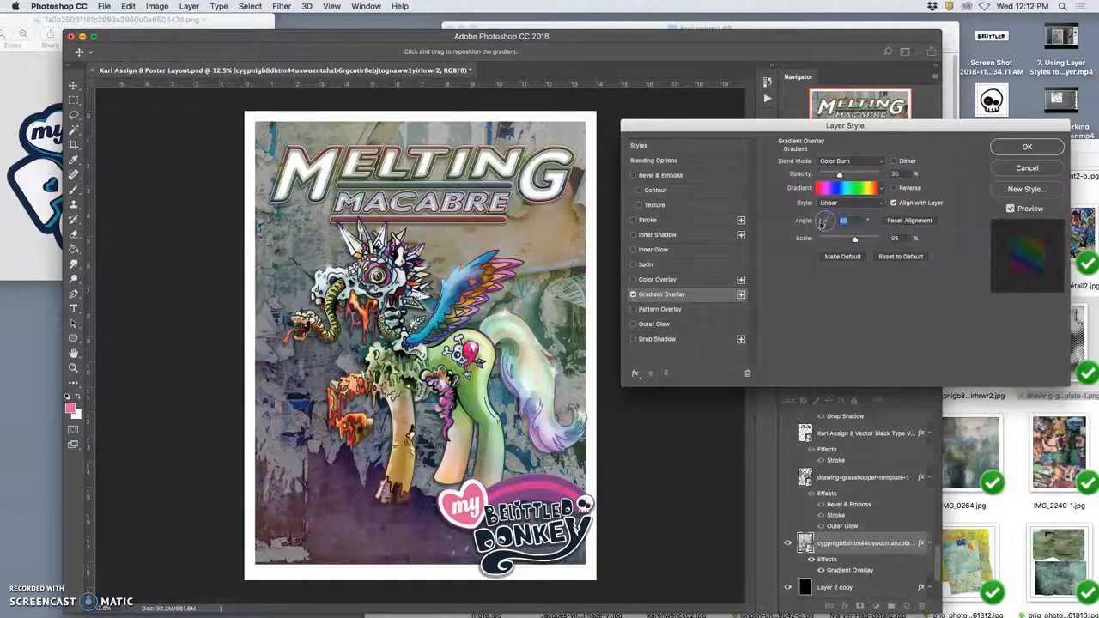
pyautogui.moveTo(828, 220); pyautogui.dragTo(832, 222)
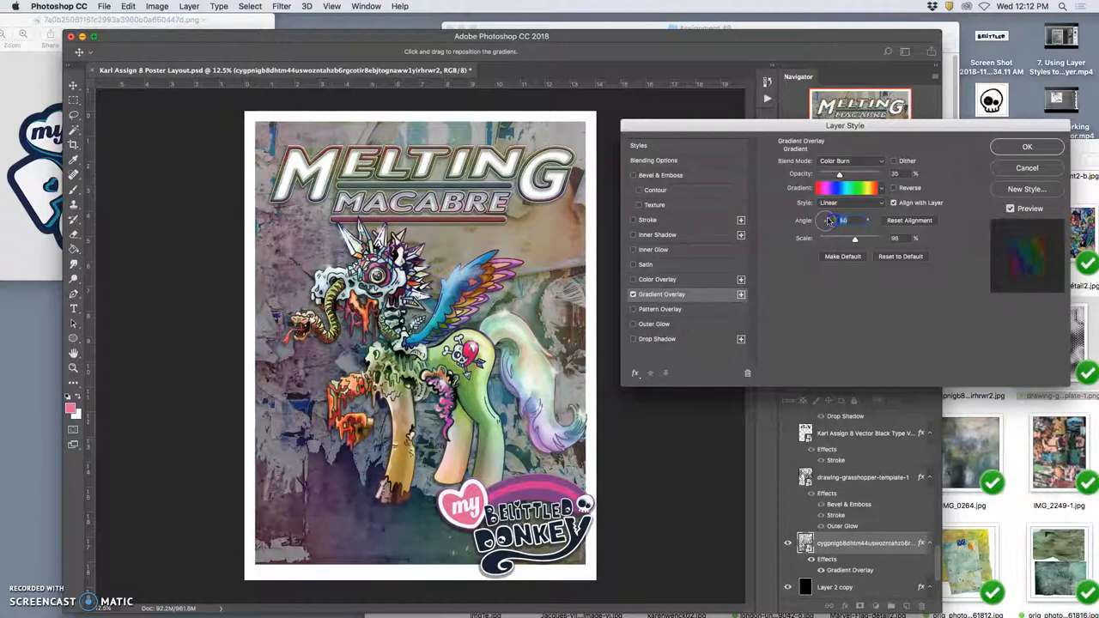
pyautogui.moveTo(838, 220); pyautogui.dragTo(821, 214)
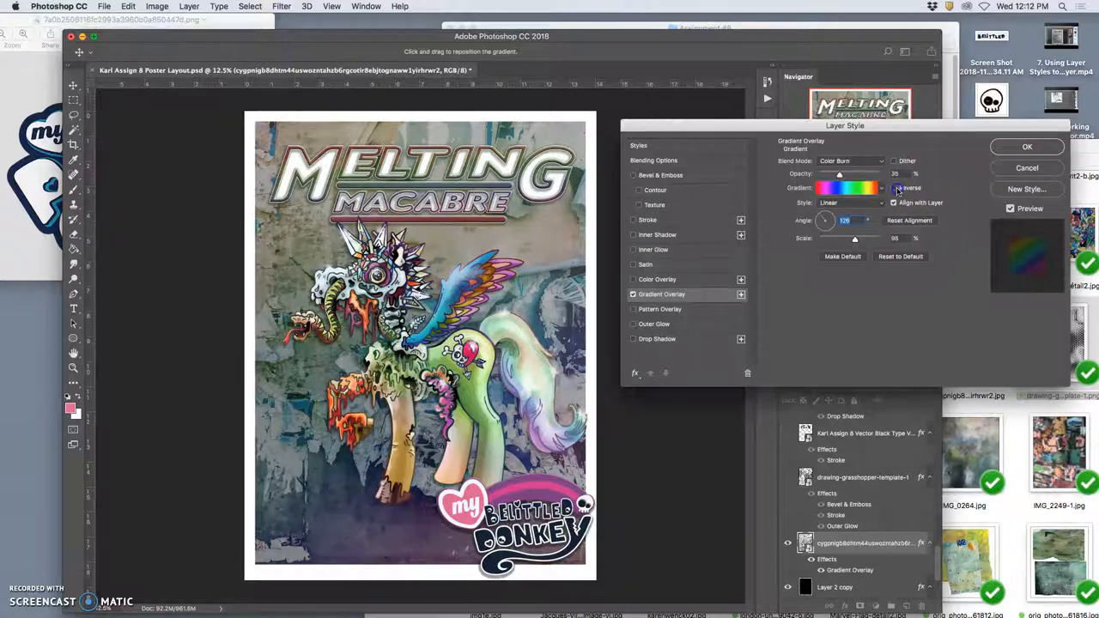
pyautogui.moveTo(897, 189)
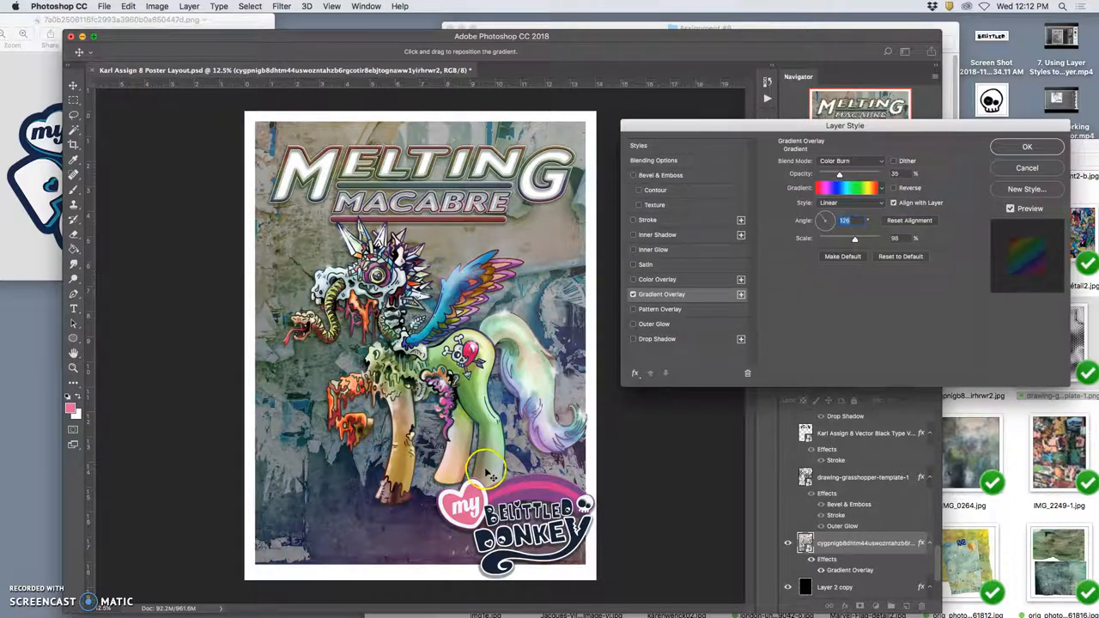
pyautogui.click(1027, 146)
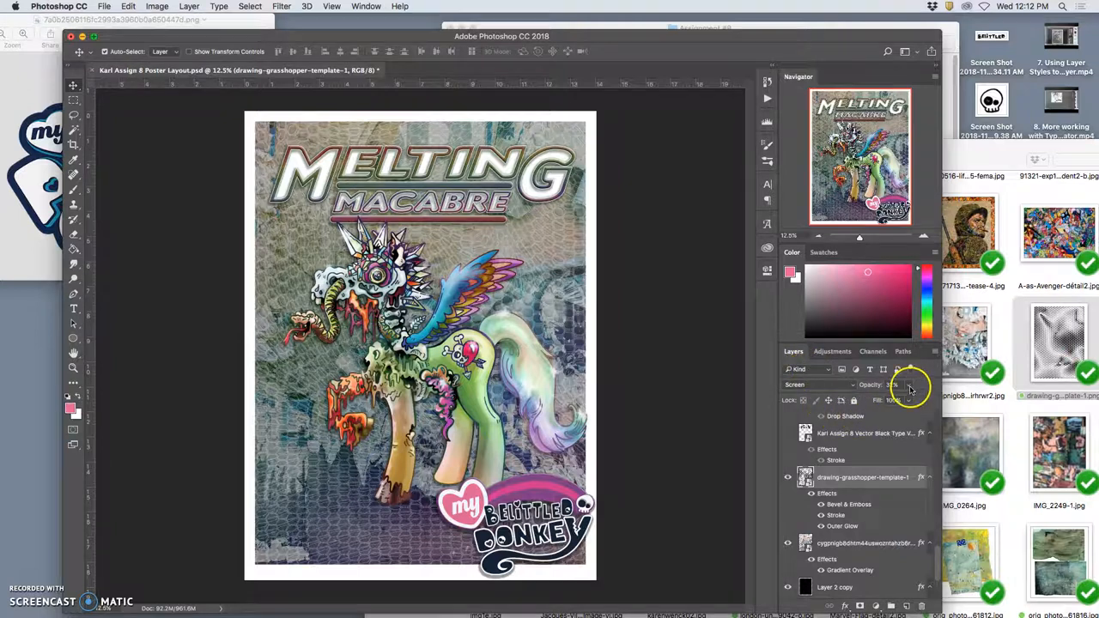
# Step: Lower the screen-blended hexagon pattern layer's opacity so the billboard texture shows through
pyautogui.moveTo(910, 385); pyautogui.dragTo(893, 398)
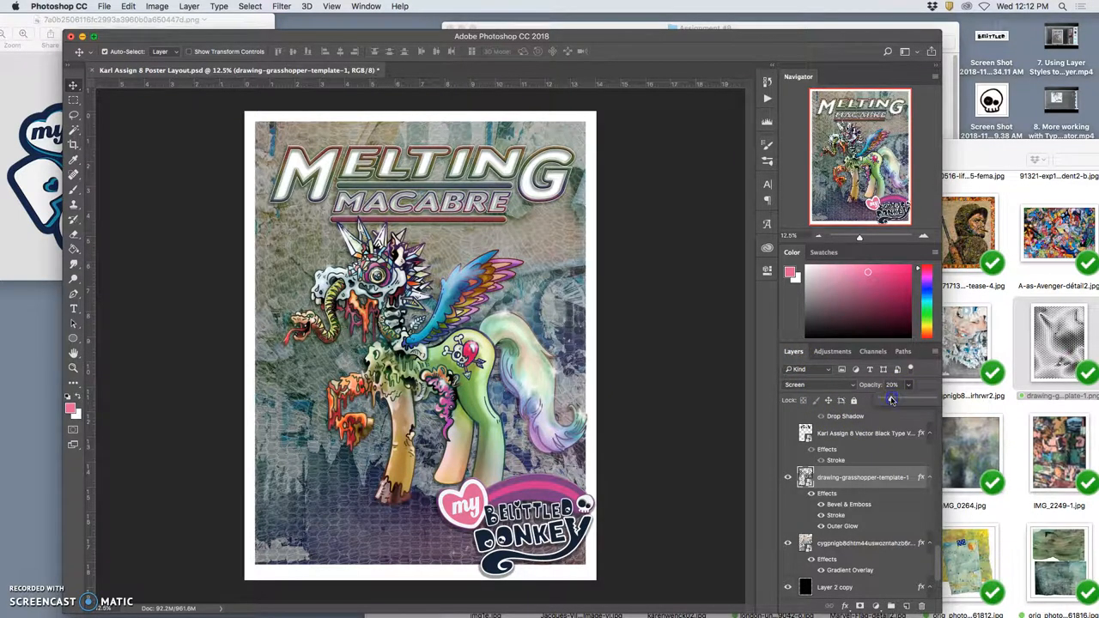
pyautogui.moveTo(892, 402); pyautogui.dragTo(898, 402)
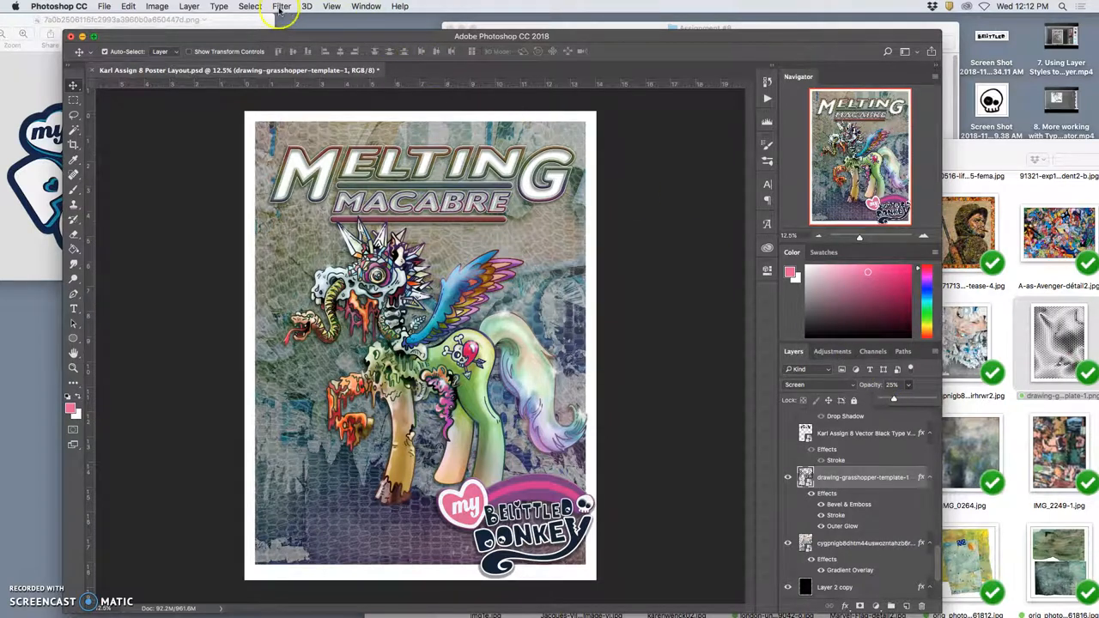
pyautogui.moveTo(893, 398)
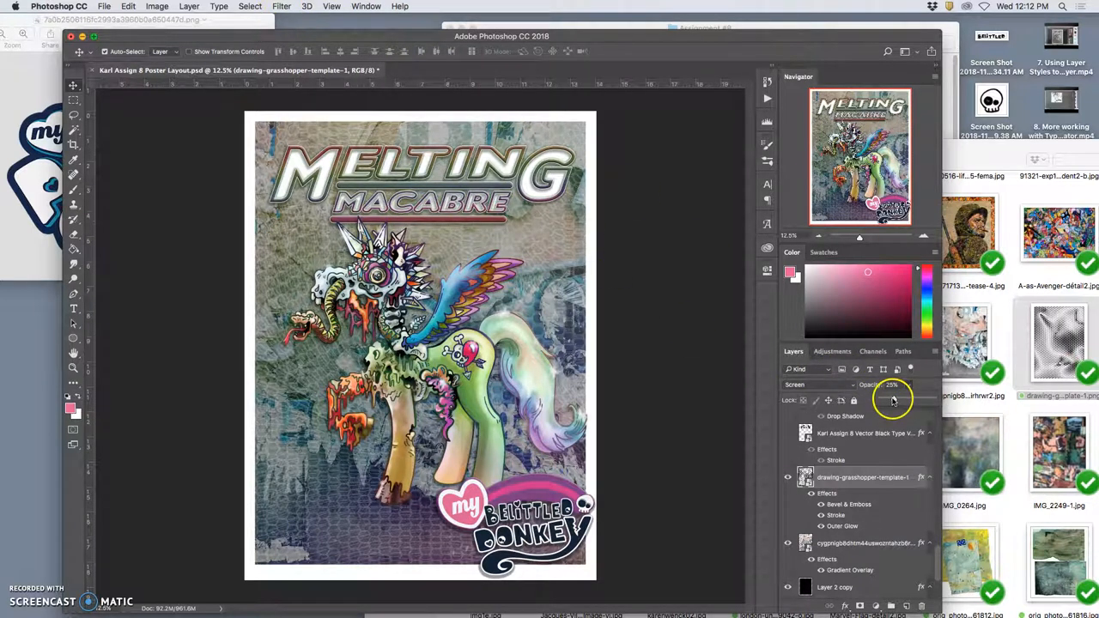